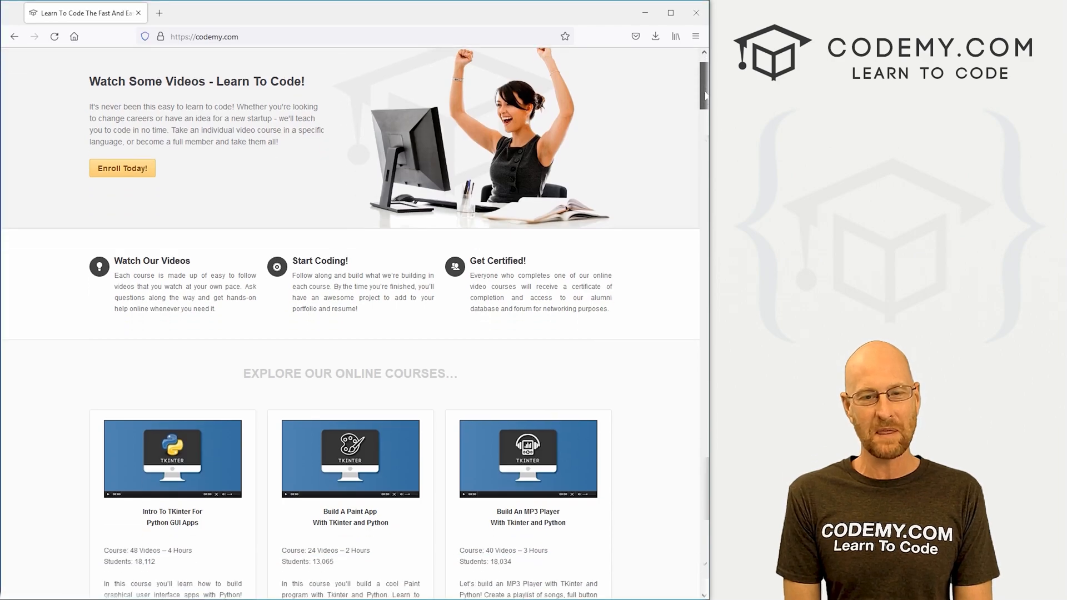
# - Declare class ConvolutionalNetwork(nn.Module): in the Model Class cell, checking the torch.nn import above
pyautogui.scroll(-3)
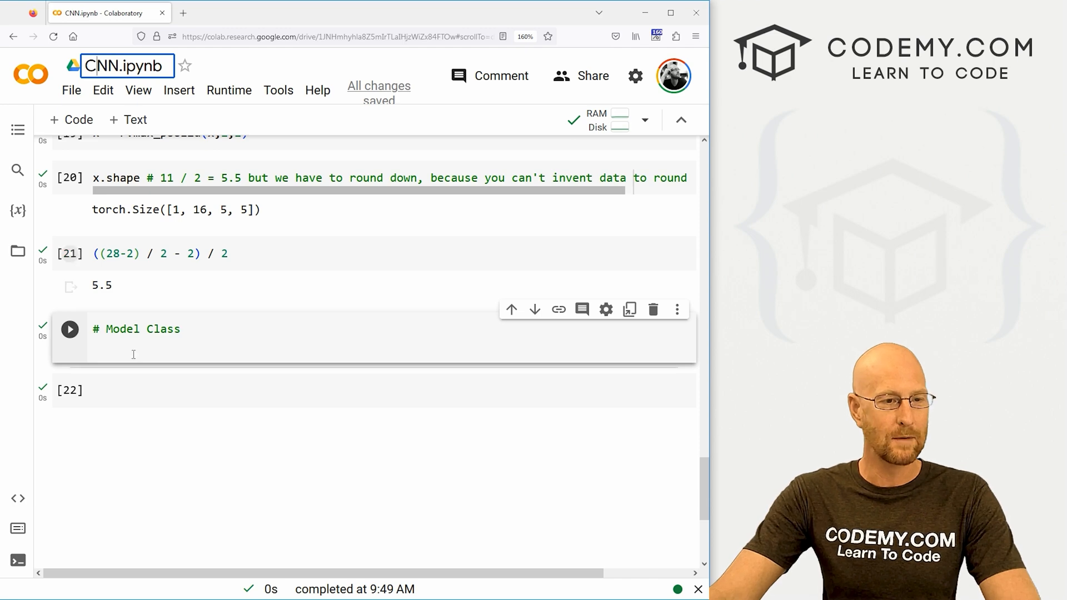
pyautogui.scroll(-3)
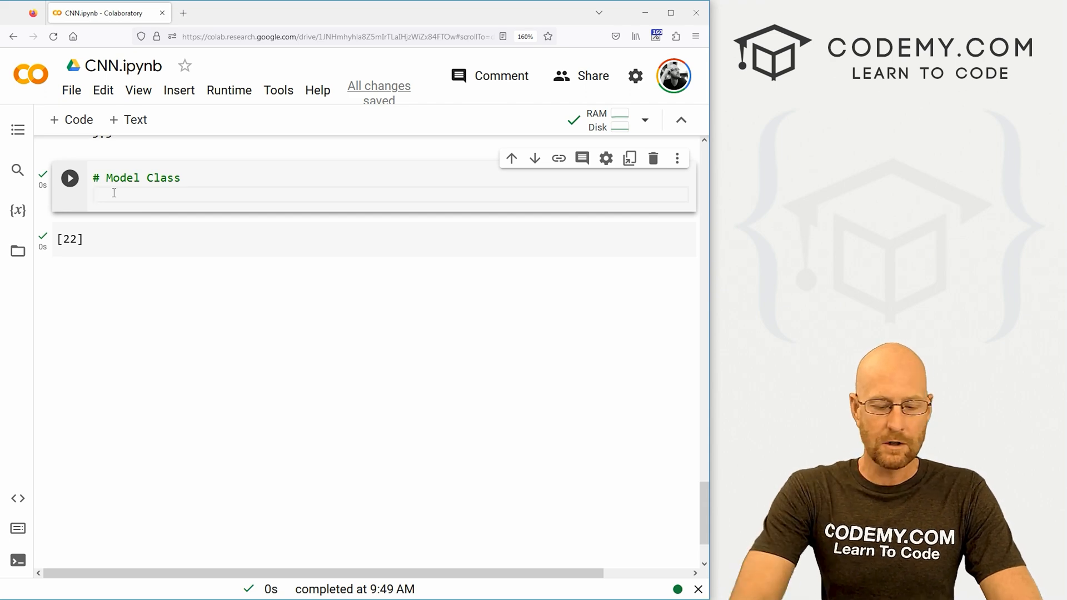
pyautogui.write('class')
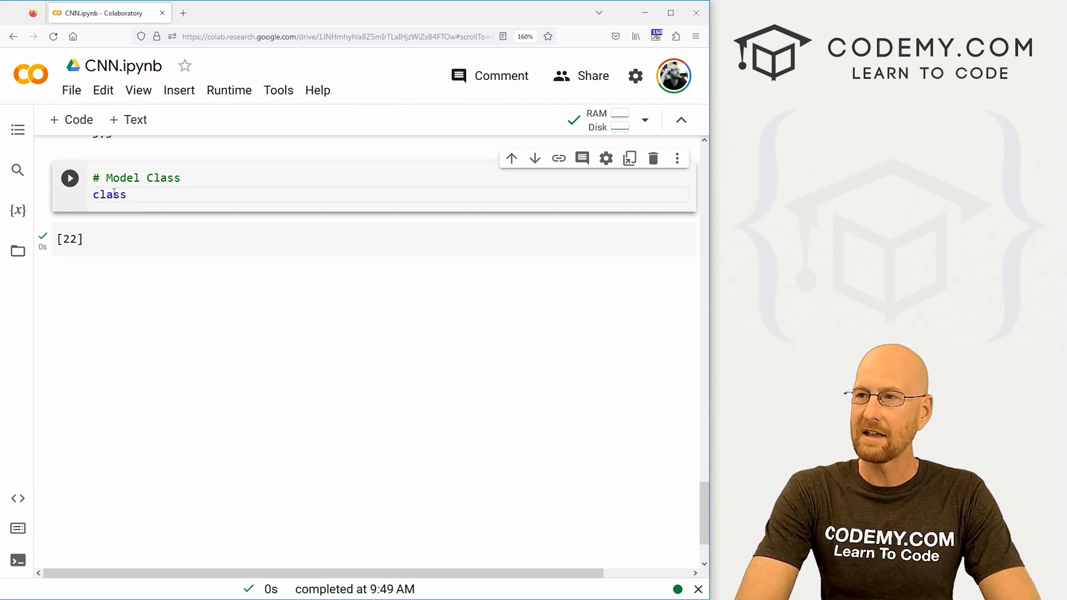
pyautogui.write('Convolut')
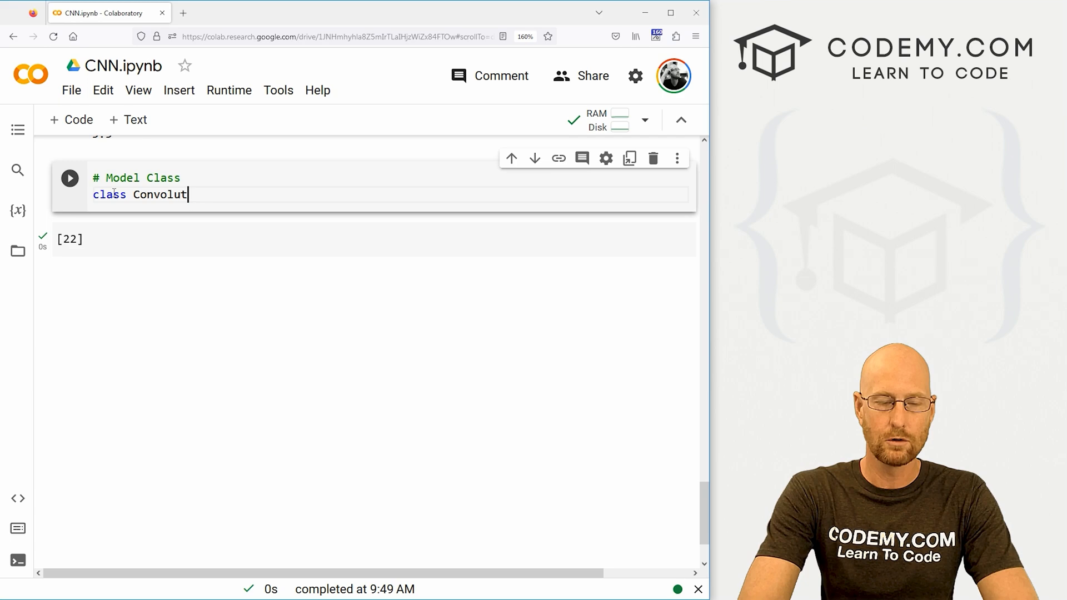
pyautogui.write('ionalNe')
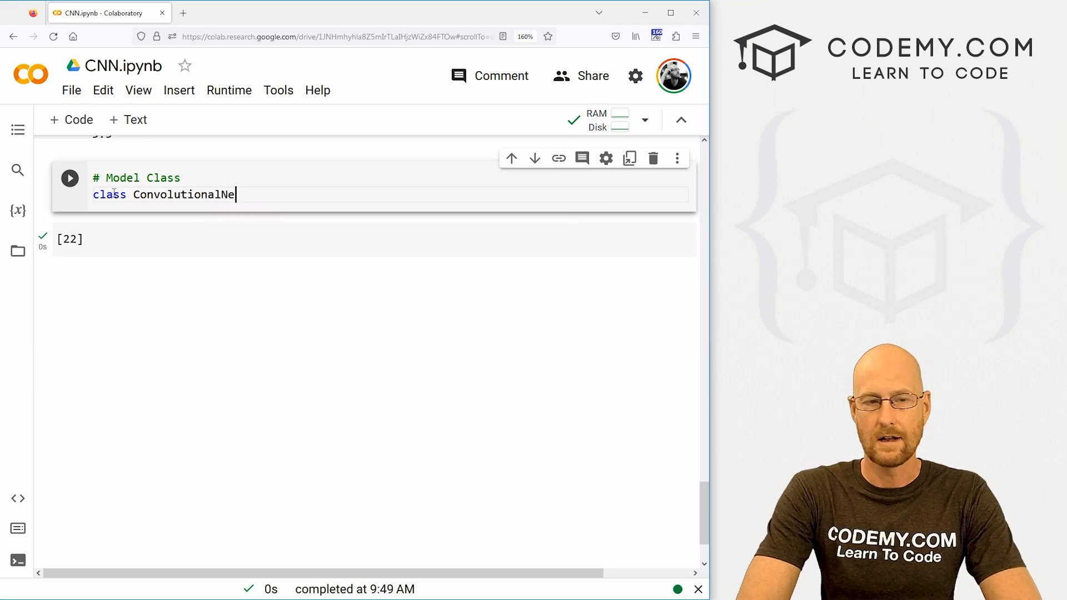
pyautogui.write('twork()')
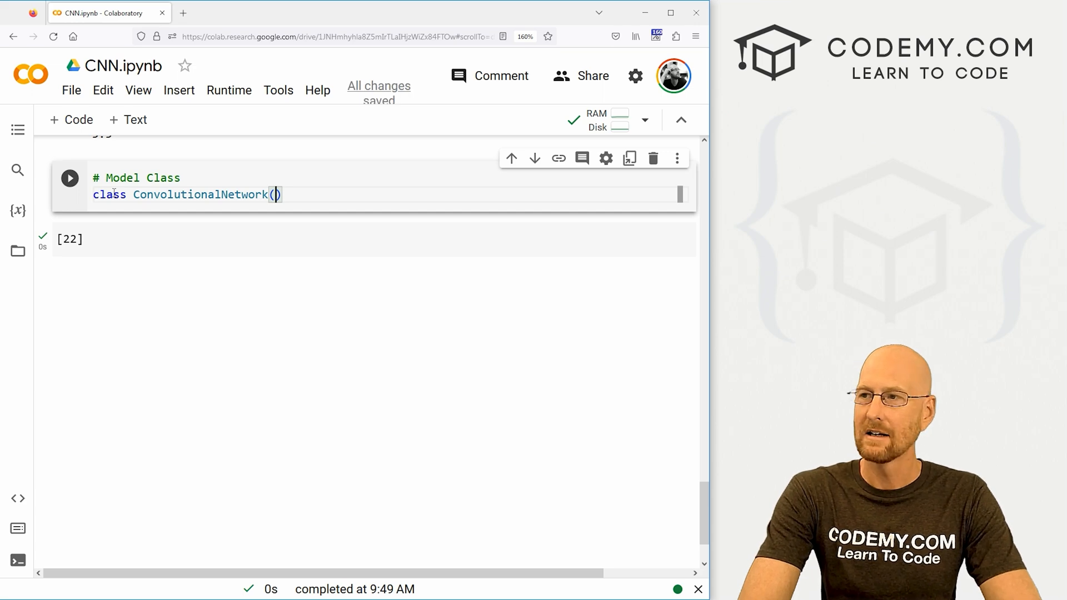
pyautogui.write('nn.')
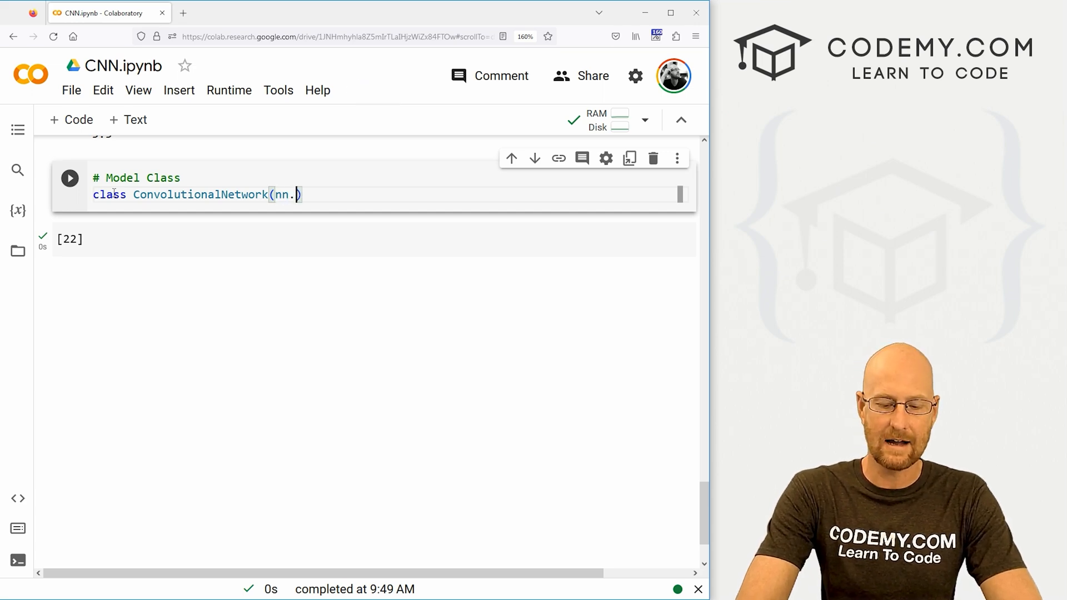
pyautogui.write('Module')
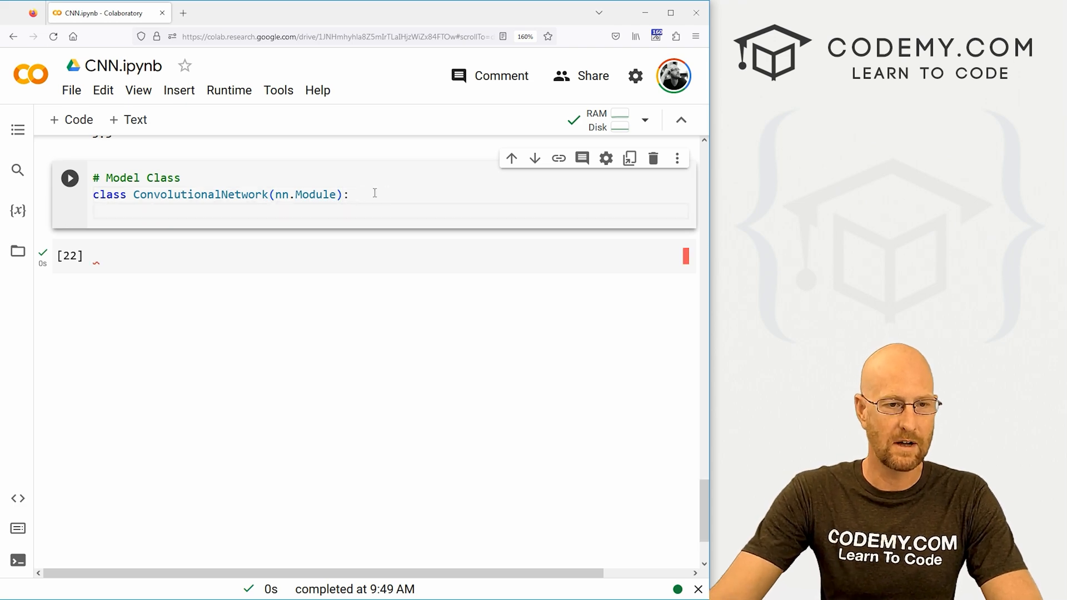
pyautogui.scroll(3)
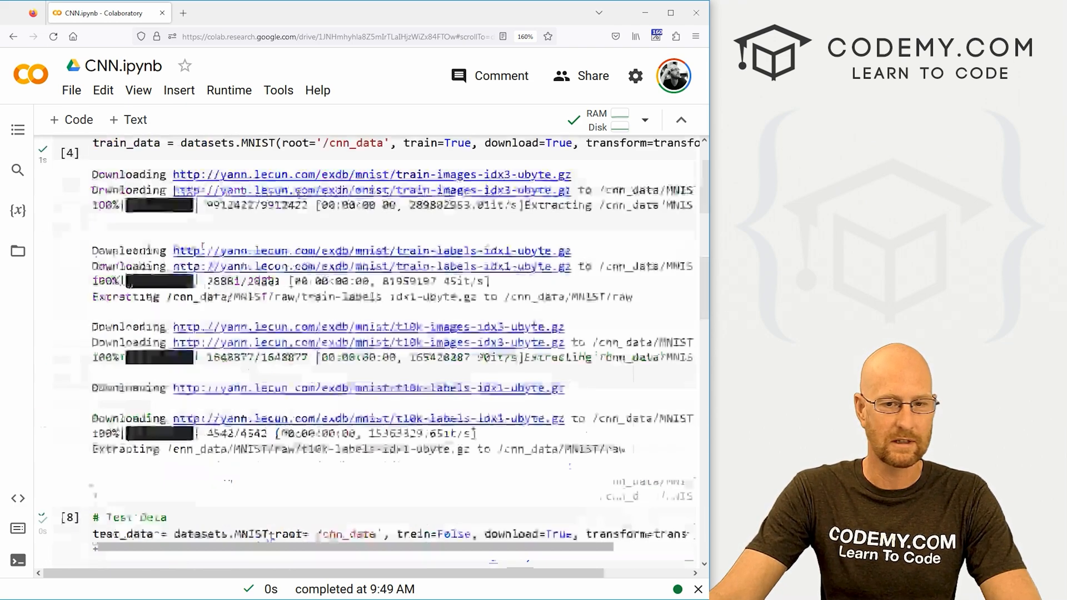
pyautogui.scroll(3)
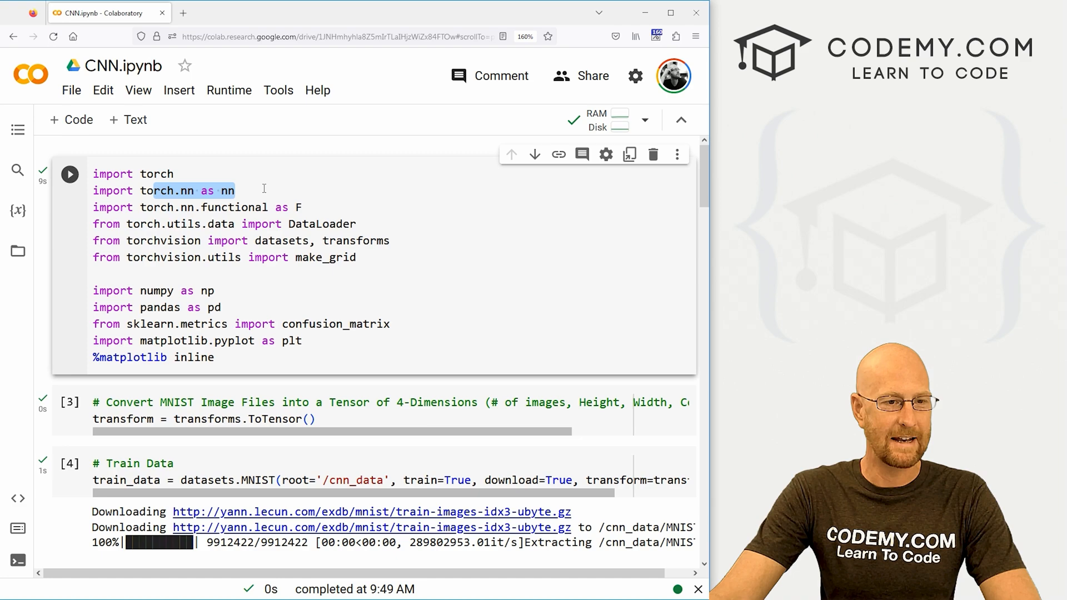
pyautogui.scroll(-3)
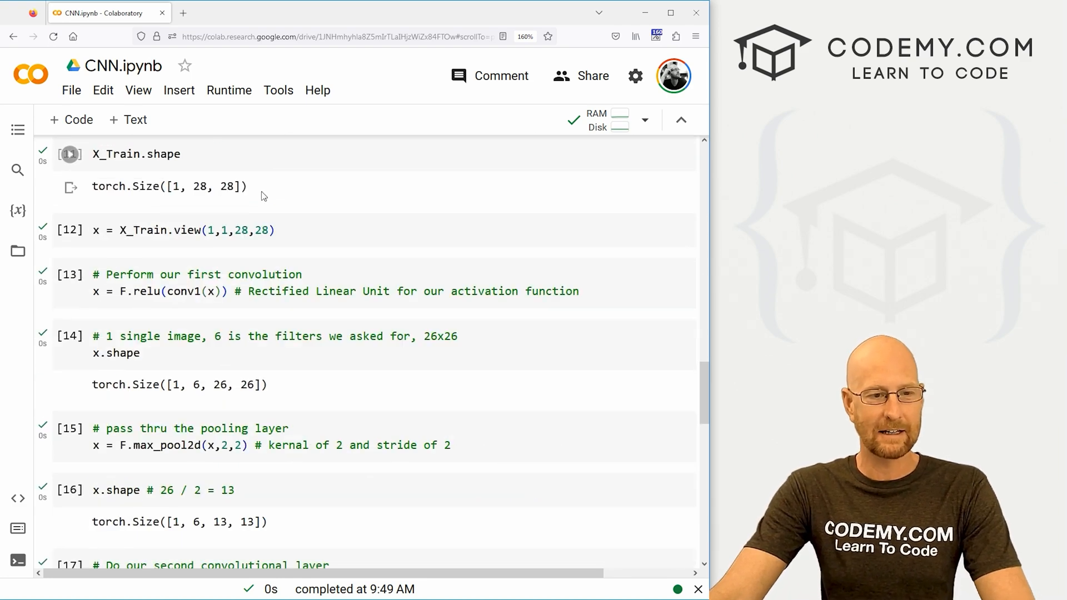
pyautogui.scroll(-3)
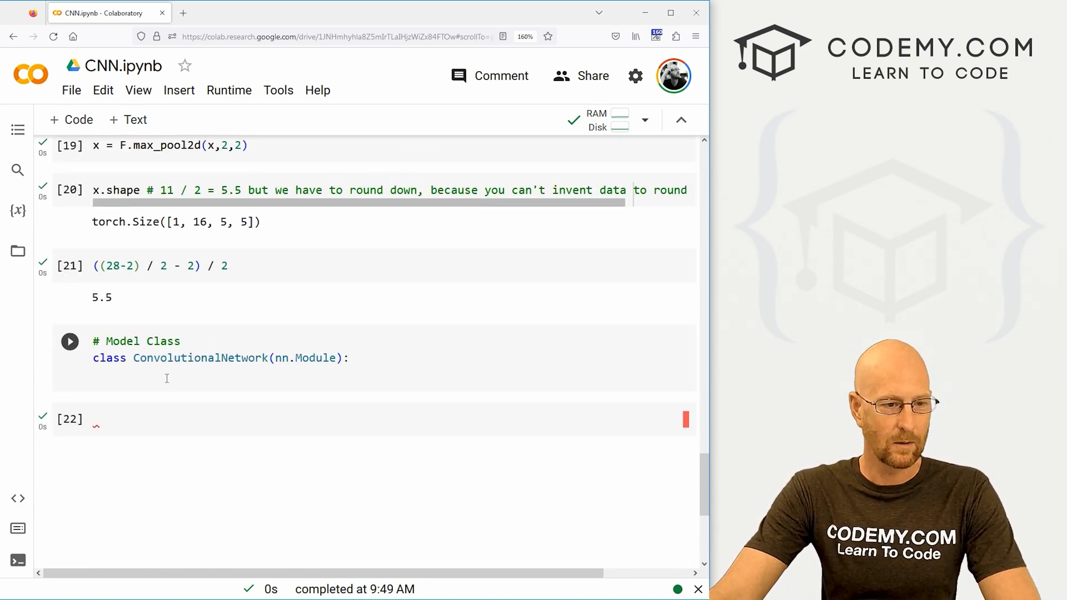
# - Add def __init__(self): calling super().__init__() inside the class, ending on a fresh line
pyautogui.click(167, 375)
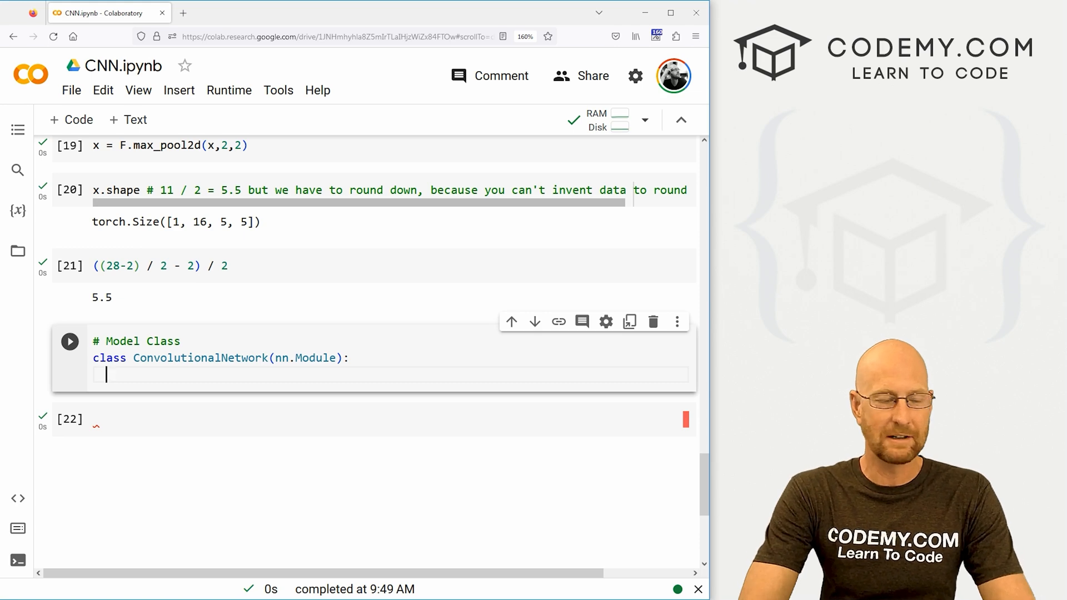
pyautogui.write('def')
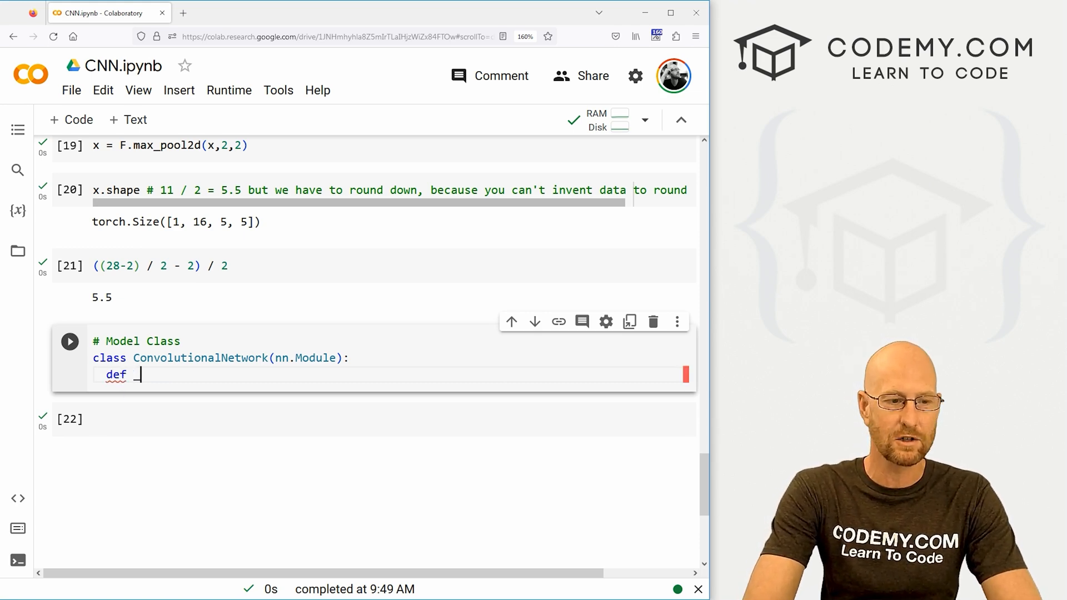
pyautogui.write('__init__(self):')
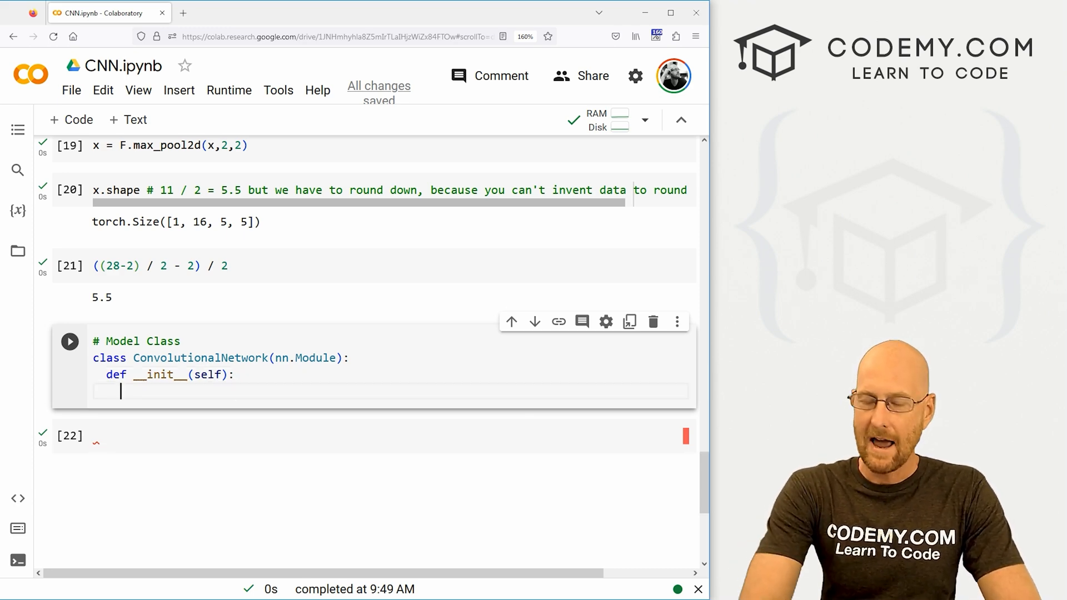
pyautogui.write('super')
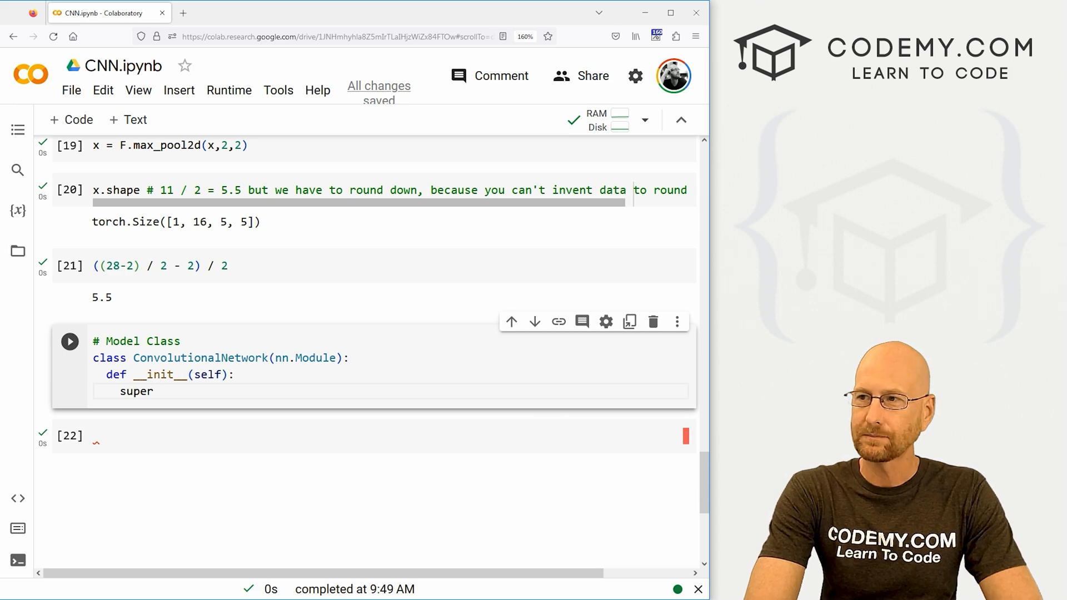
pyautogui.write('()')
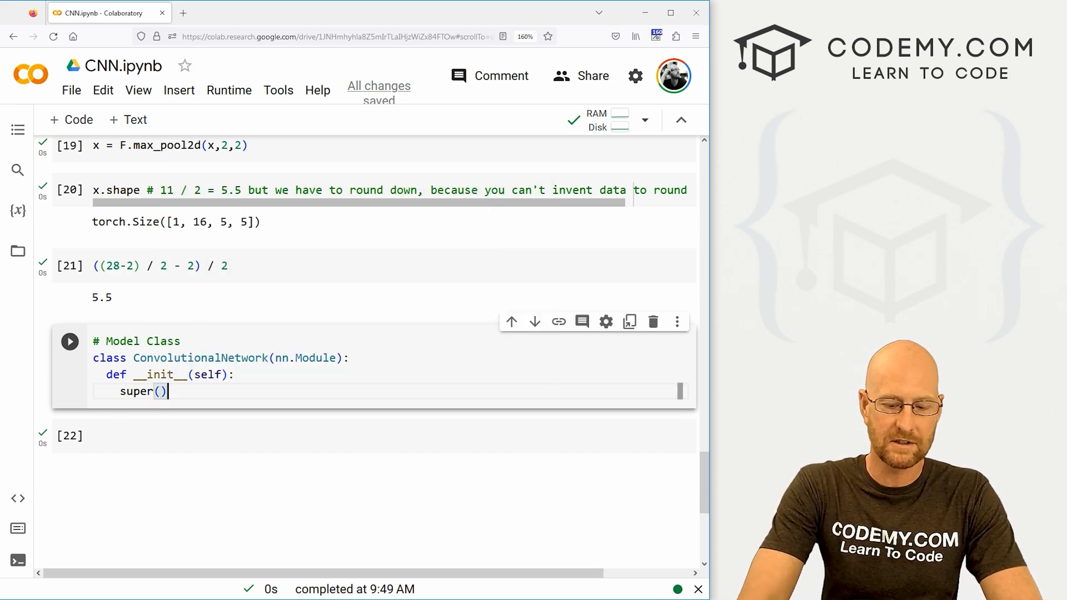
pyautogui.write('.')
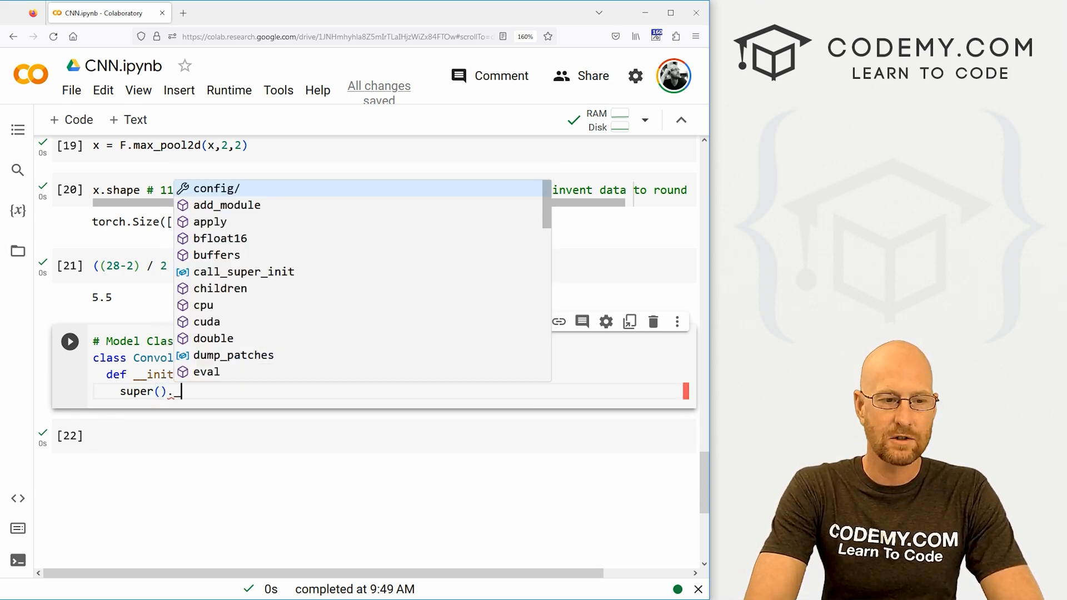
pyautogui.write('__init__(')
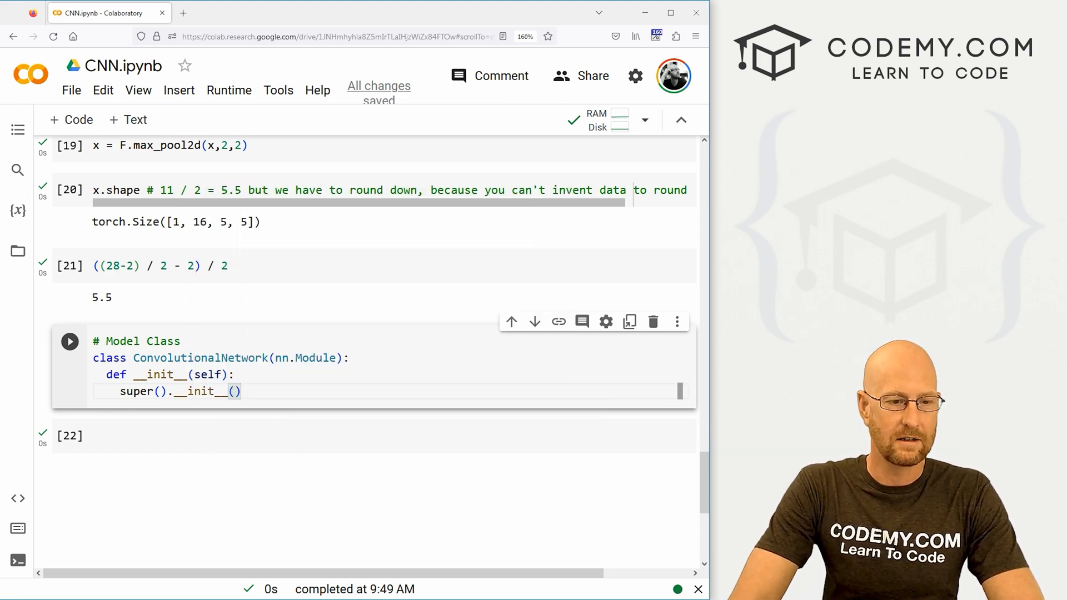
pyautogui.press('Return')
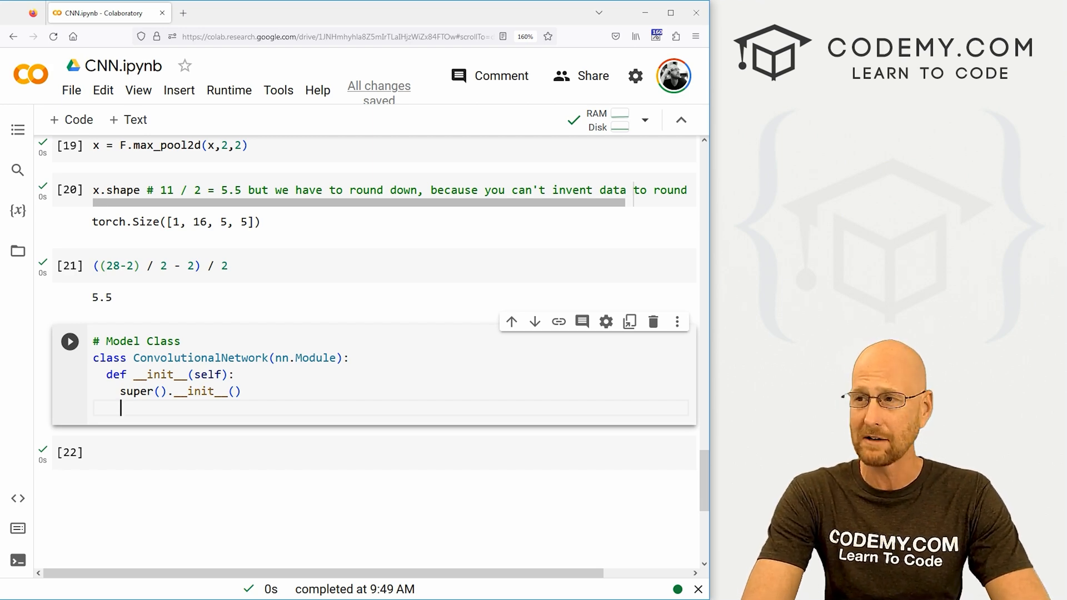
# - Define self.conv1 = nn.Conv2d(1,6,3,1), comparing against the earlier conv1/conv2 example
pyautogui.write('self.c')
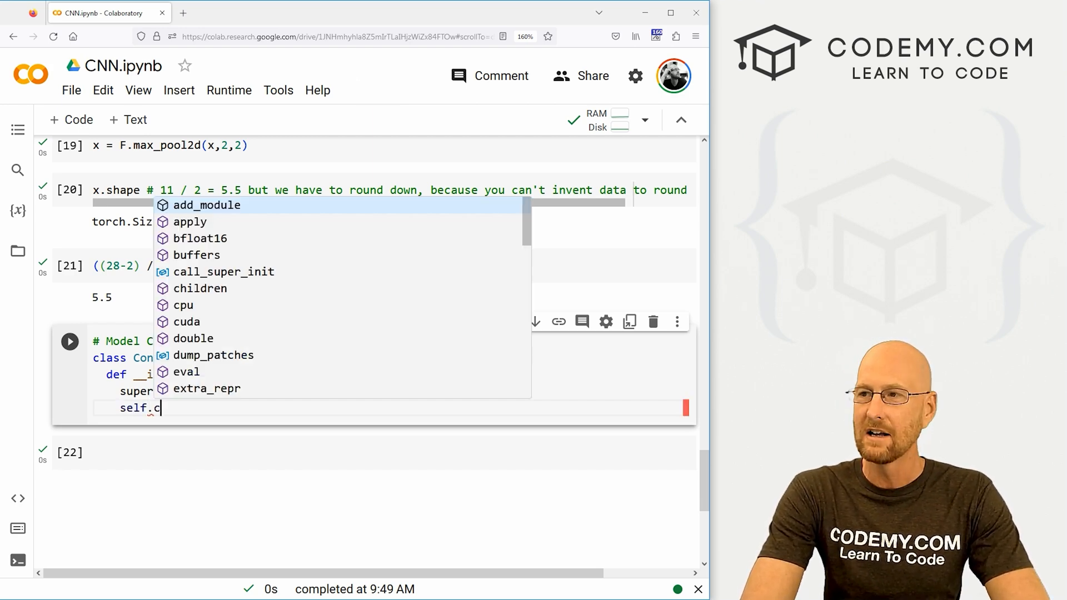
pyautogui.write('onv1')
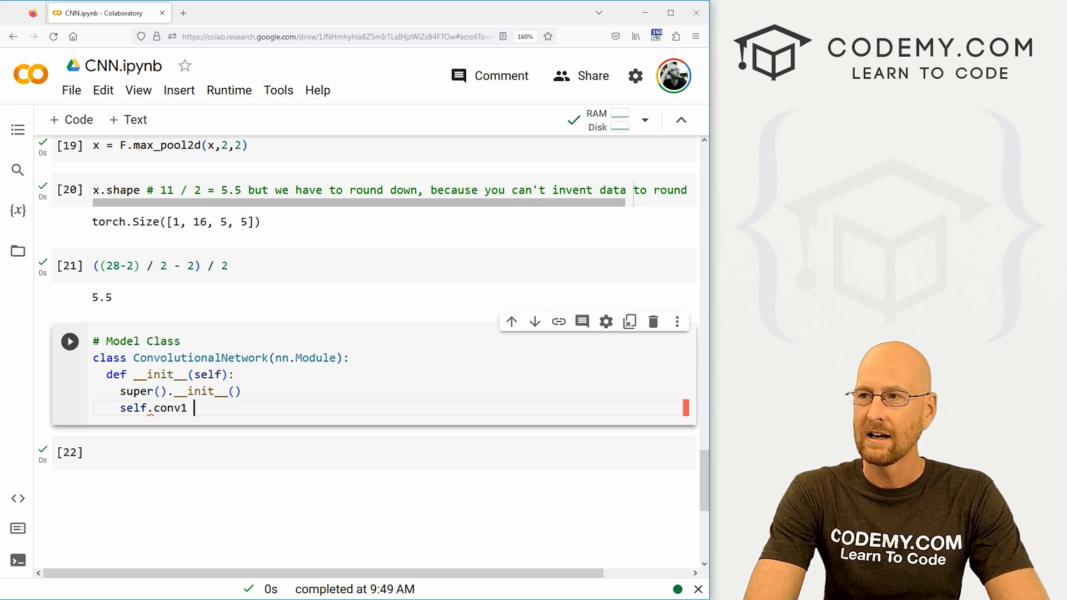
pyautogui.write('= nn.')
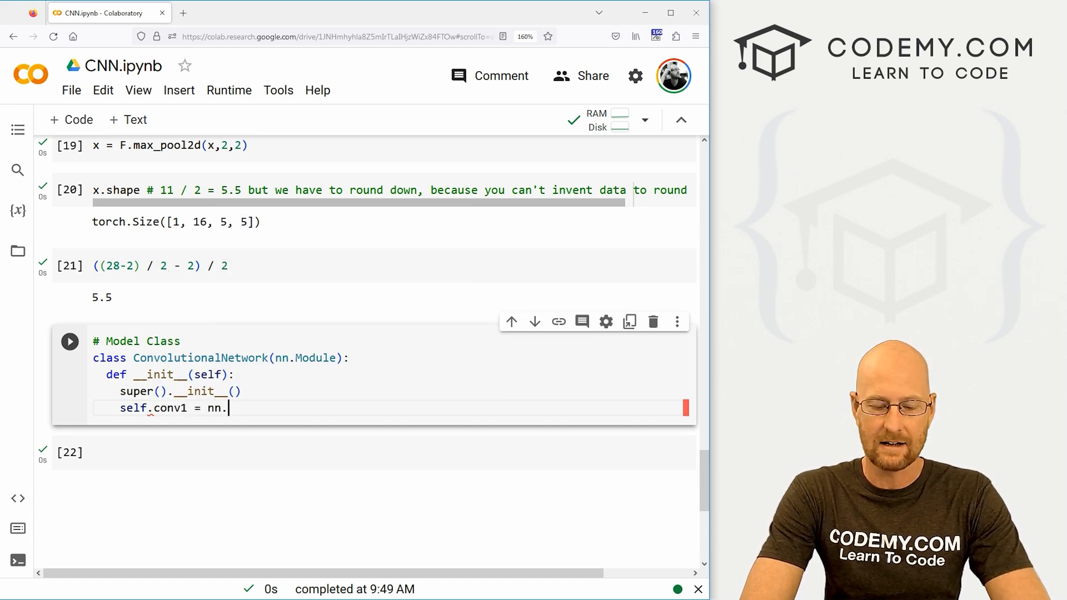
pyautogui.write('Conv')
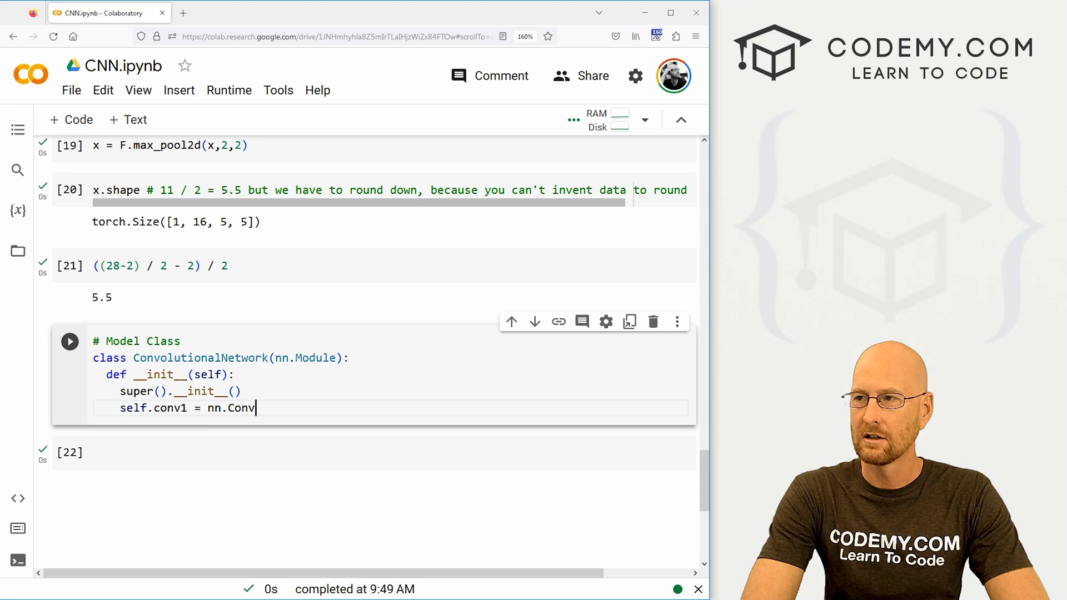
pyautogui.write('2d()')
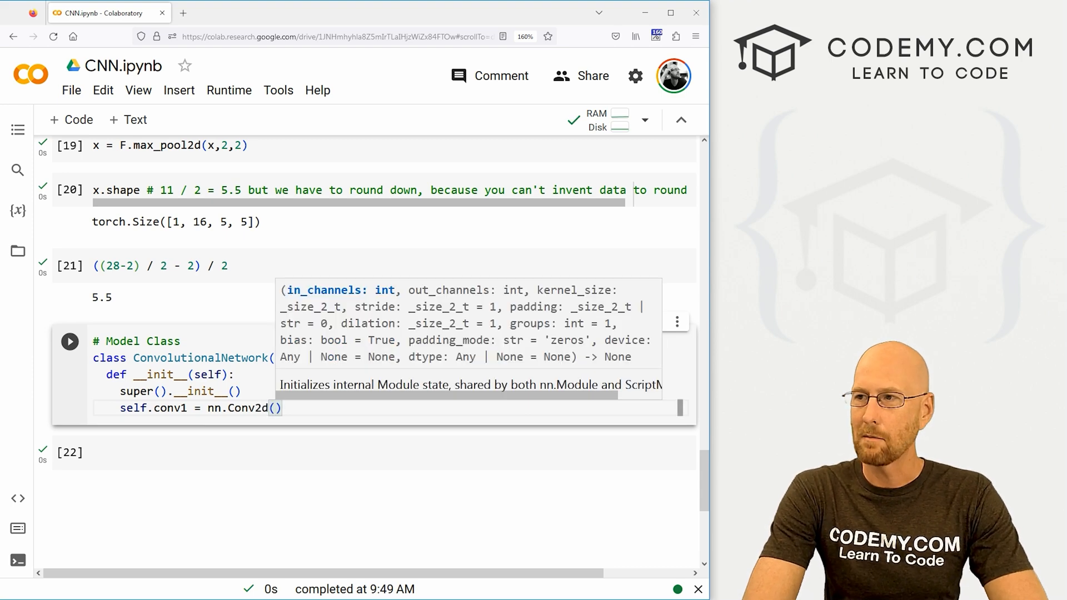
pyautogui.write('1,6,')
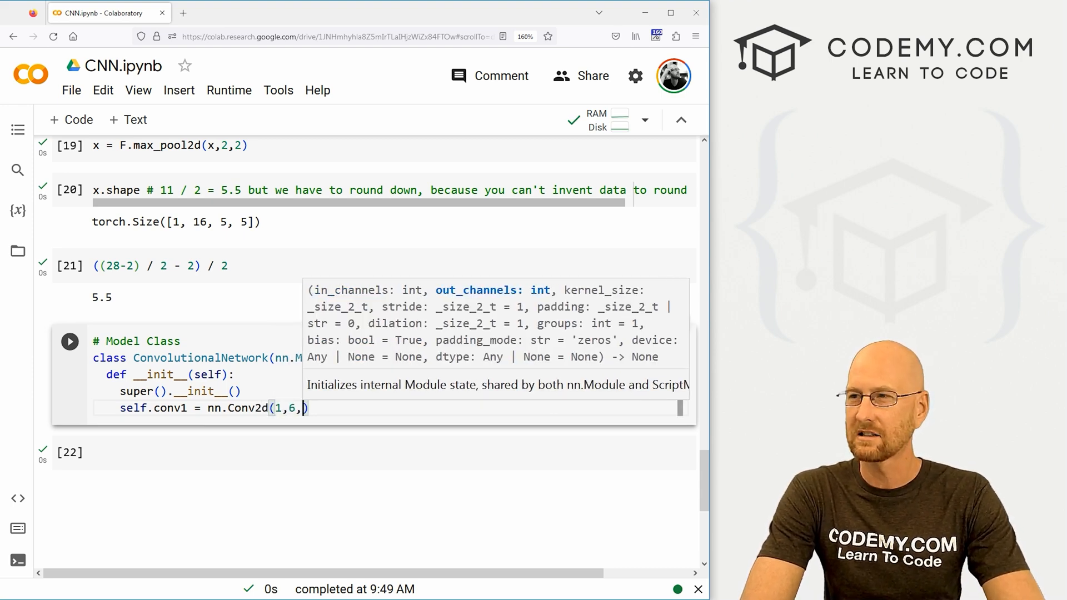
pyautogui.write('3,1')
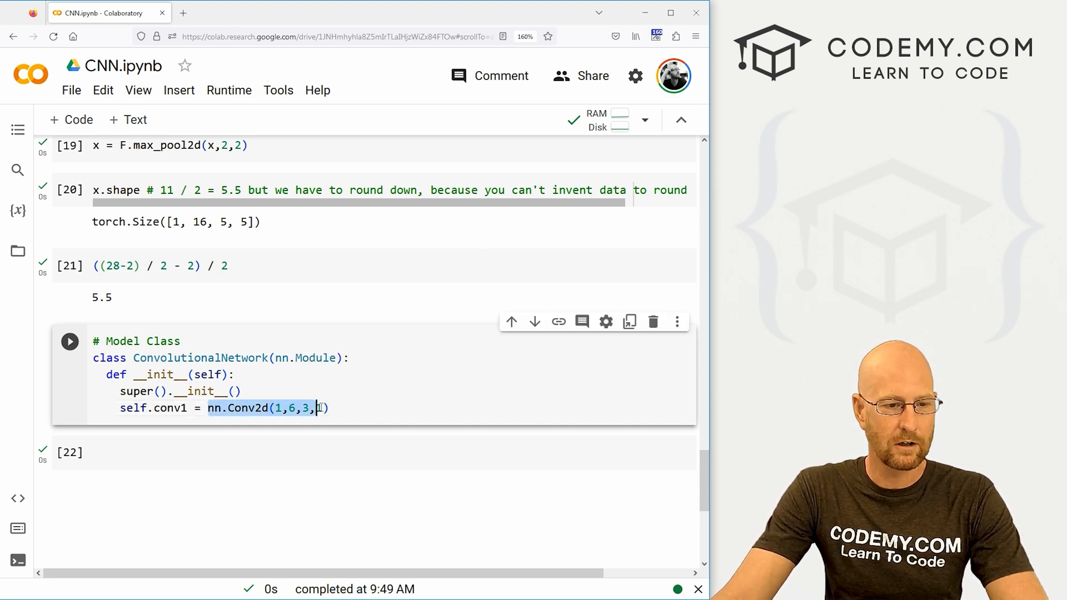
pyautogui.write('1')
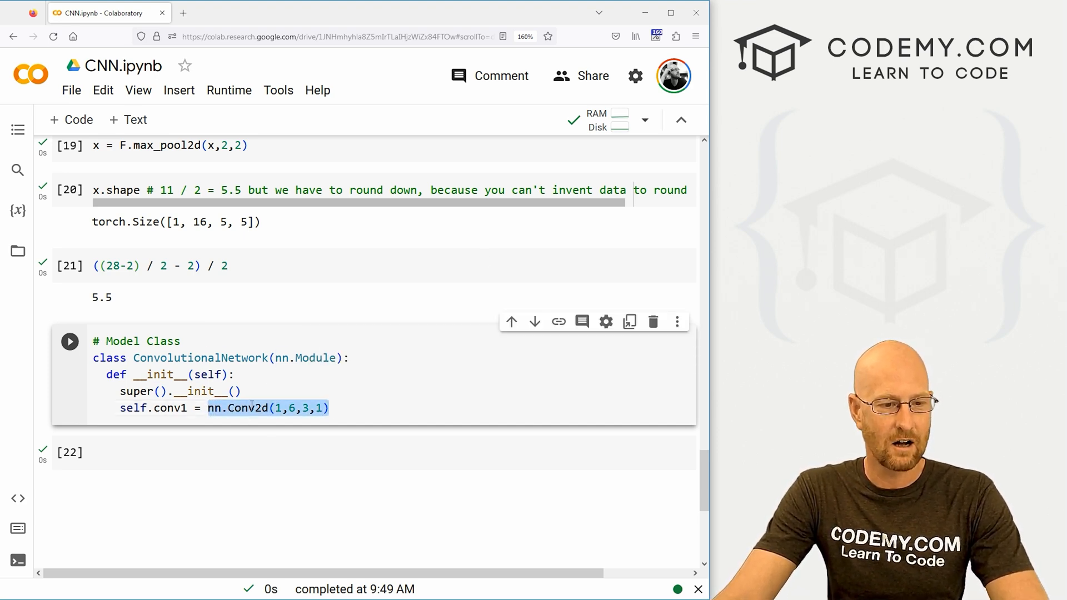
pyautogui.scroll(3)
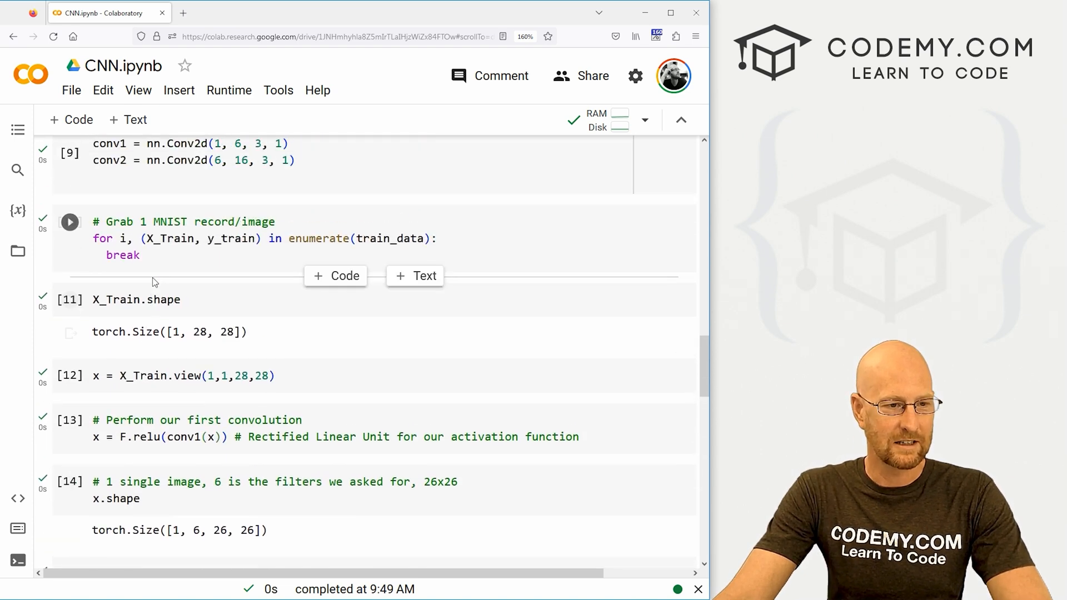
pyautogui.scroll(3)
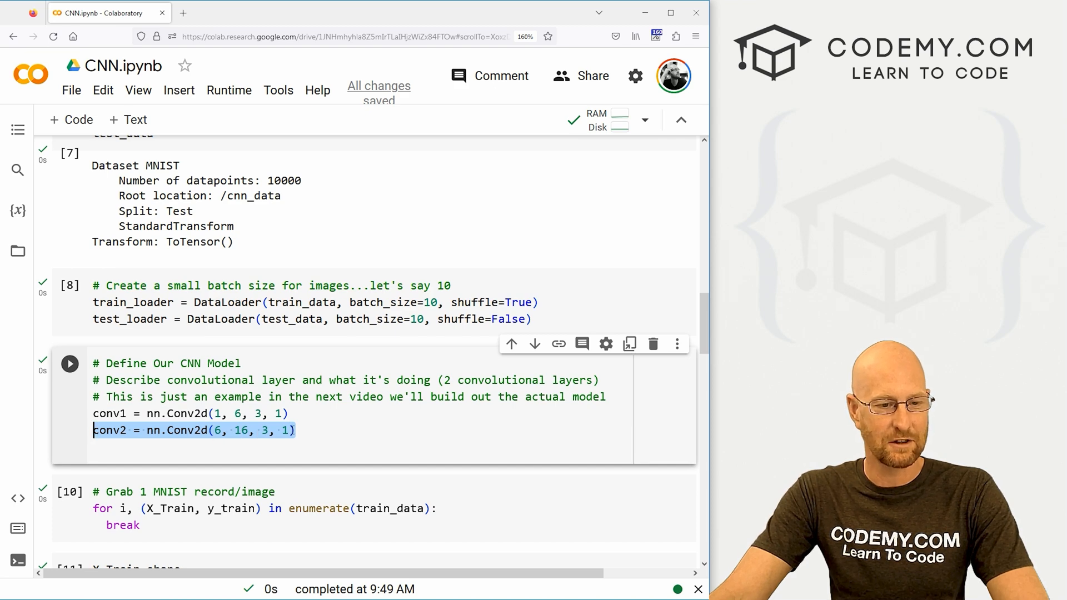
pyautogui.scroll(-3)
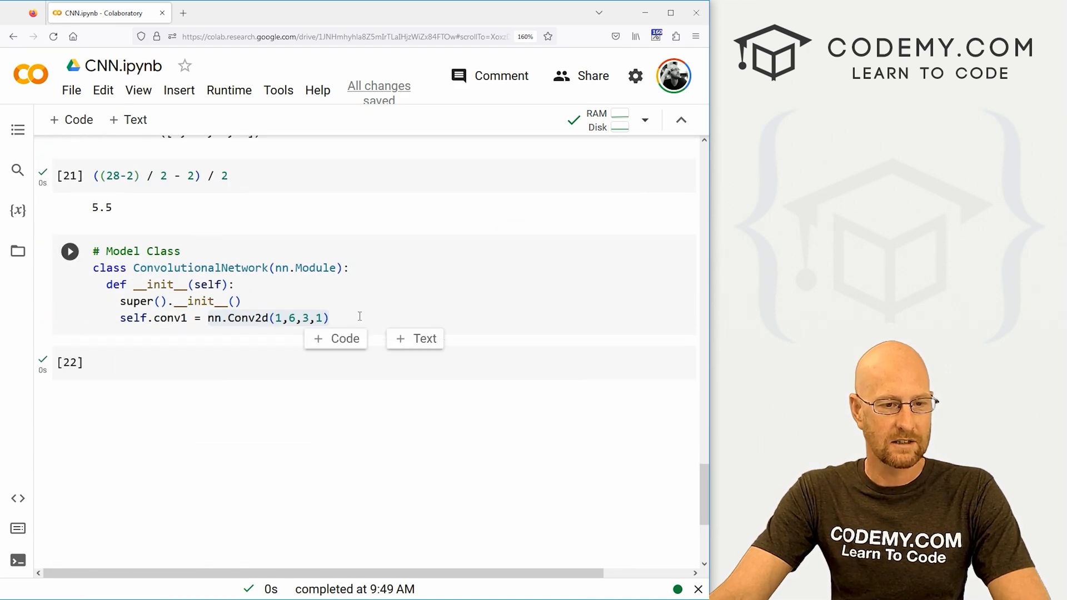
# - Define the second convolutional layer self.conv2 = nn.Conv2d(6,16,3,1)
pyautogui.write('self.conv2')
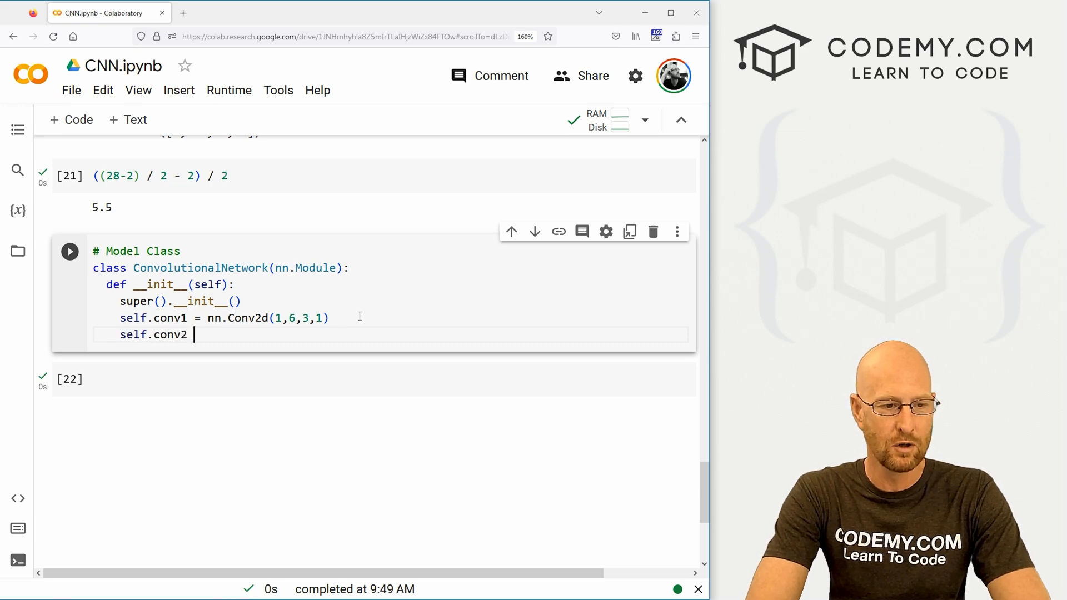
pyautogui.write('= nn.Con')
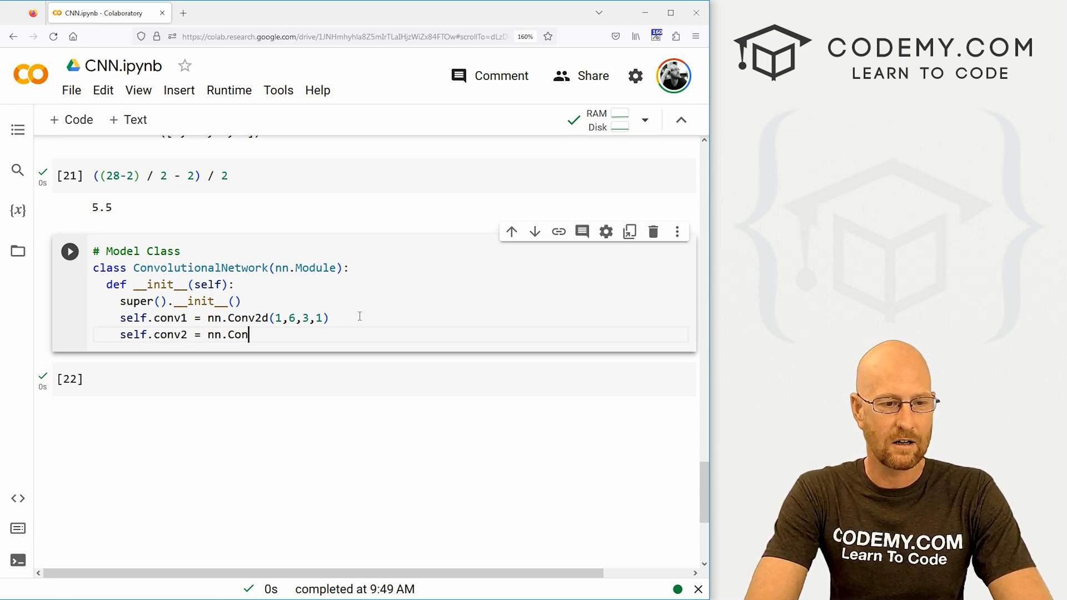
pyautogui.write('v2d()')
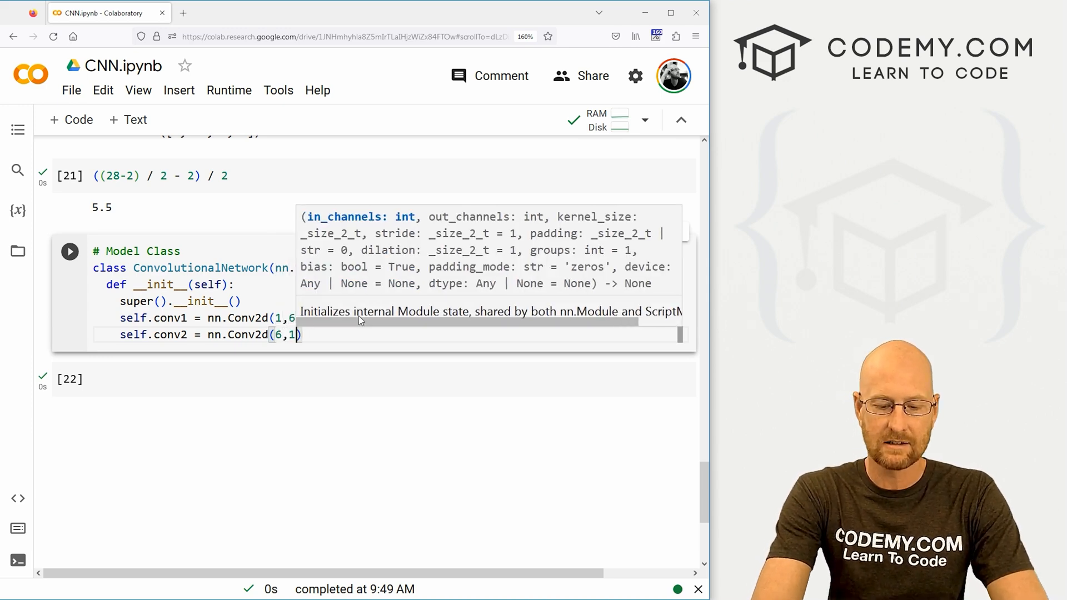
pyautogui.write('6,16,3,1')
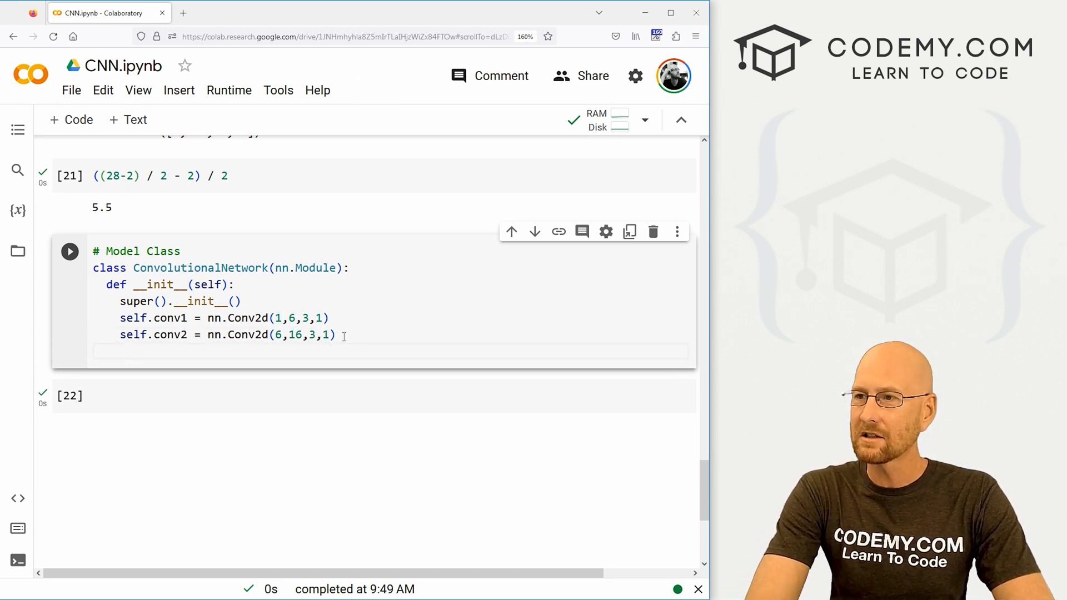
# - Add the comment '# Fully Connected Layer' below the convolutional layers
pyautogui.write('#')
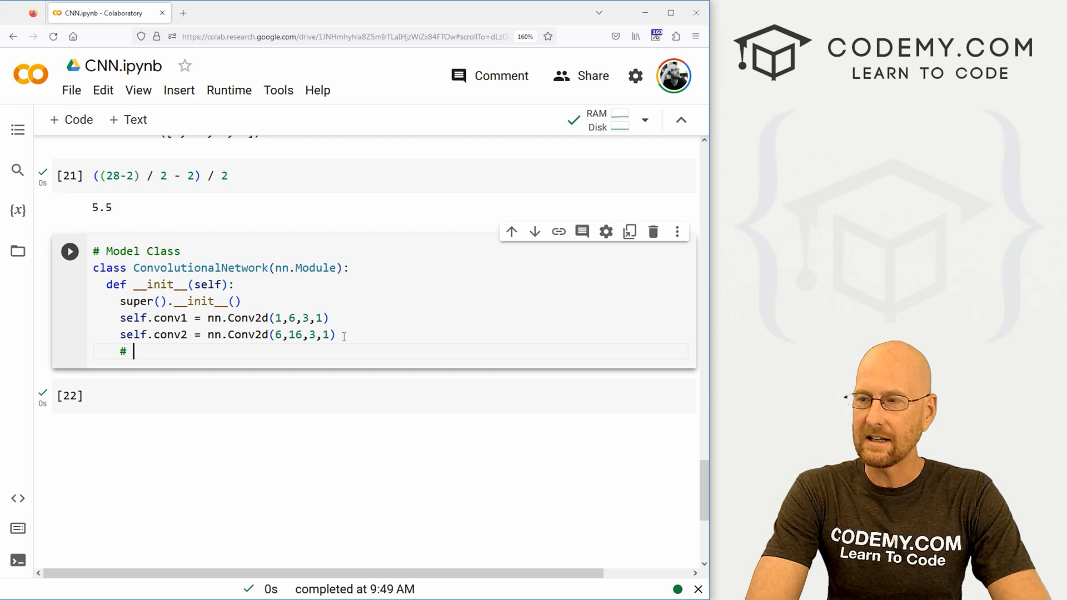
pyautogui.write('Fully Connect')
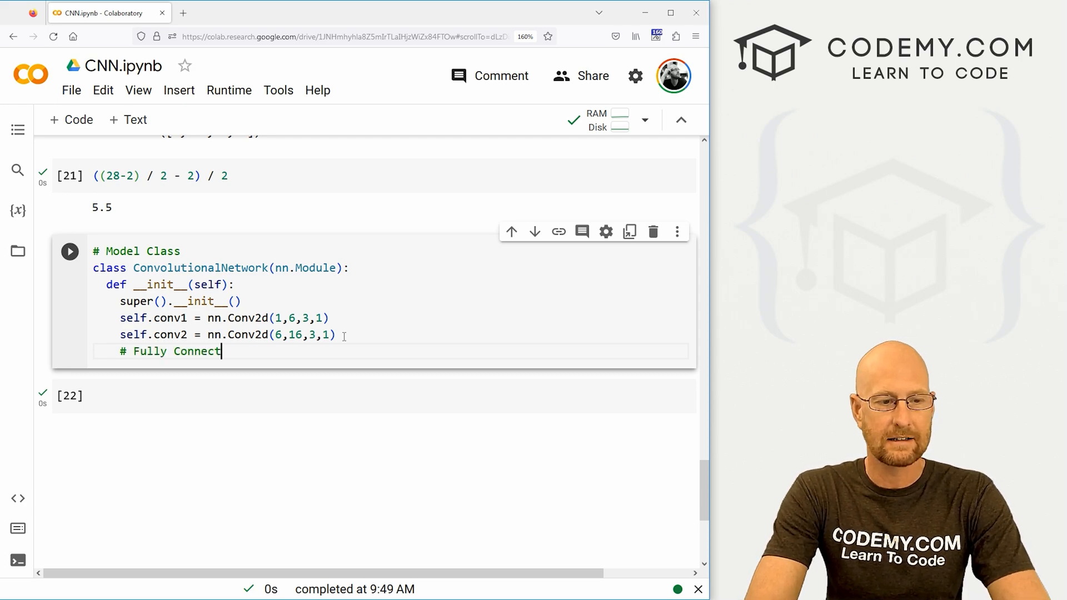
pyautogui.write('r')
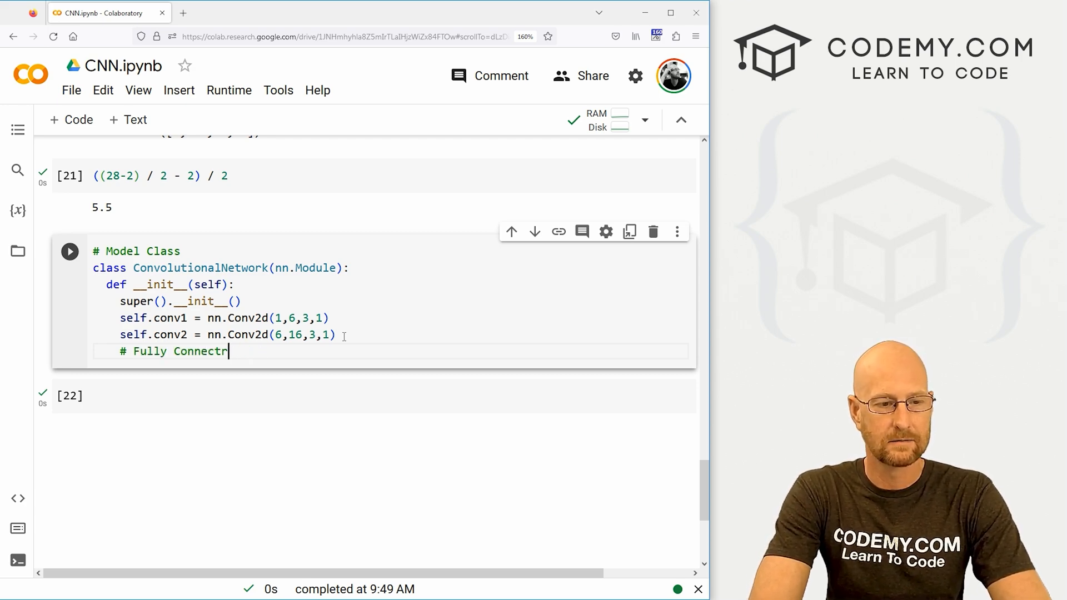
pyautogui.write('ed Layer')
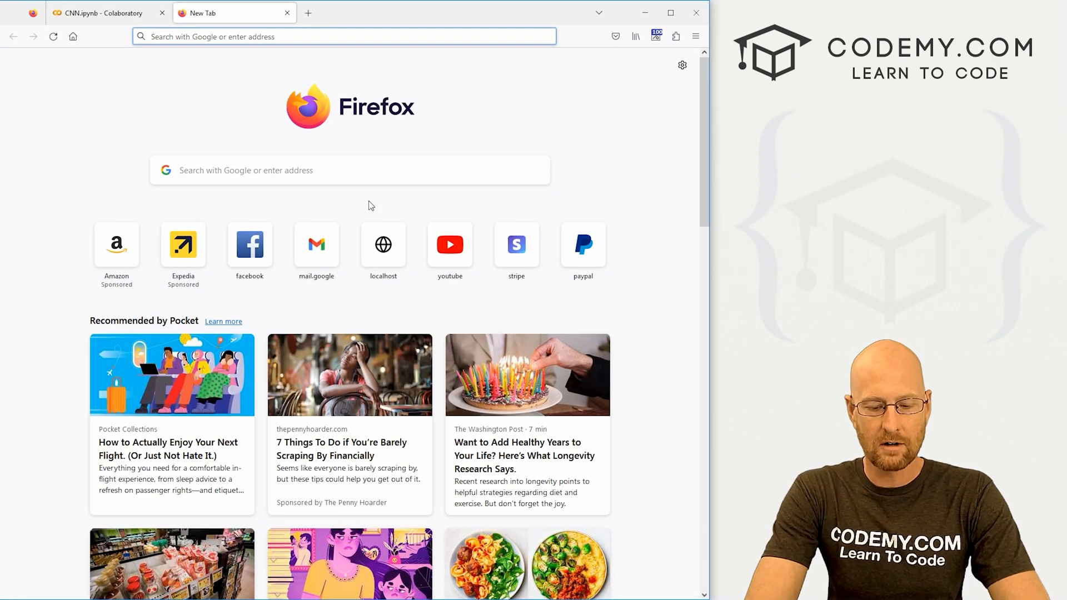
# - Search Google Images for 'convolutional neural network' and view the typical CNN diagram
pyautogui.write('convu')
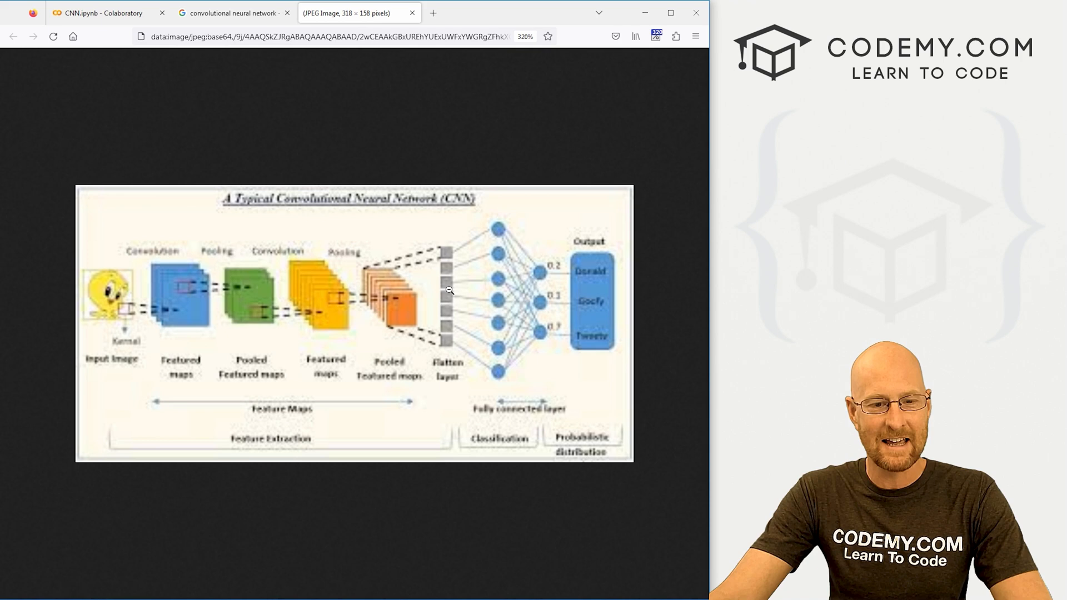
pyautogui.moveTo(496, 230)
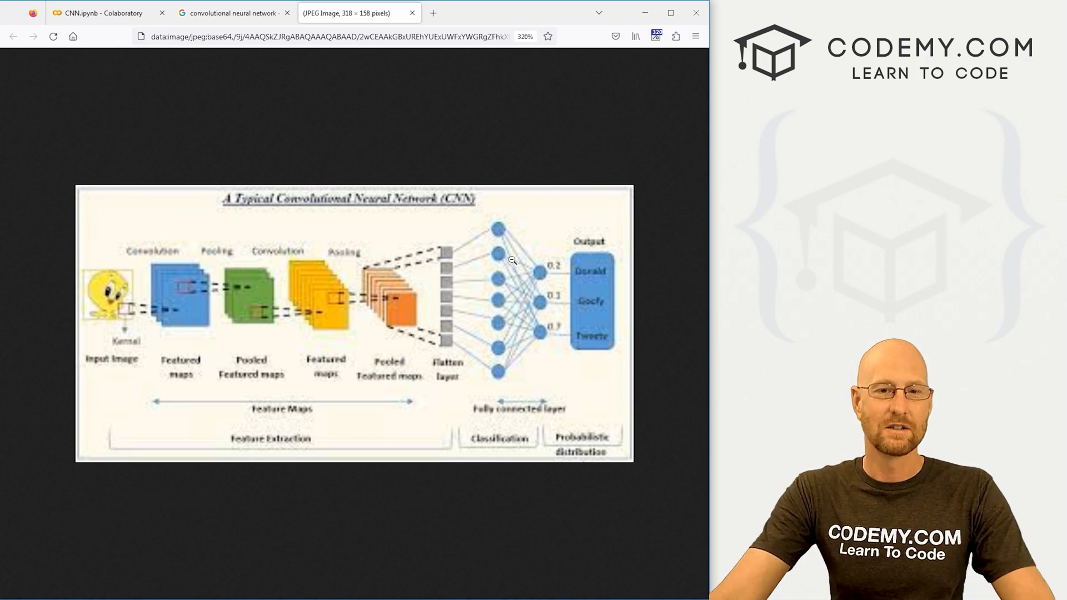
pyautogui.click(411, 13)
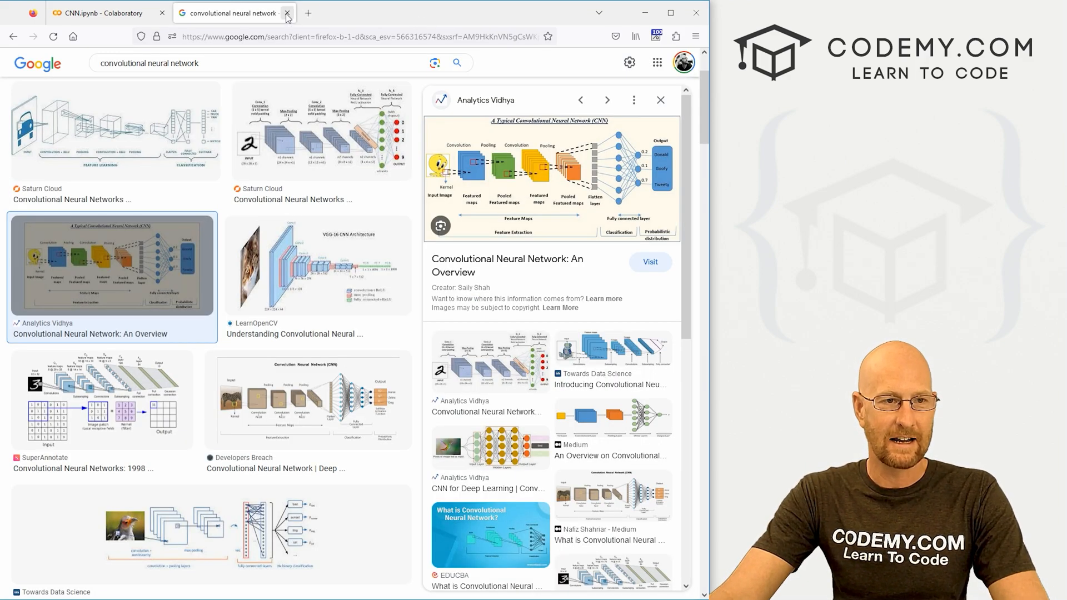
# - Return to the notebook and define self.fc1 = nn.Linear(5*5*16, 120)
pyautogui.click(287, 12)
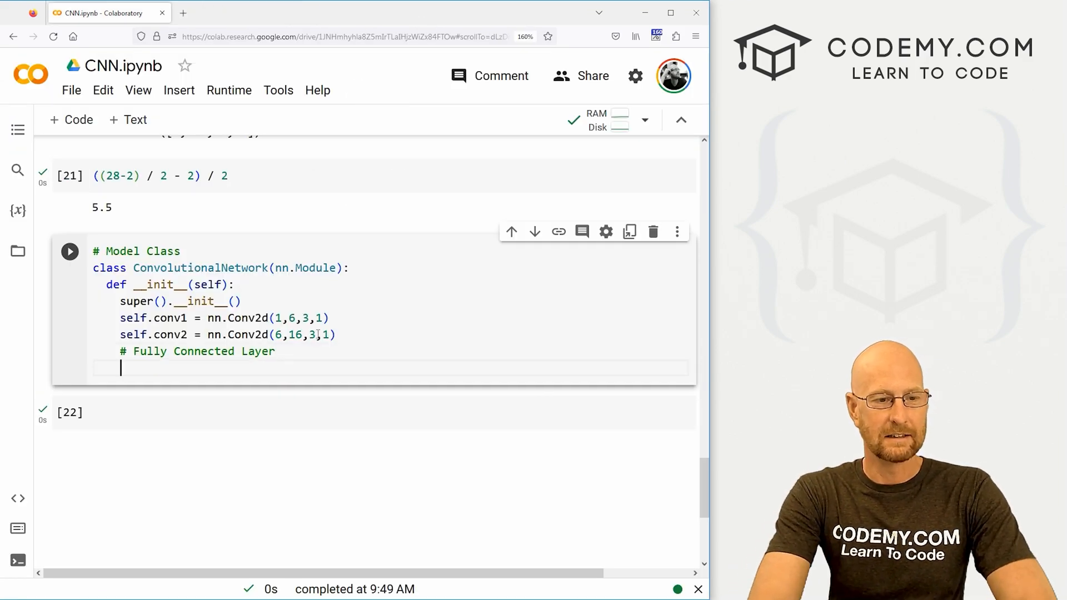
pyautogui.write('s')
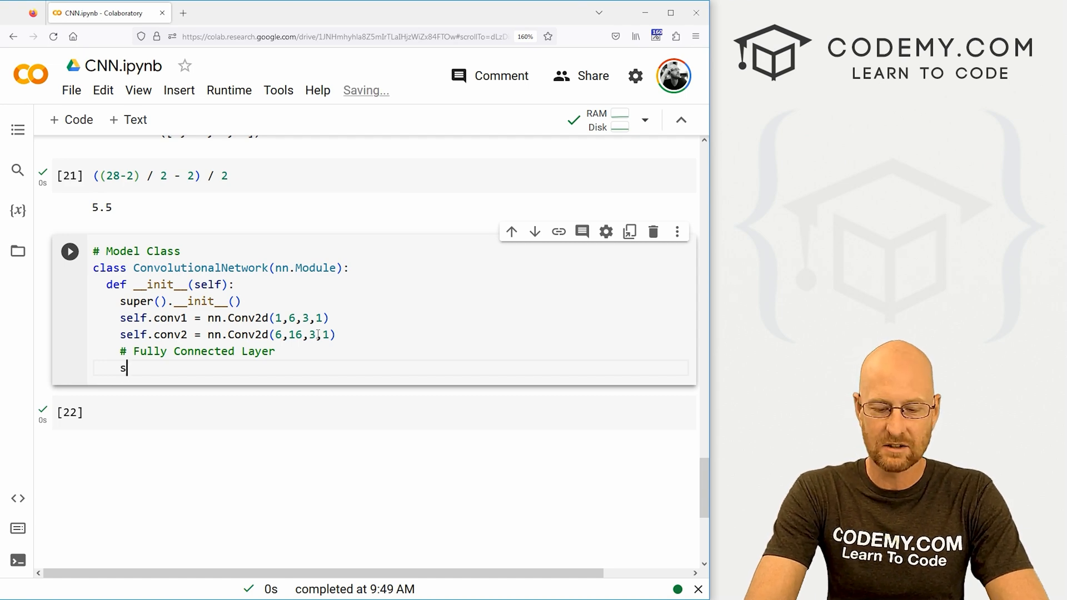
pyautogui.write('elf.fc')
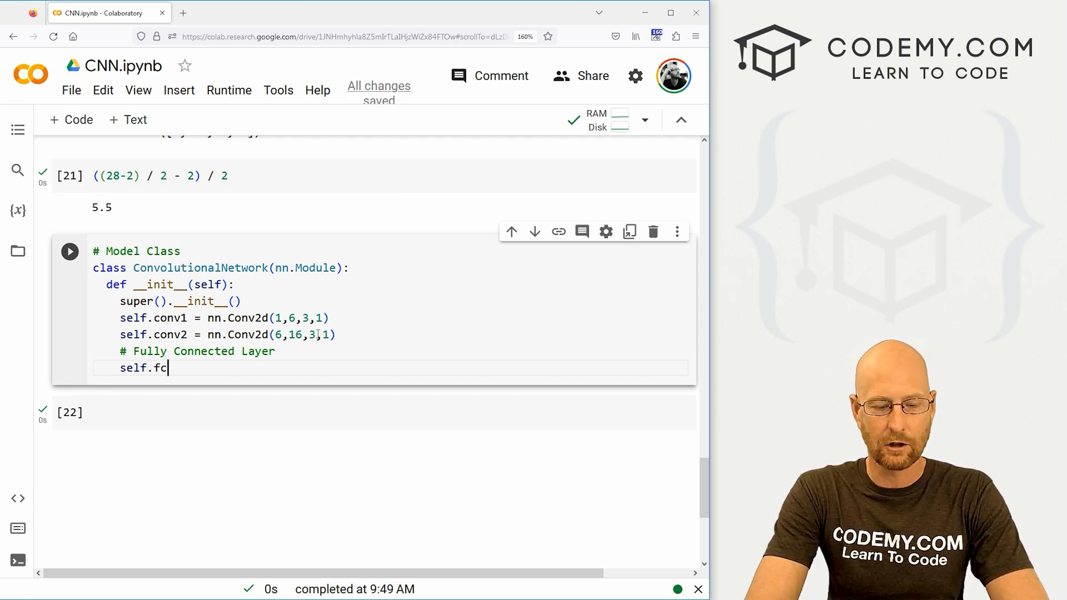
pyautogui.write('1 =')
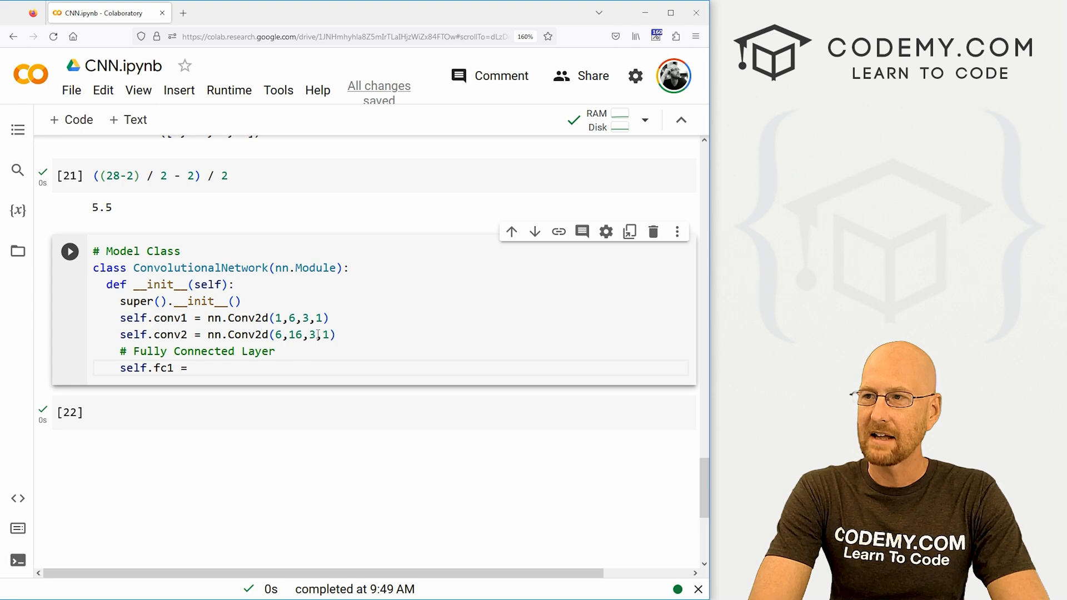
pyautogui.write('nn.Li')
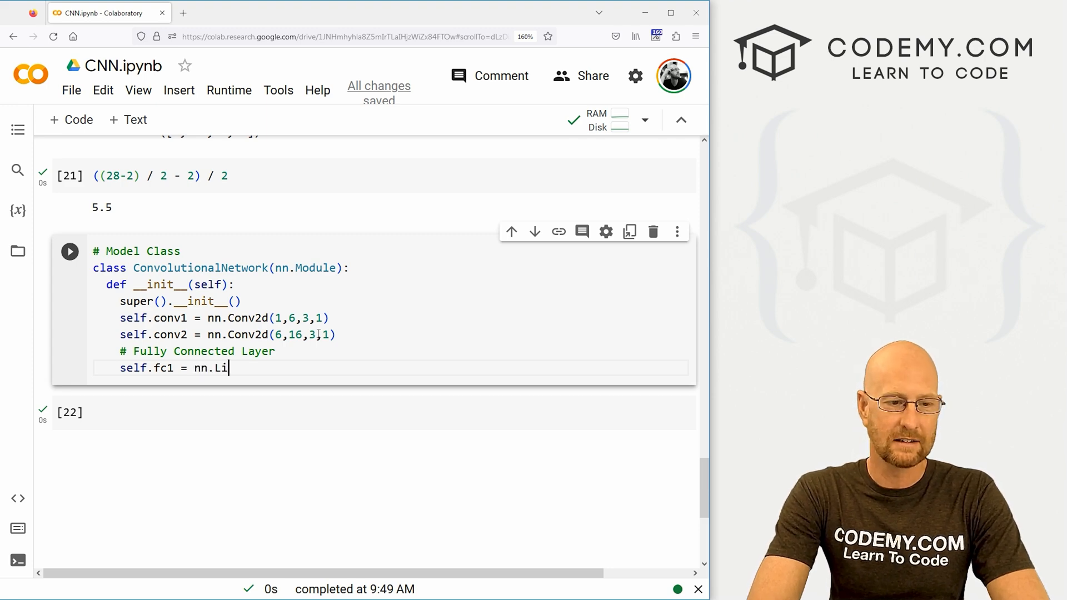
pyautogui.write('near()')
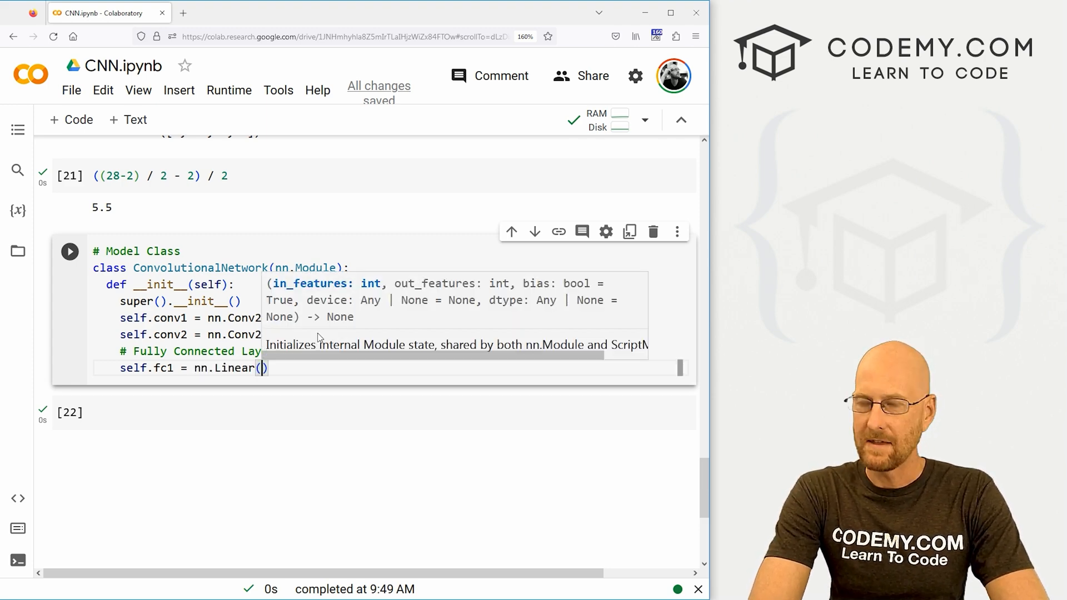
pyautogui.write('5')
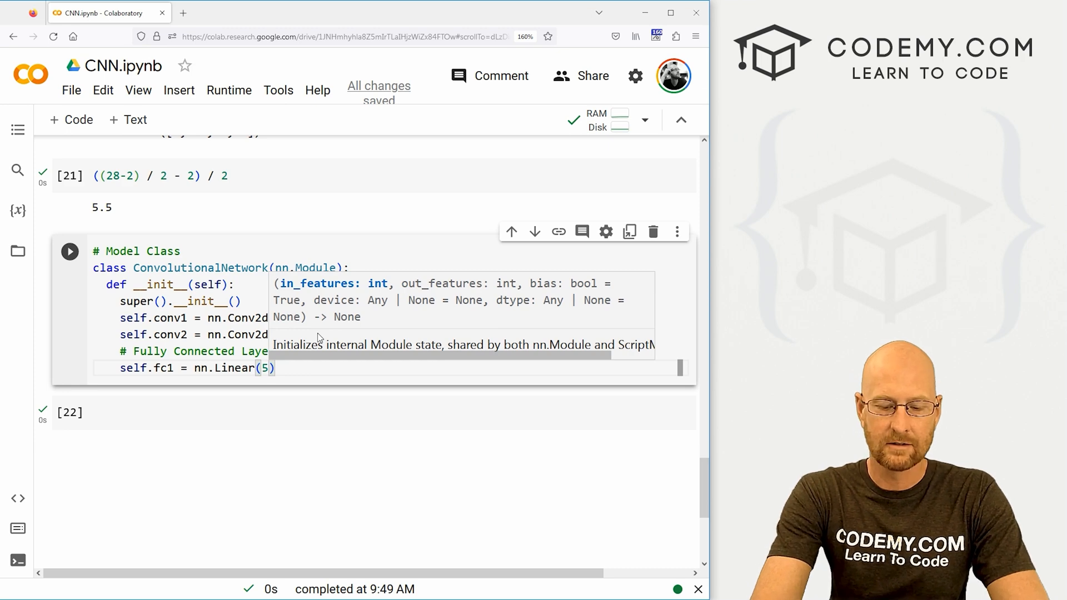
pyautogui.write('*%')
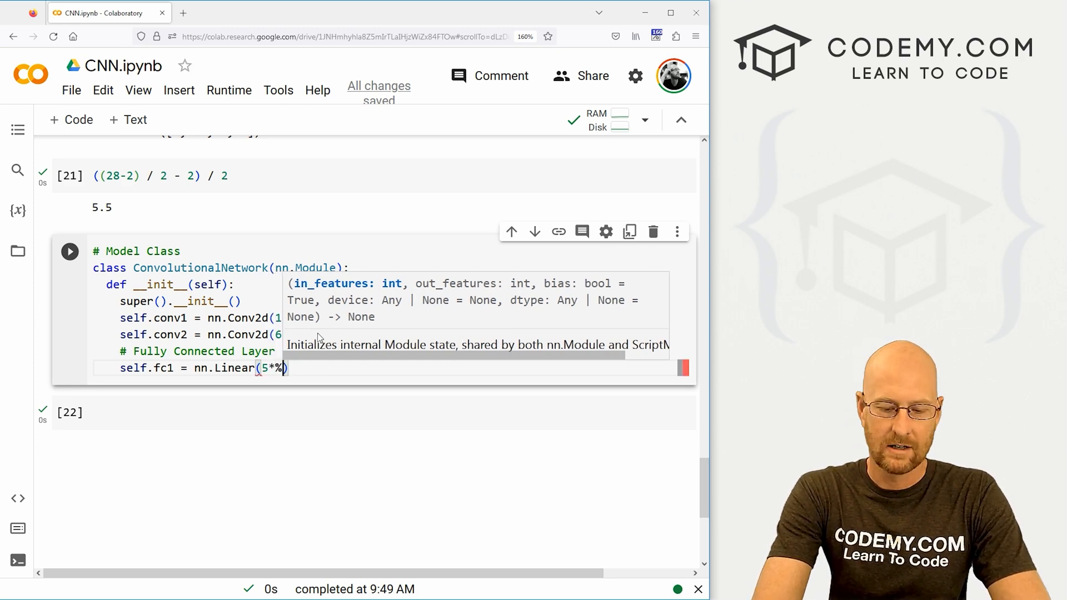
pyautogui.write('*16')
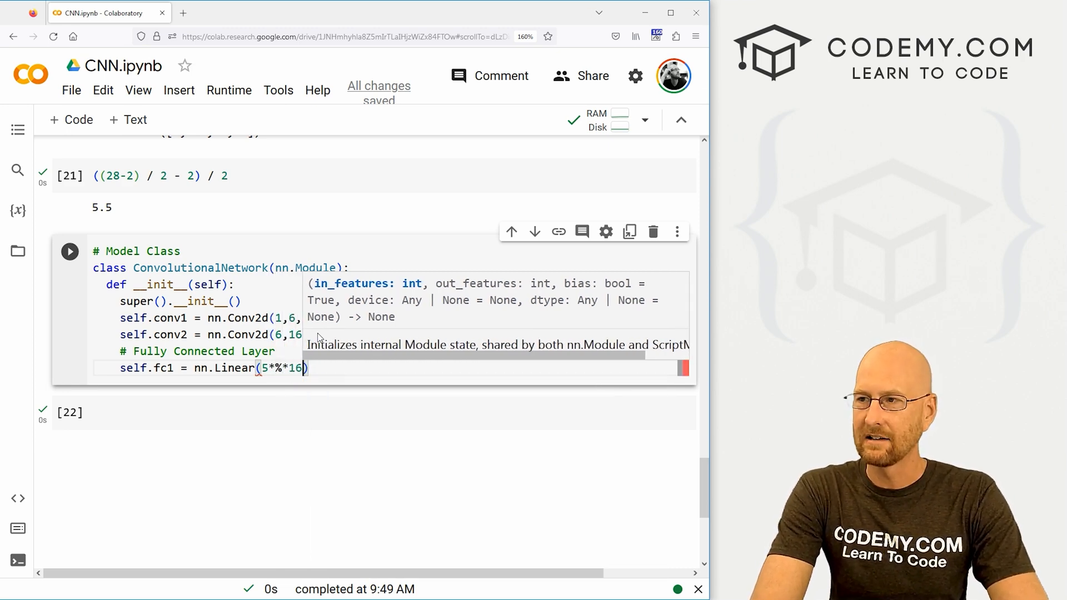
pyautogui.write(', 12')
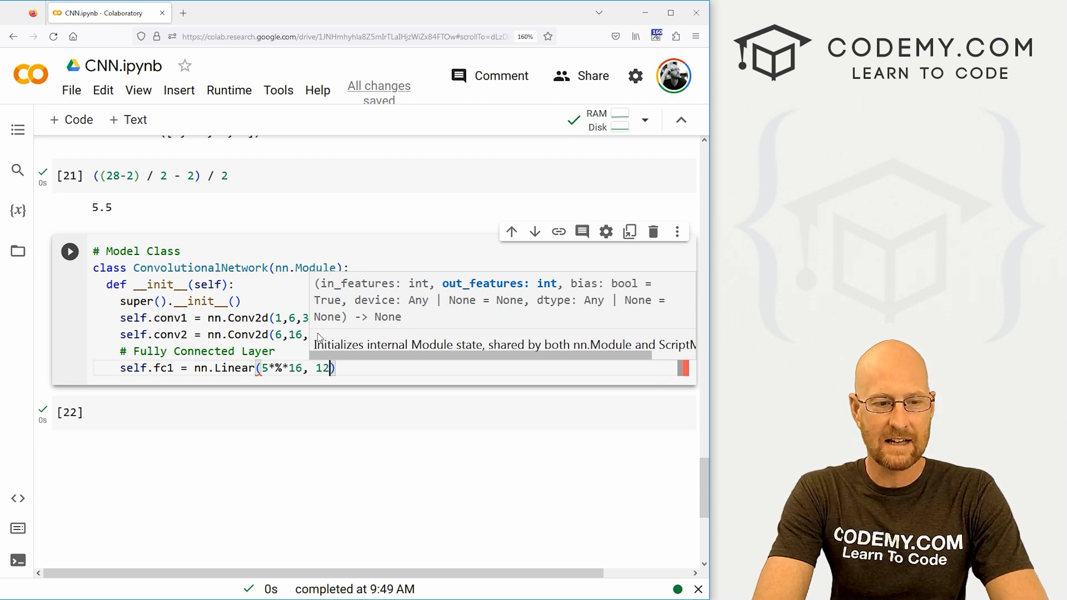
pyautogui.write('0')
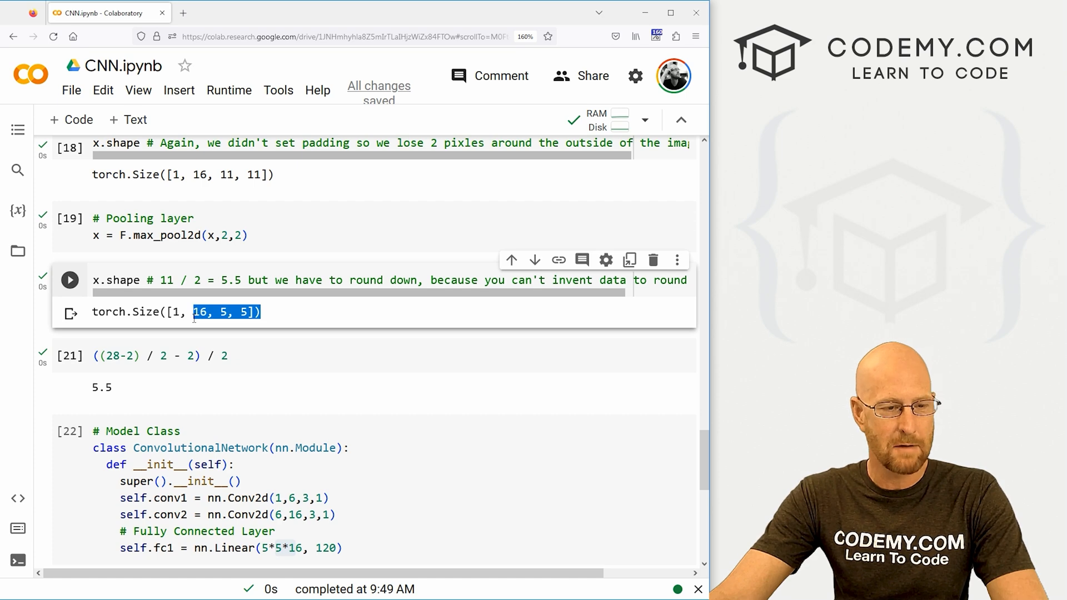
pyautogui.scroll(-3)
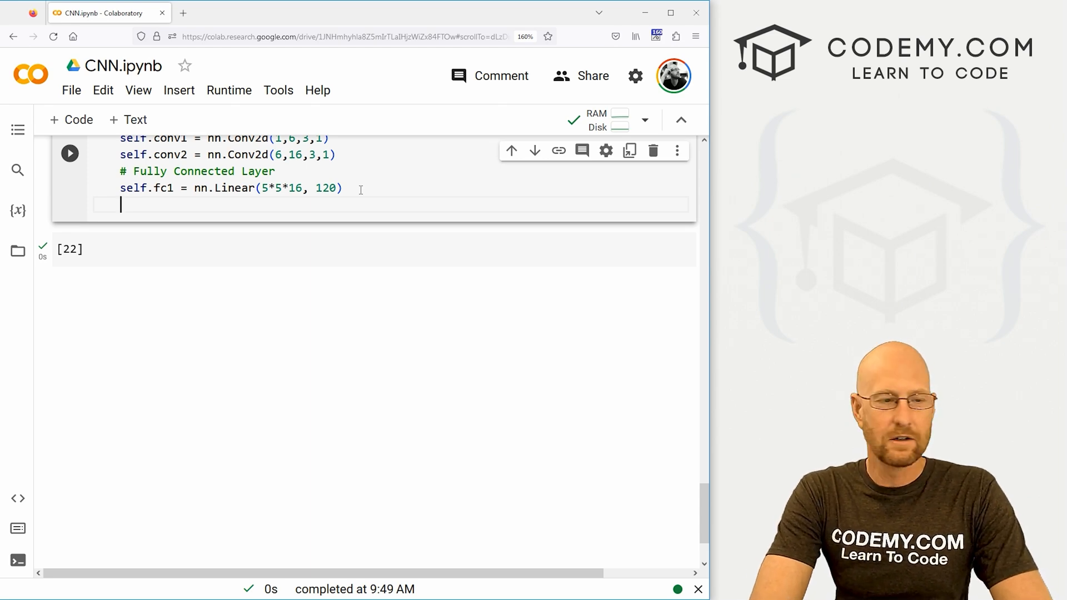
# - Define the second fully connected layer self.fc2 = nn.Linear(120, 84)
pyautogui.write('self.')
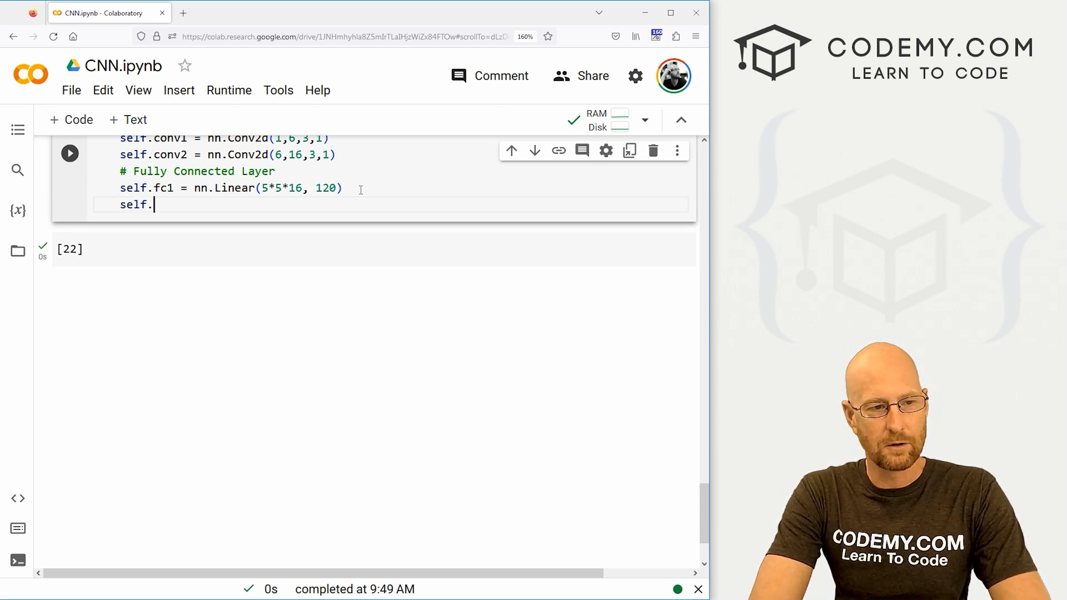
pyautogui.write('fc2 =')
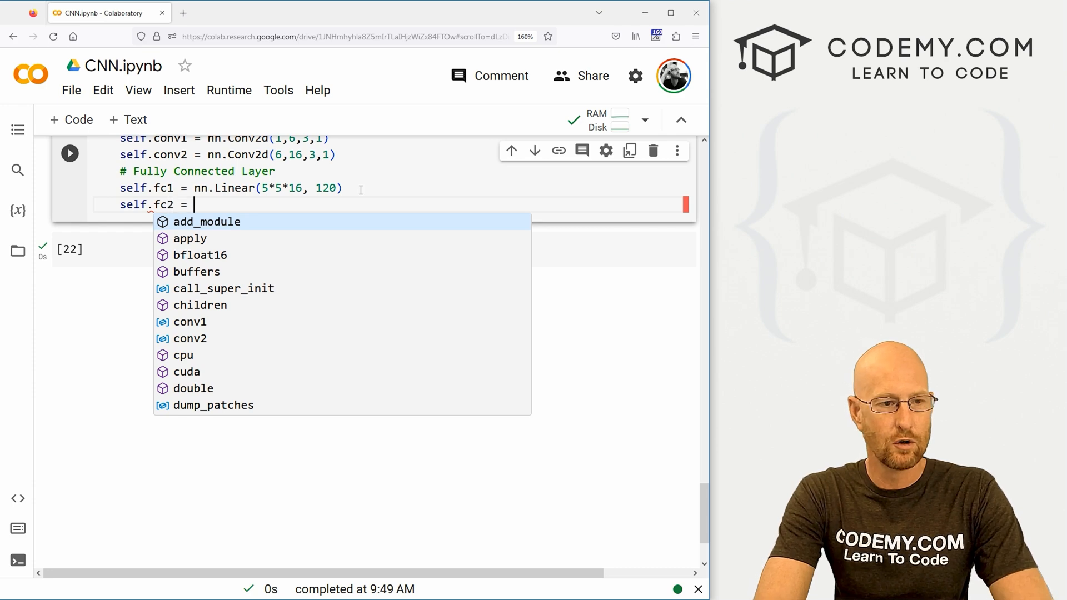
pyautogui.write('nn.Linear')
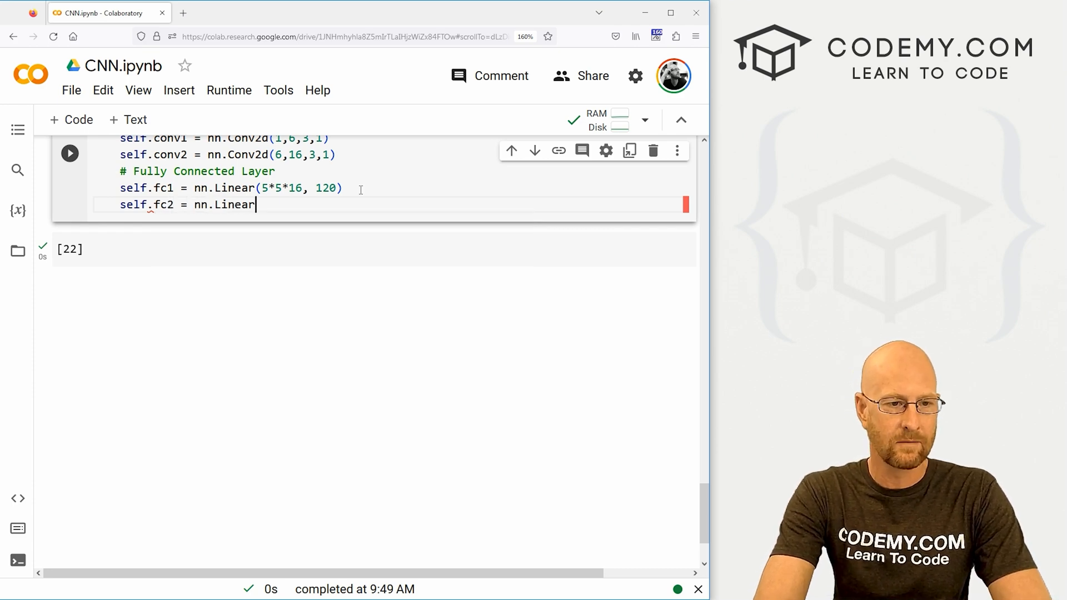
pyautogui.write('(')
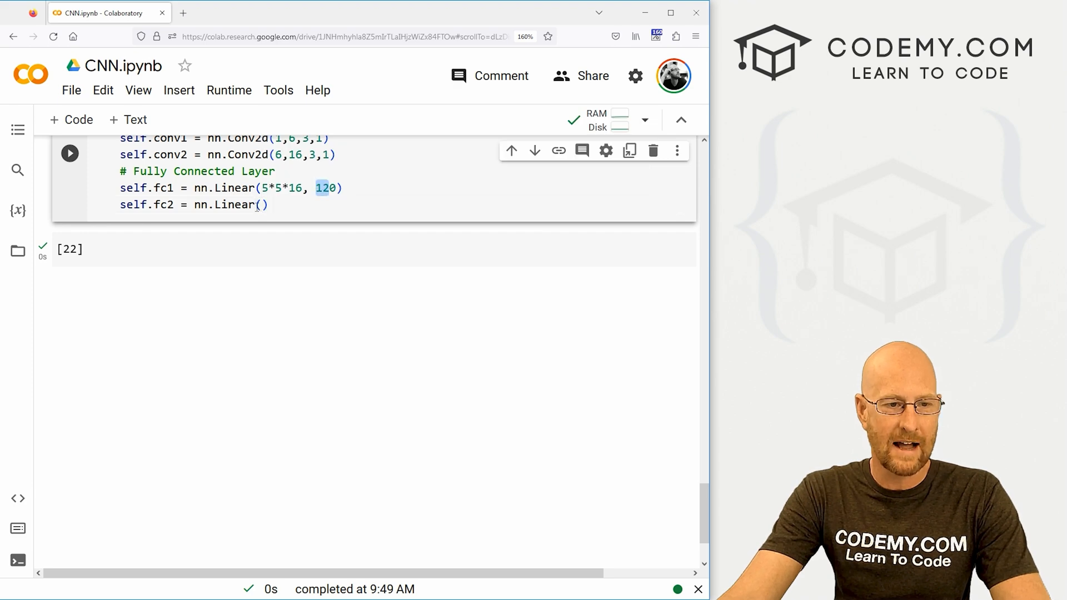
pyautogui.write('120,')
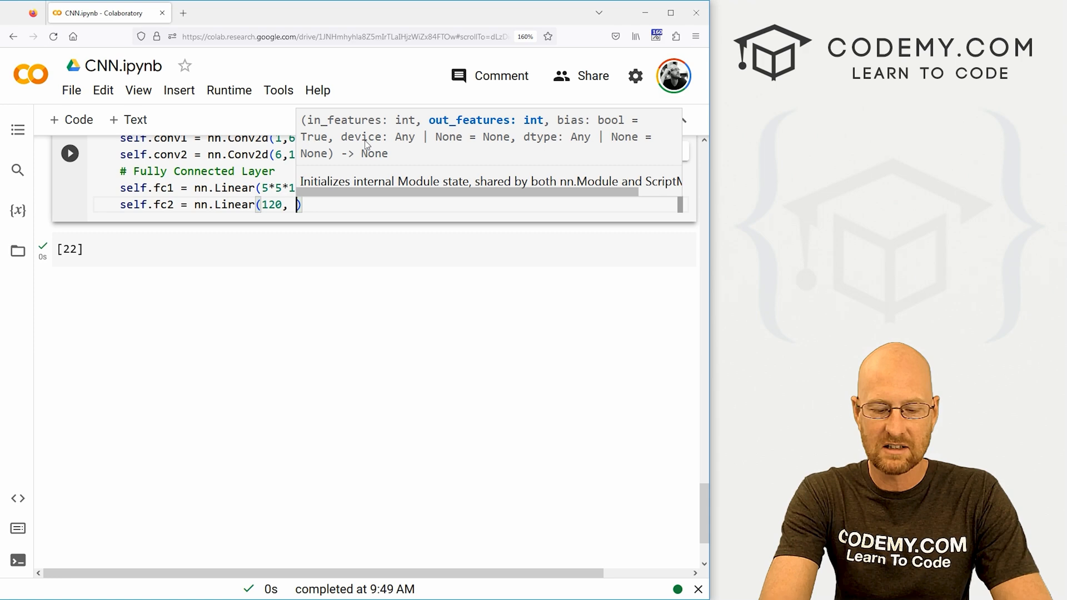
pyautogui.write('84)')
pyautogui.write('self.f')
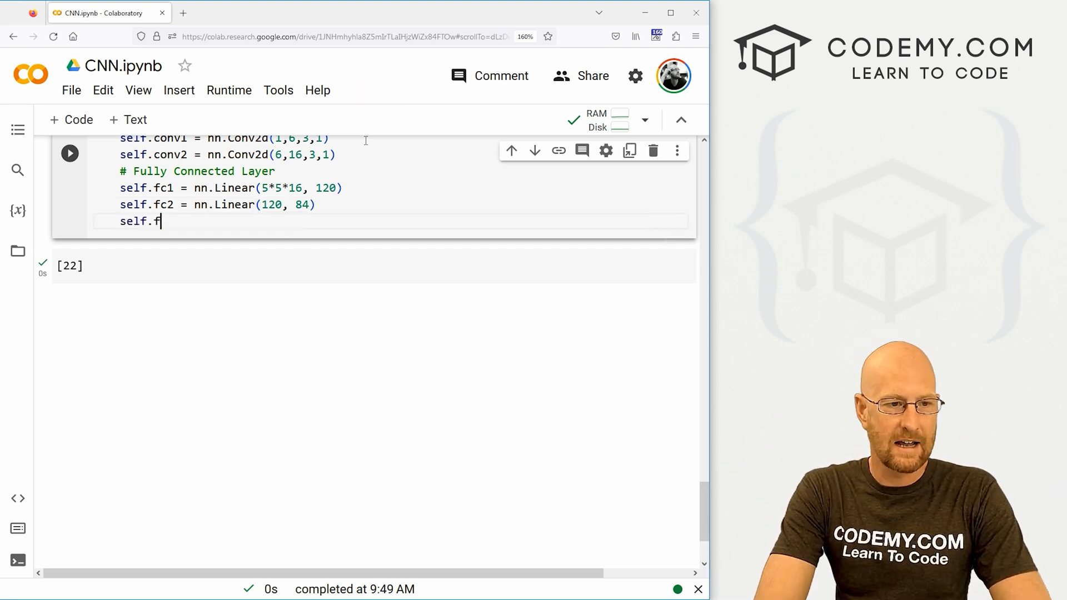
# - Add self.fc3 = nn.Linear(84, 10), highlighting fc2's 84 output size
pyautogui.write('c3 =')
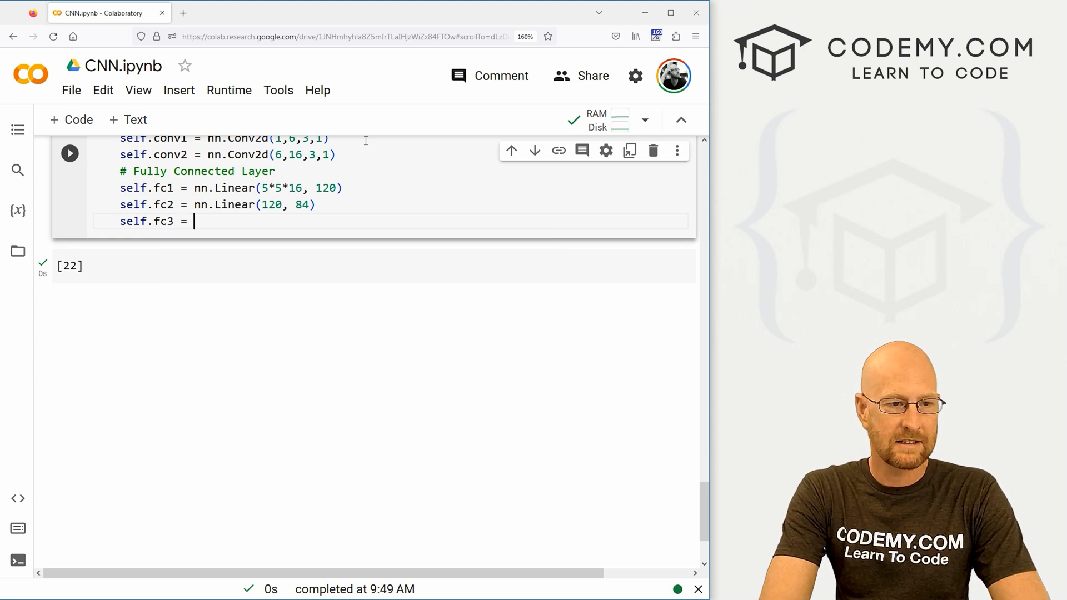
pyautogui.write('nn.Linear')
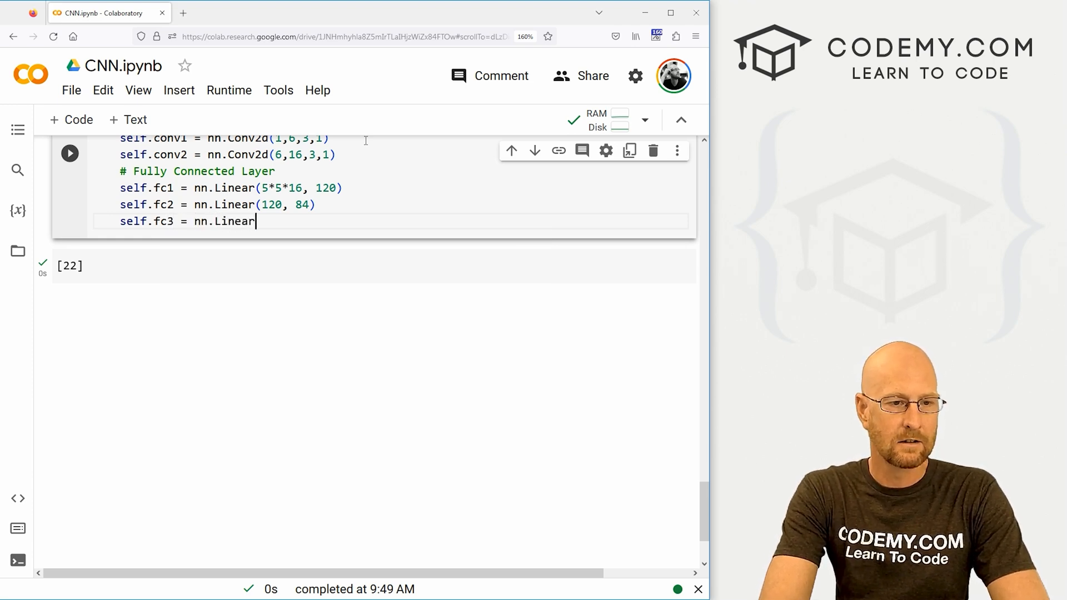
pyautogui.write('(84, 10')
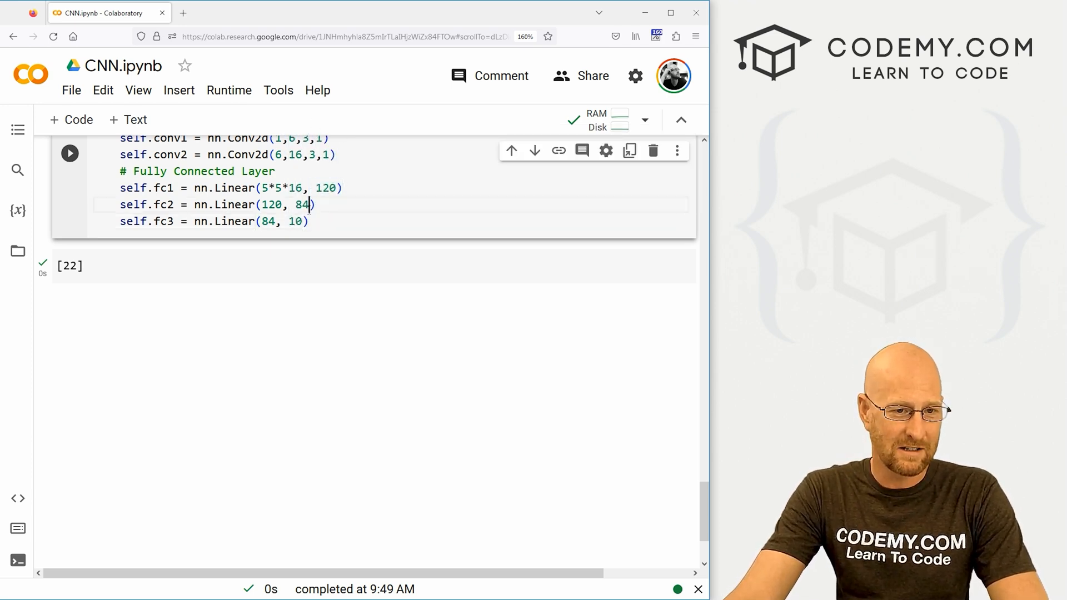
pyautogui.doubleClick(300, 204)
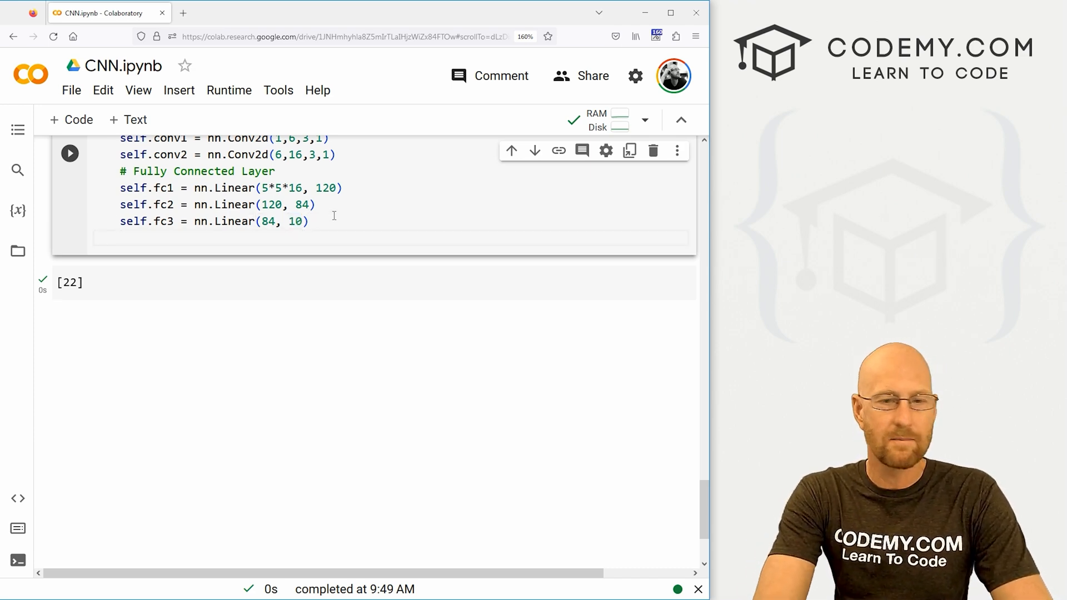
# - Review the class, then begin a new method with 'def' after the fc3 line
pyautogui.scroll(3)
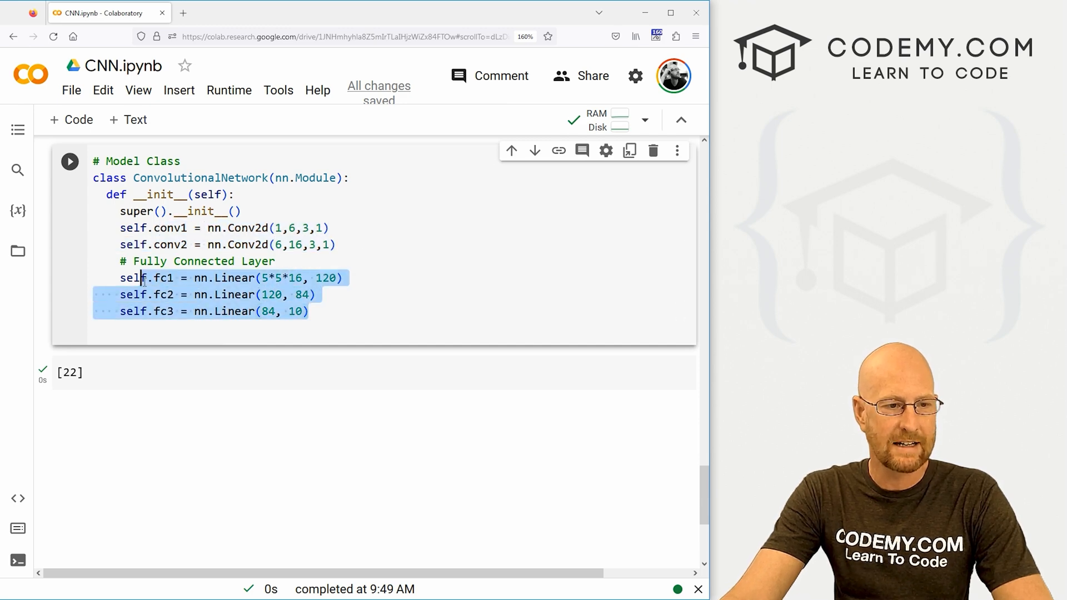
pyautogui.scroll(-3)
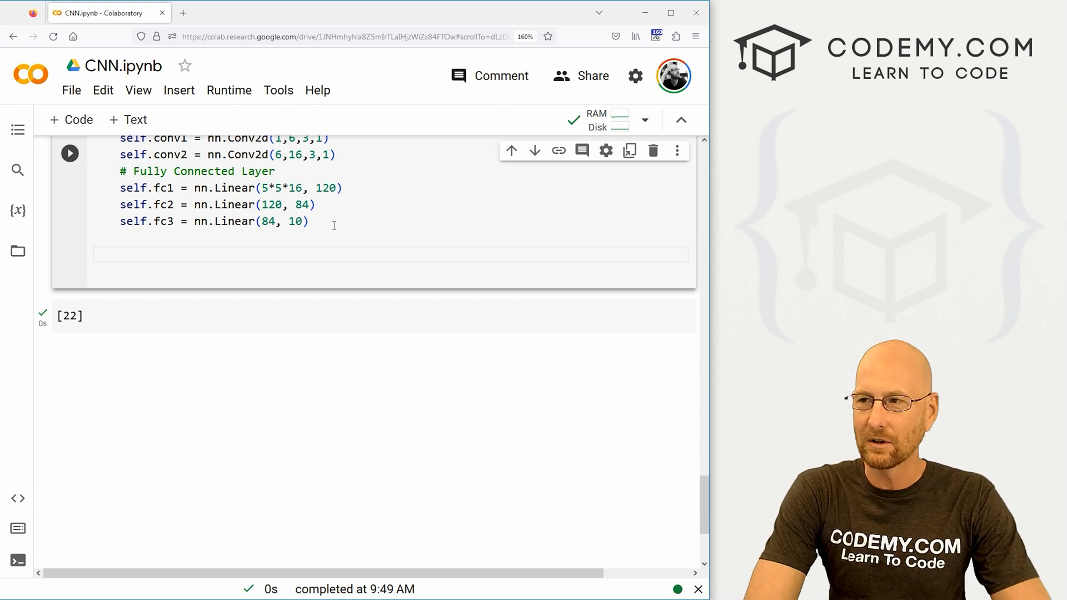
pyautogui.scroll(3)
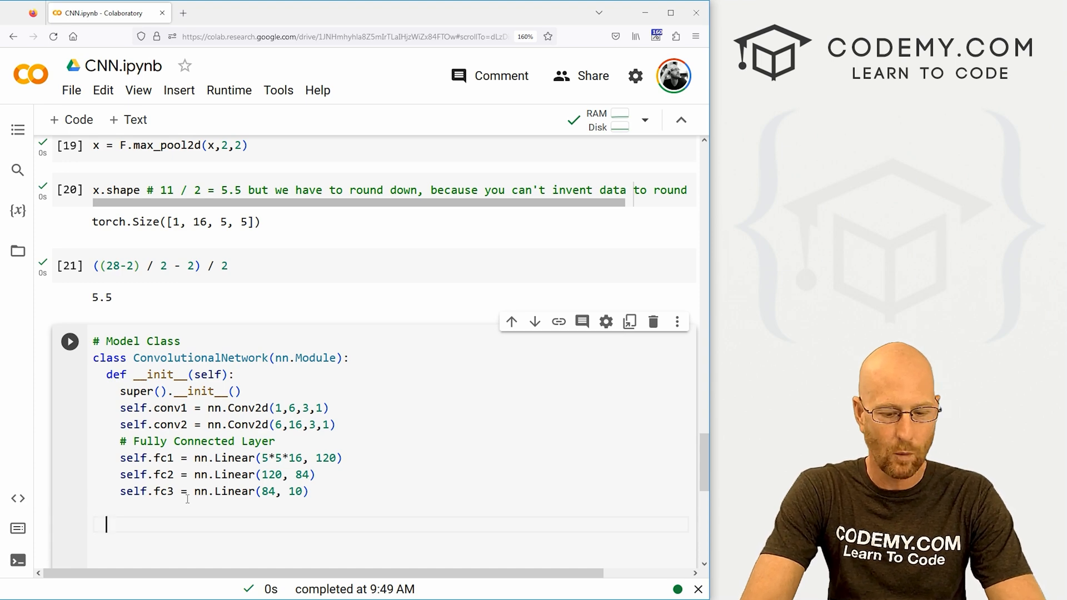
pyautogui.write('def')
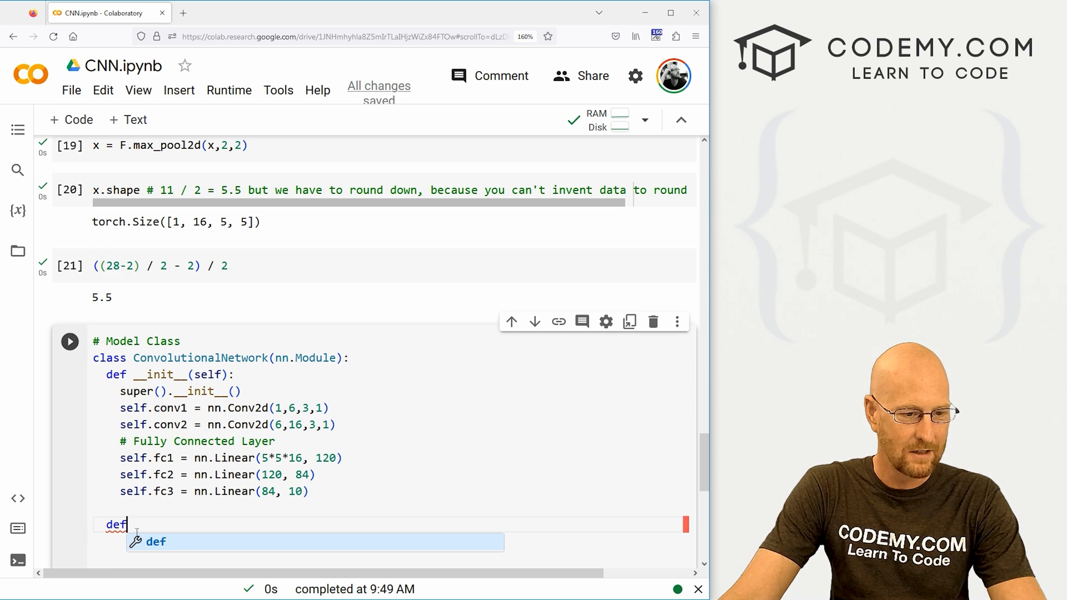
# - Declare the method def forward(self, X): in the class
pyautogui.write('for')
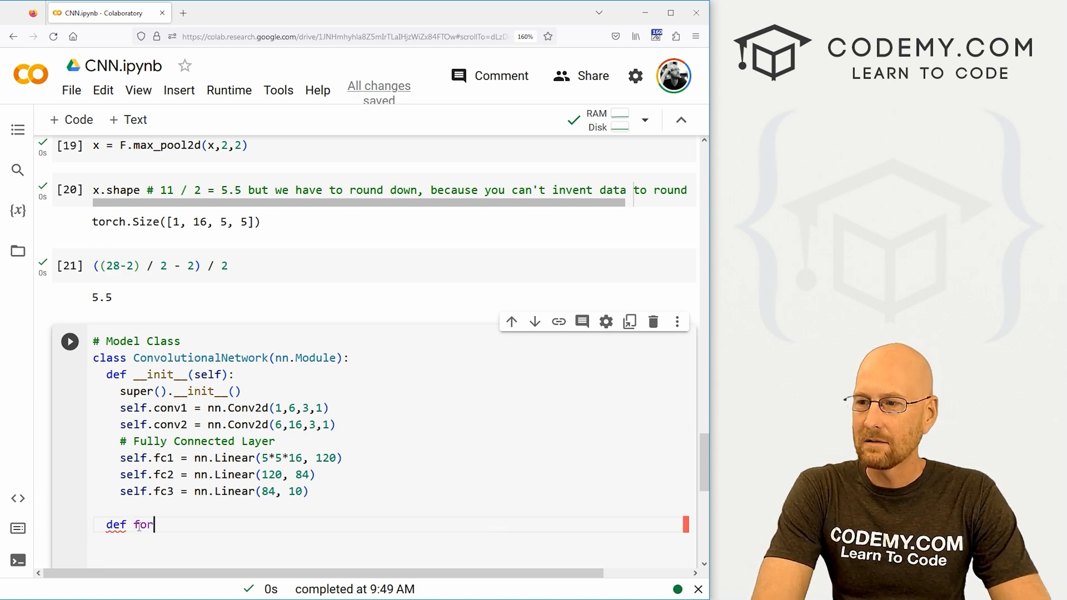
pyautogui.write('ward()')
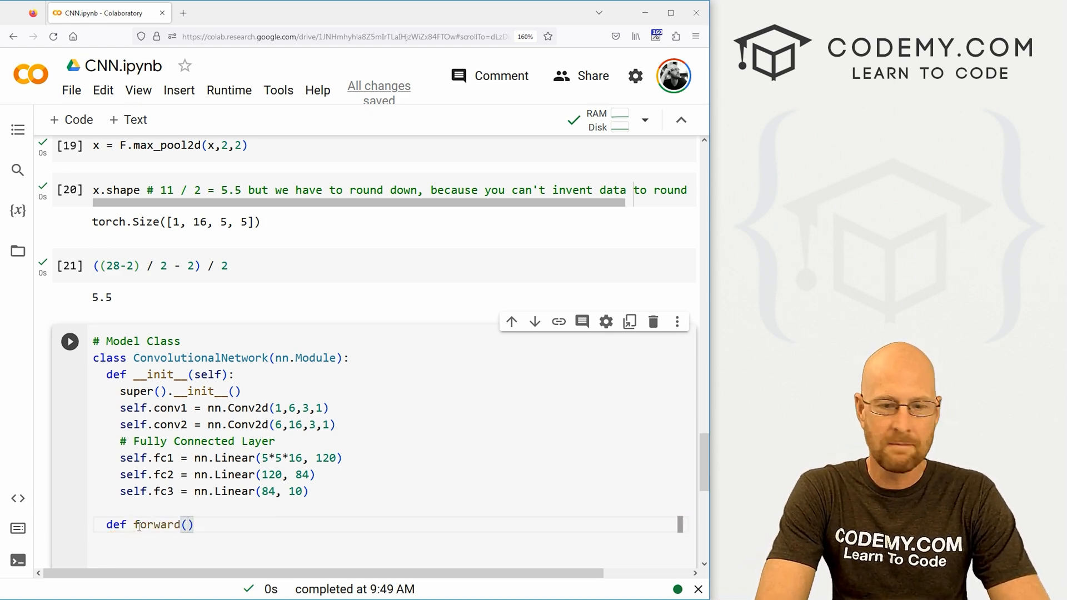
pyautogui.write('self,')
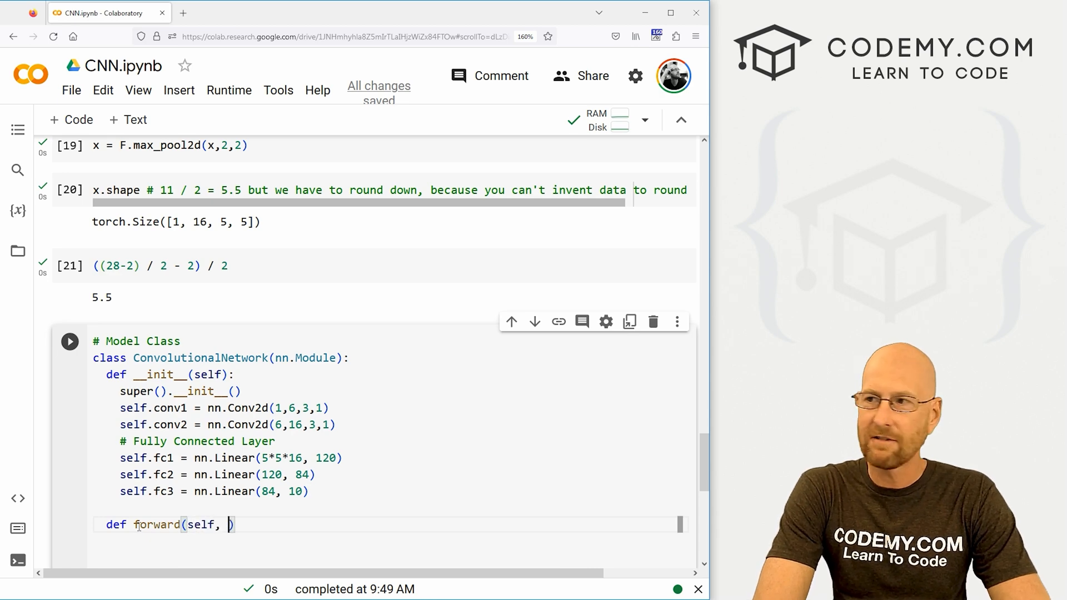
pyautogui.scroll(3)
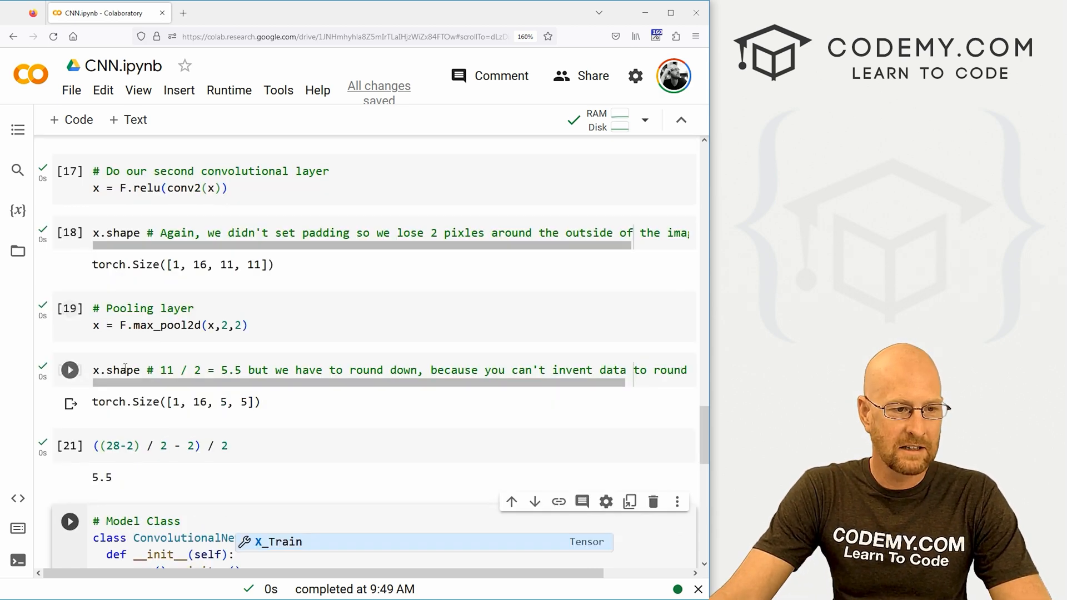
pyautogui.scroll(-3)
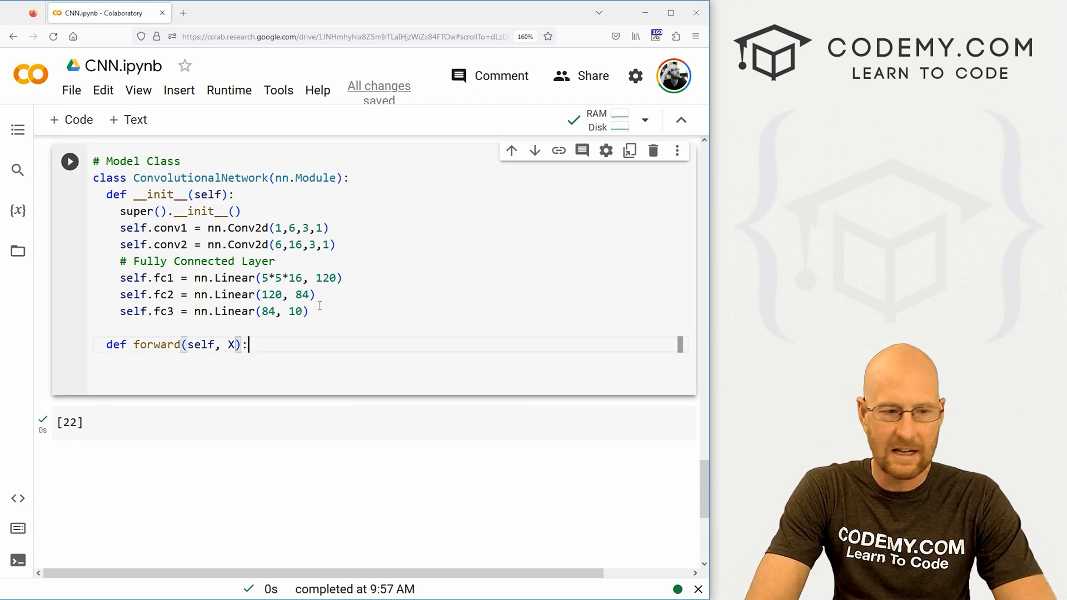
# - Write the first forward line X = F.relu(self.conv1(X))
pyautogui.write('X = F')
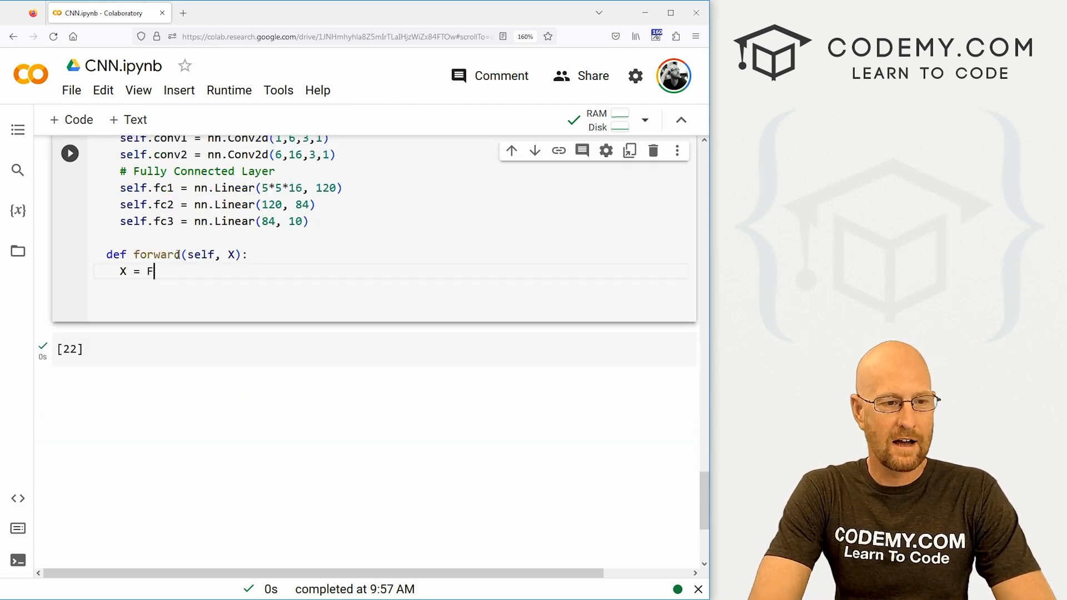
pyautogui.write('.re')
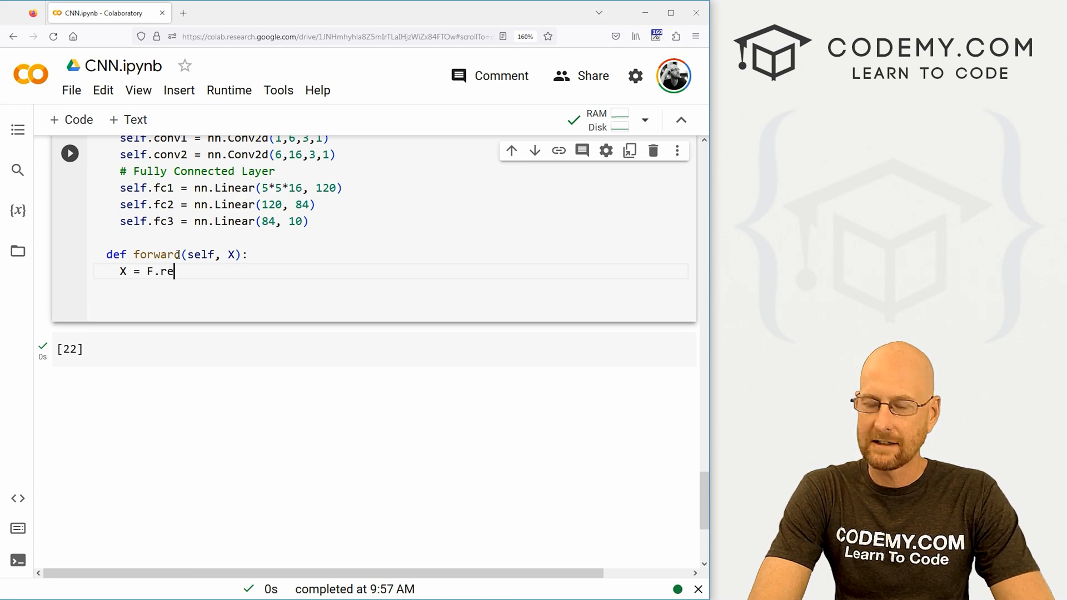
pyautogui.write('lu()')
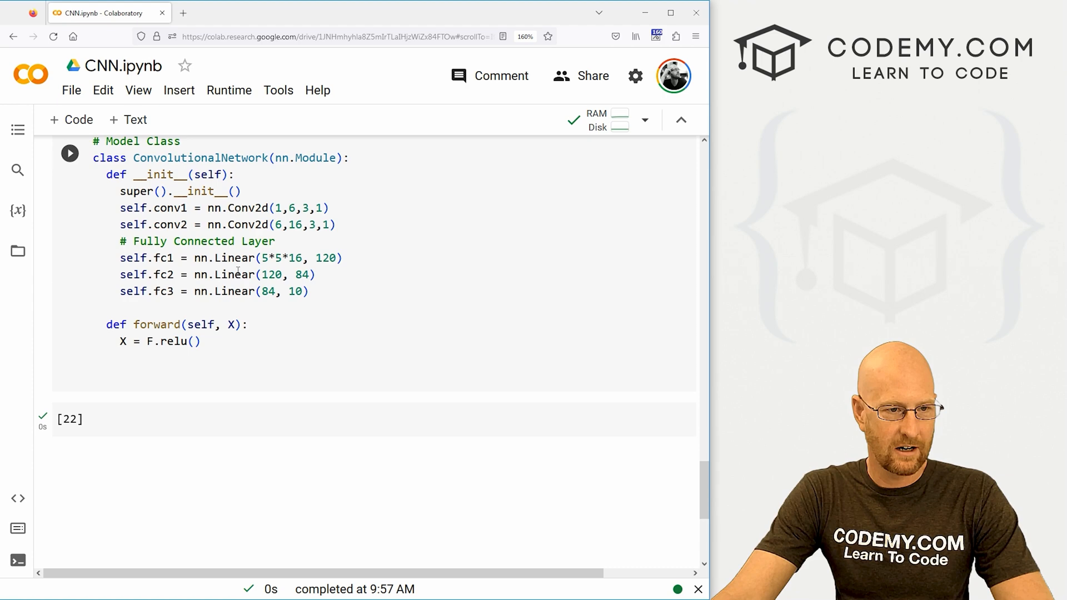
pyautogui.click(194, 341)
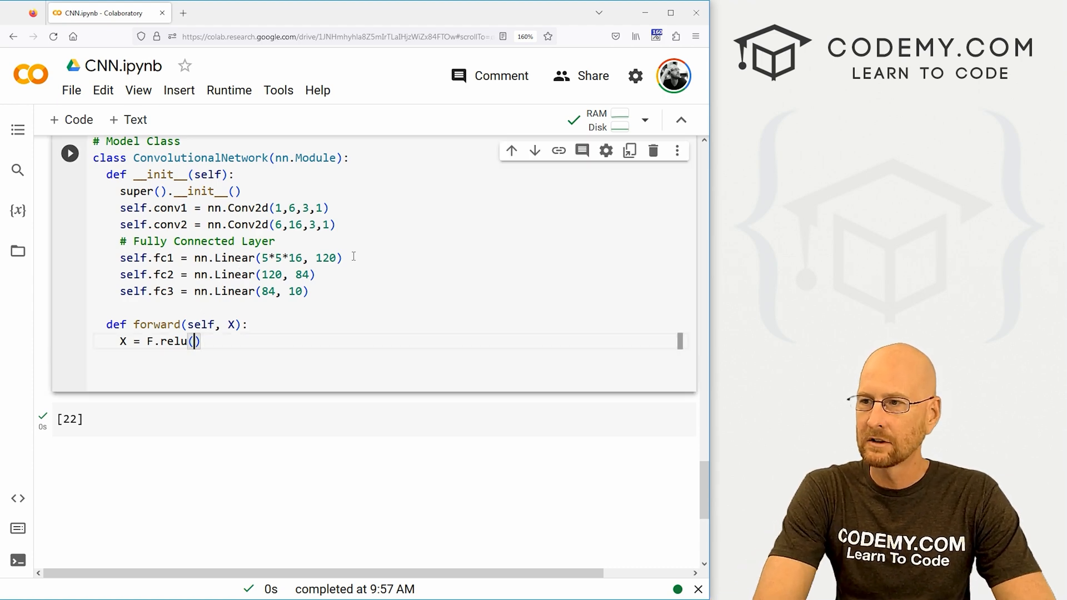
pyautogui.write('self.conv1')
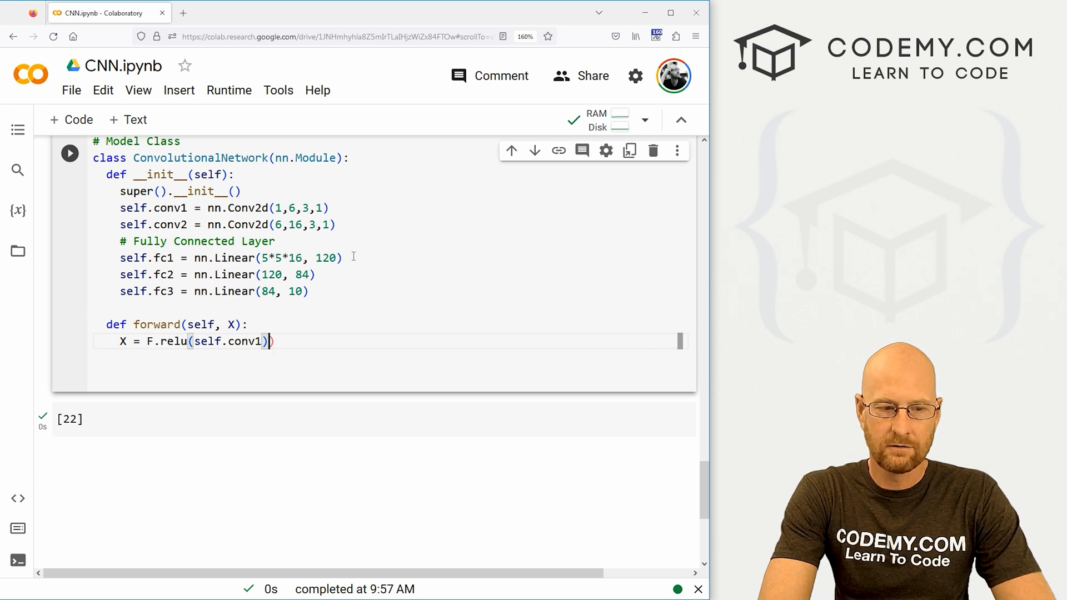
pyautogui.write('X')
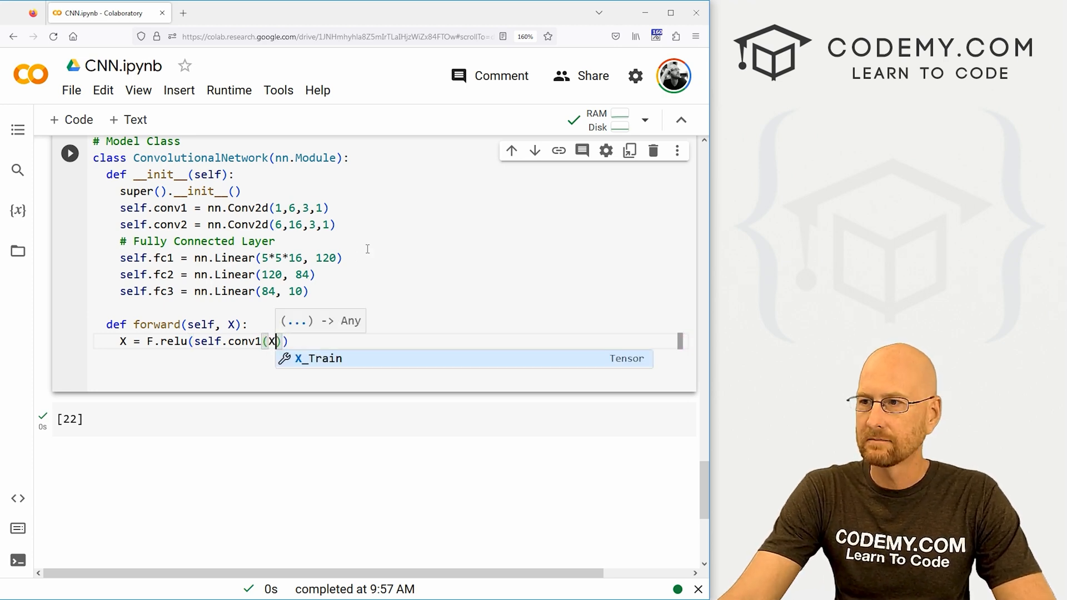
# - Pool after conv1 with X = F.max_pool2d(X,2,2) and a '# 2x2 and stride 2' comment
pyautogui.press('enter')
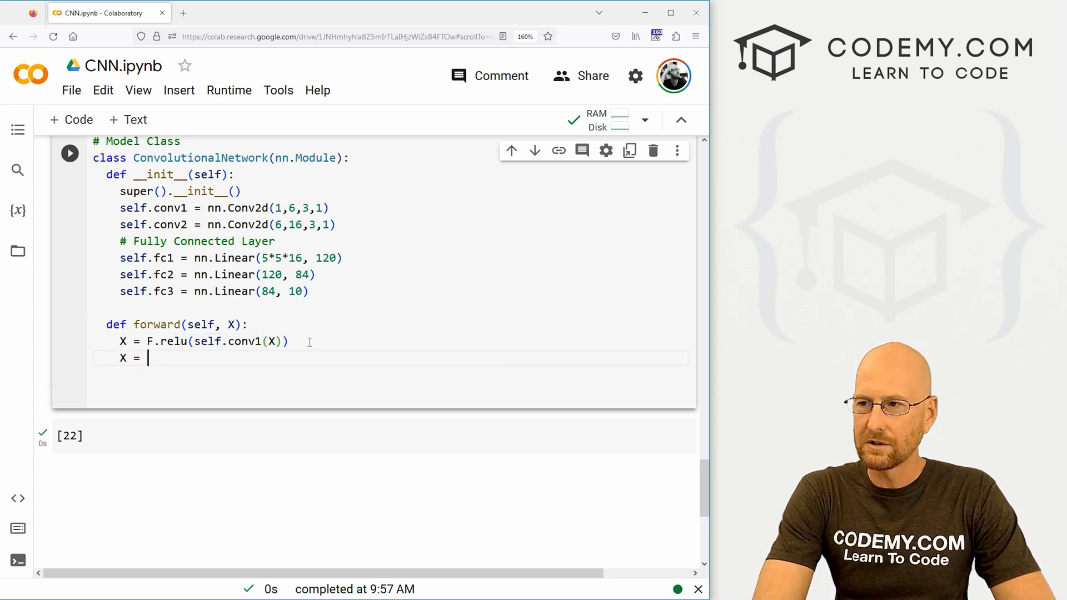
pyautogui.write('F.max')
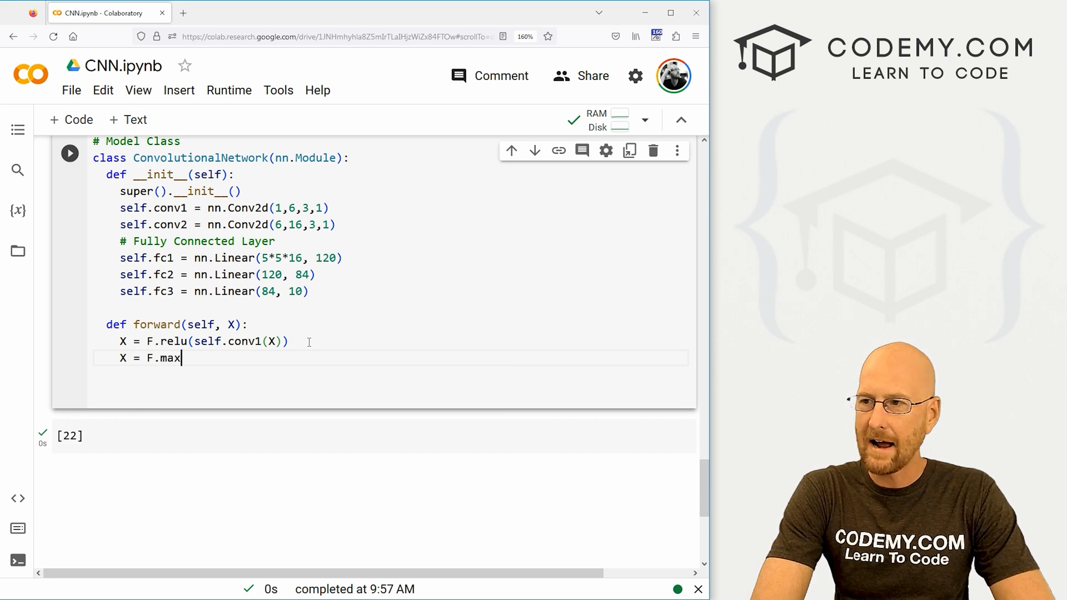
pyautogui.write('_pool')
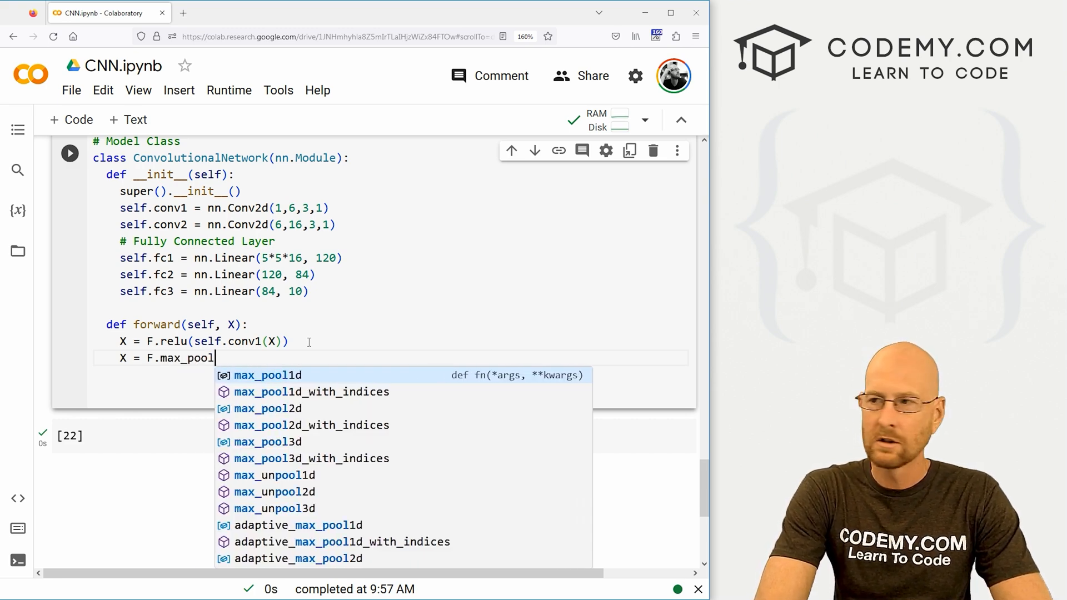
pyautogui.click(267, 408)
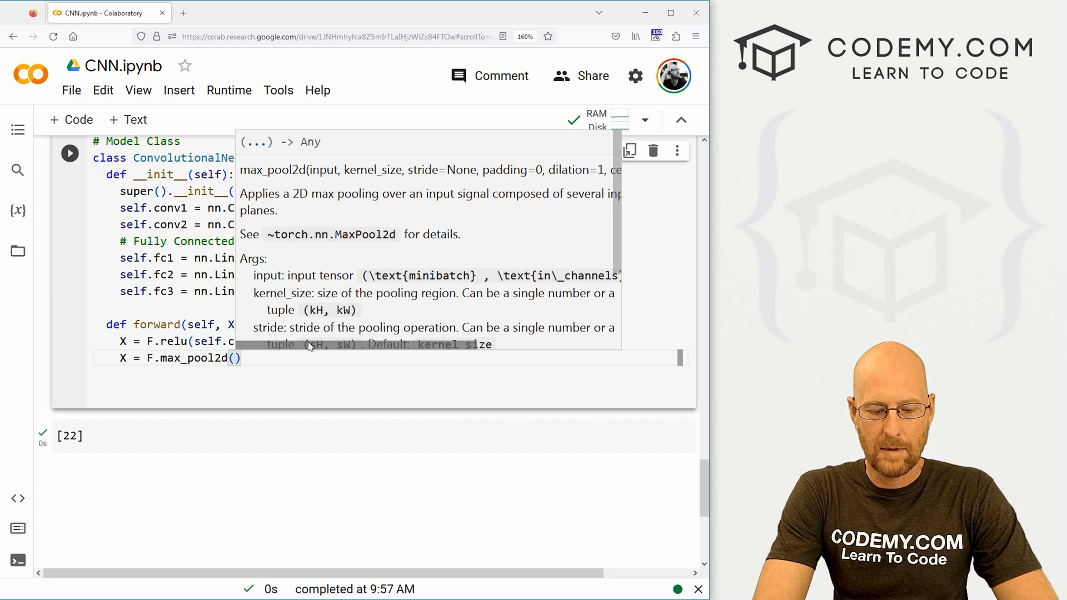
pyautogui.write('X,2,2')
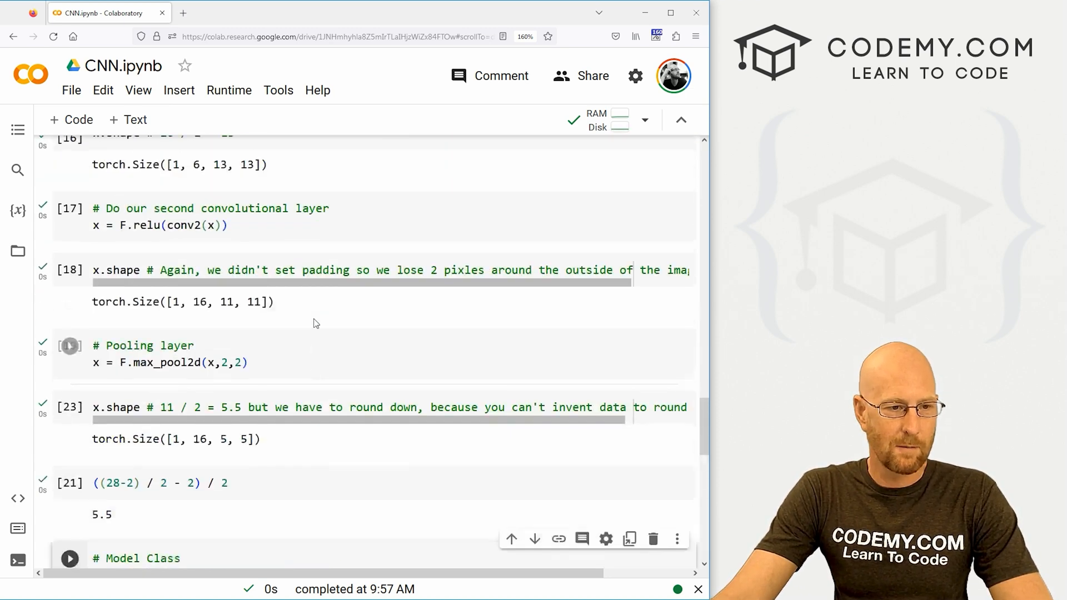
pyautogui.scroll(3)
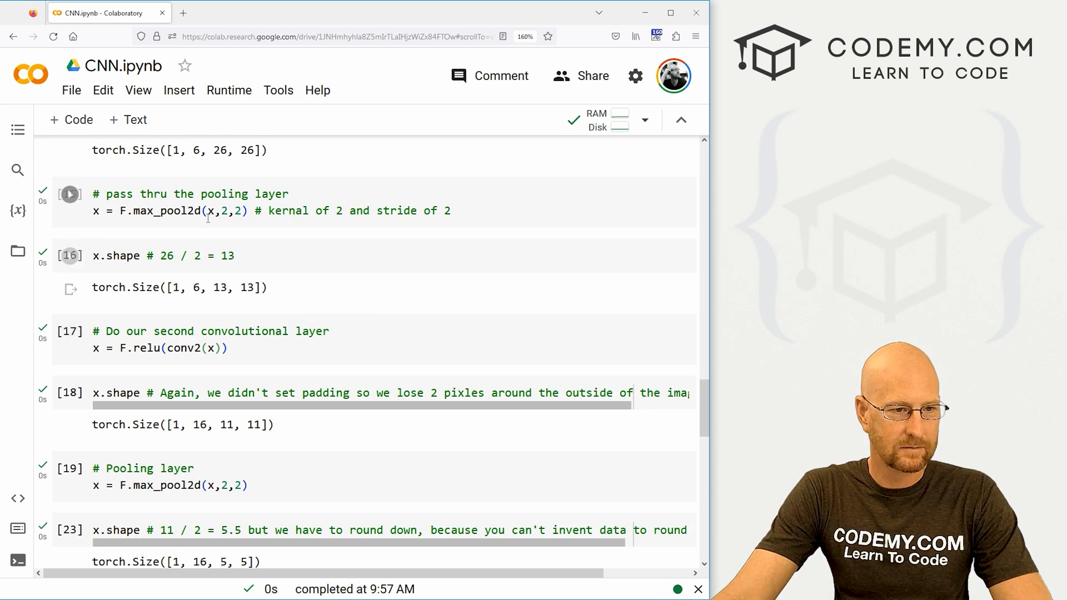
pyautogui.scroll(-3)
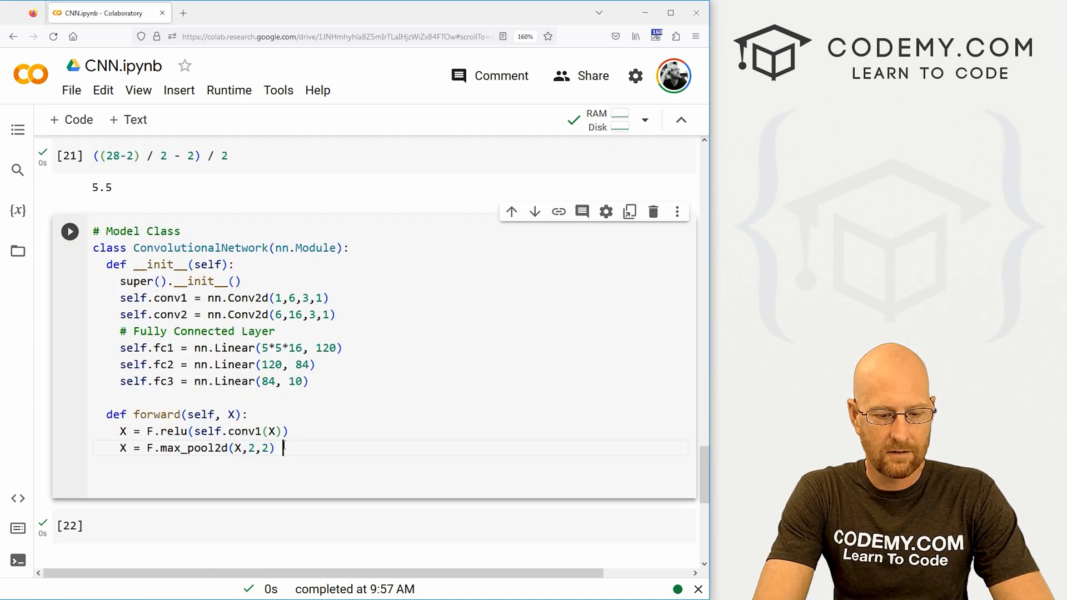
pyautogui.write('# 2x2 kernal')
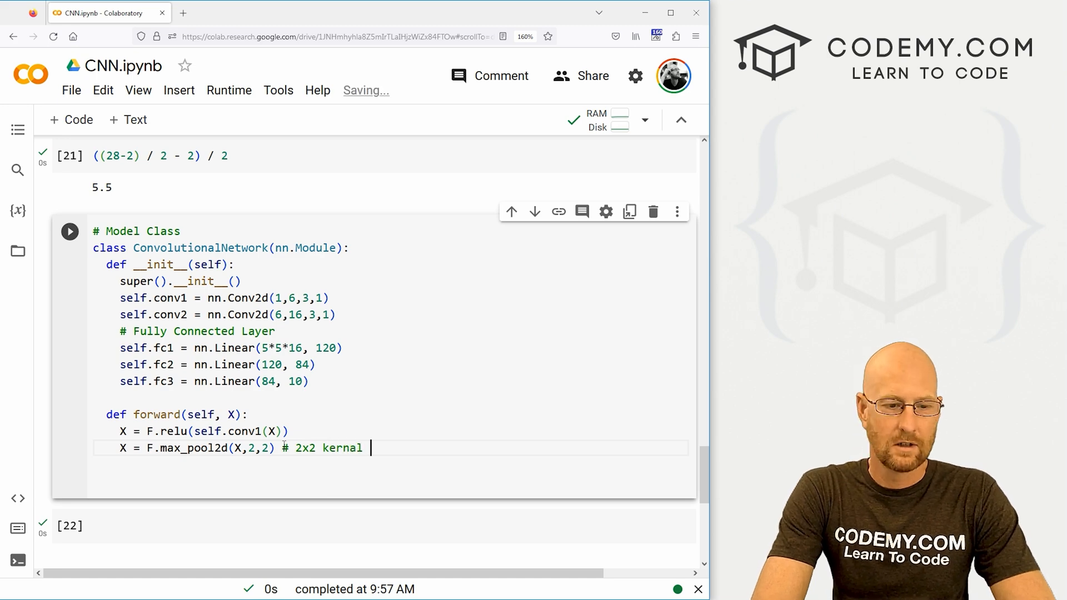
pyautogui.write('and stride 2')
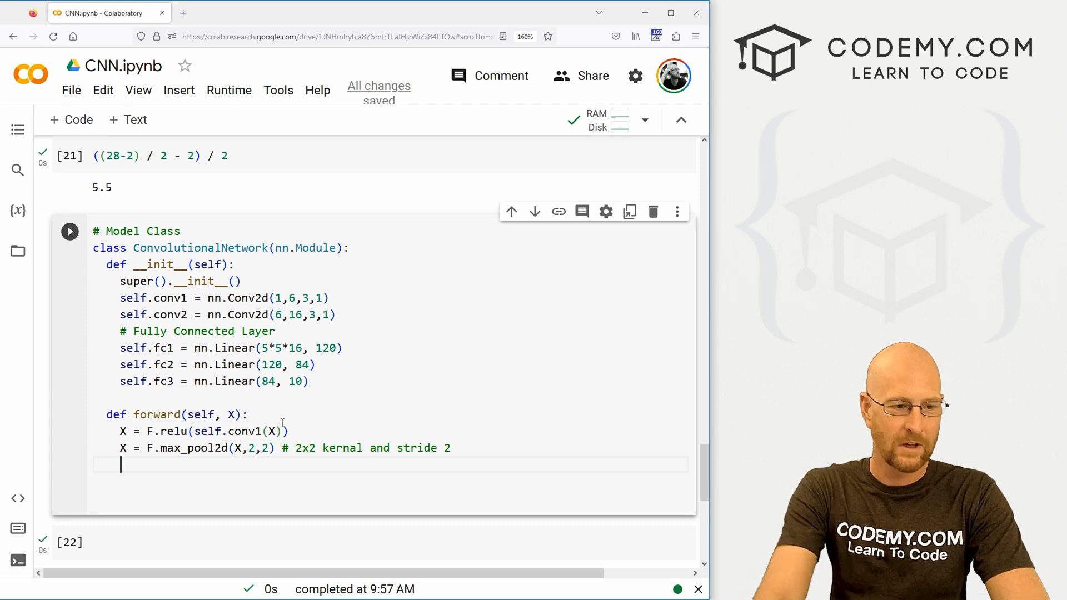
# - Add a '# Second Pass' comment and the ReLU convolution line X = F.relu(self.conv2(X))
pyautogui.write('#')
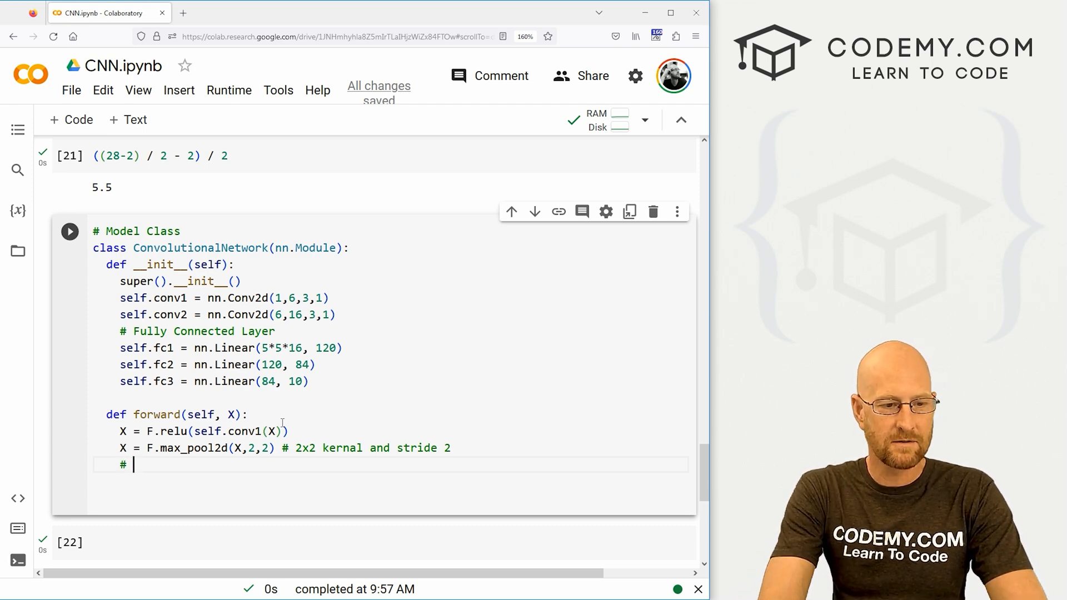
pyautogui.write('Second')
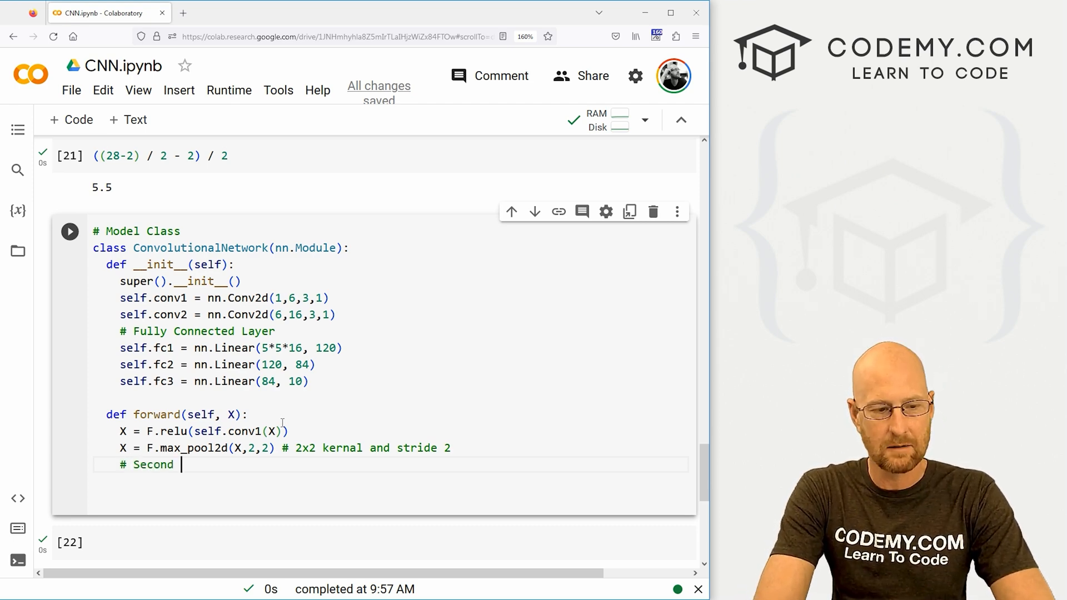
pyautogui.write('Pass')
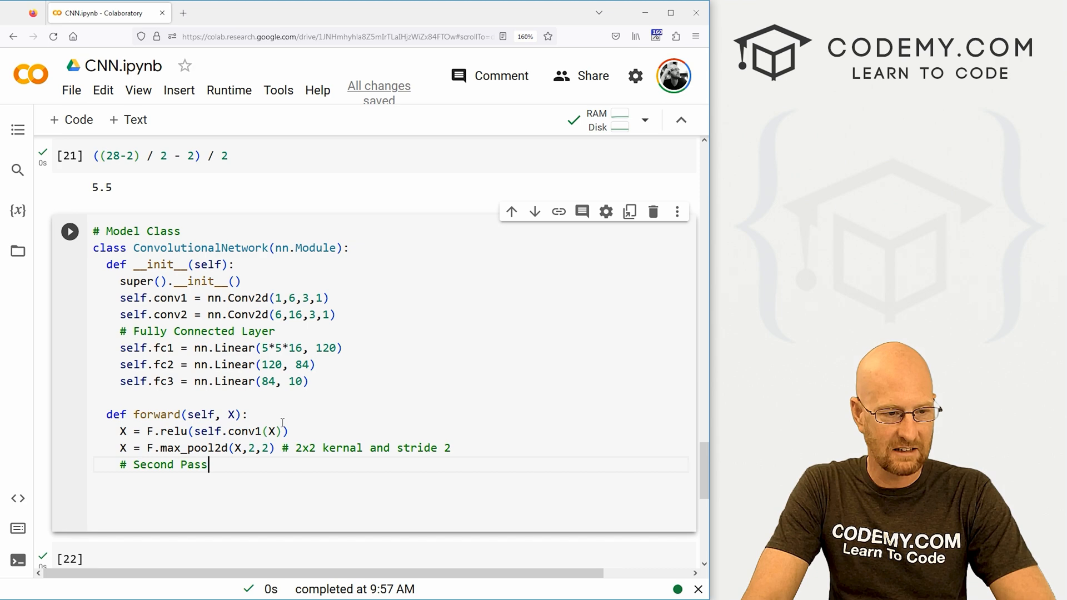
pyautogui.write('X = F.relu(self.conv1(X))')
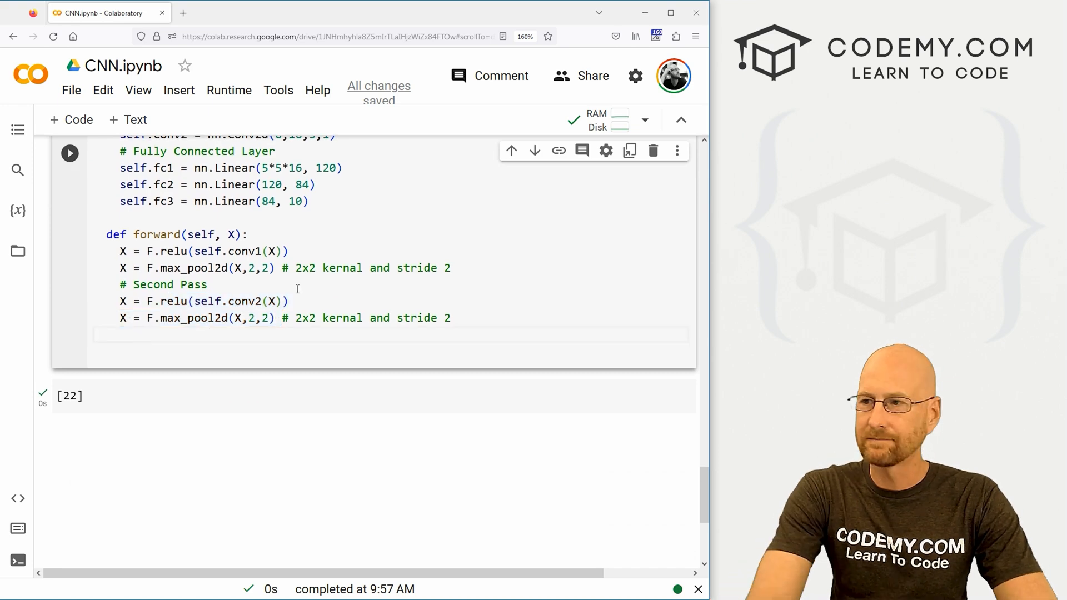
# - Add a '# Re-View to flatten it' comment and X.view(-1, 16*5*5) line
pyautogui.write('#')
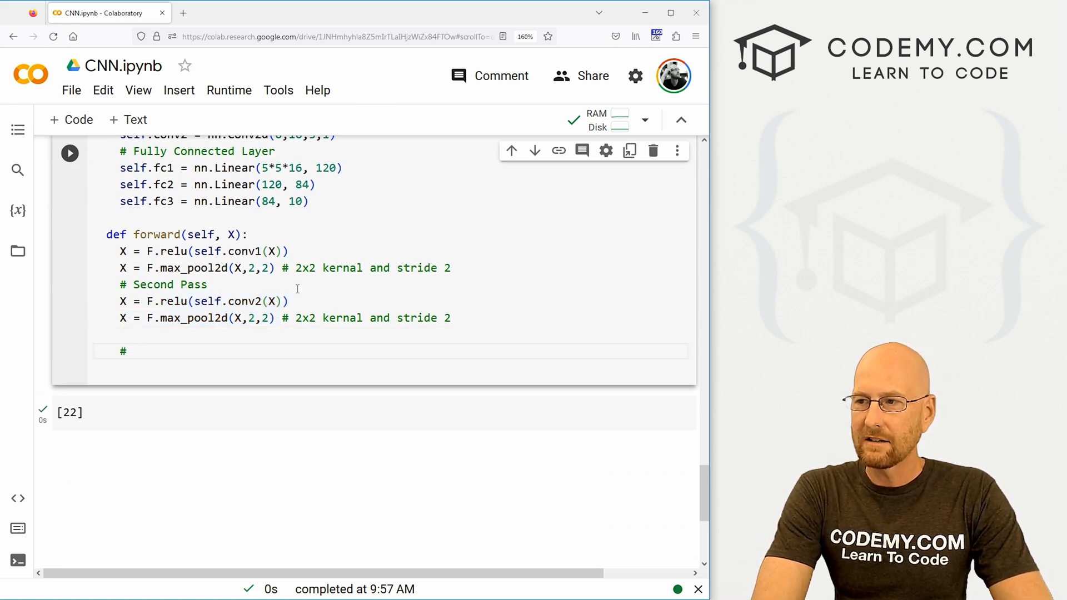
pyautogui.write('R')
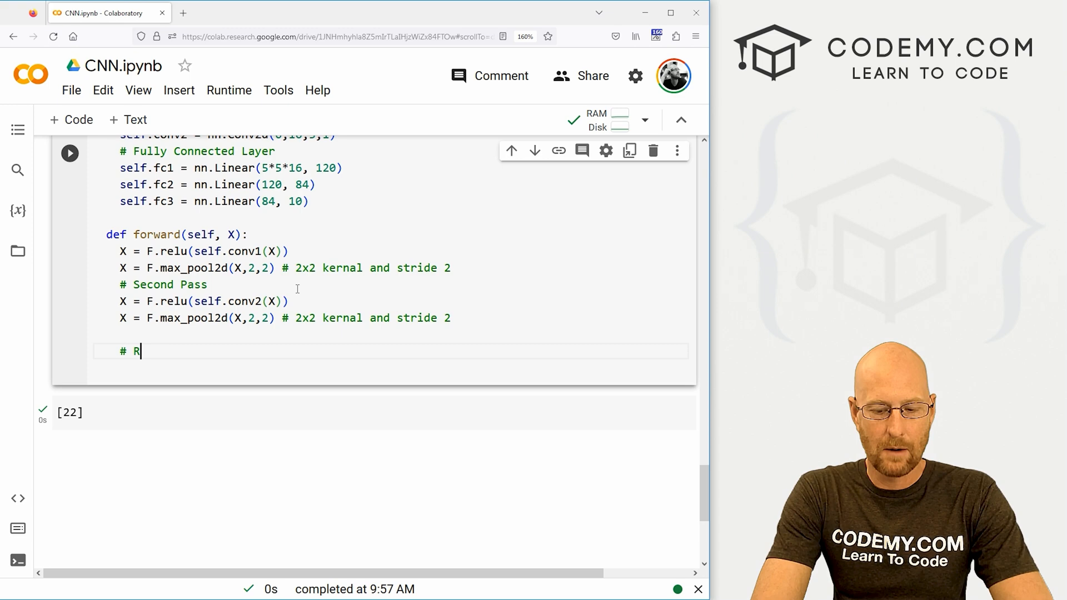
pyautogui.write('e-View')
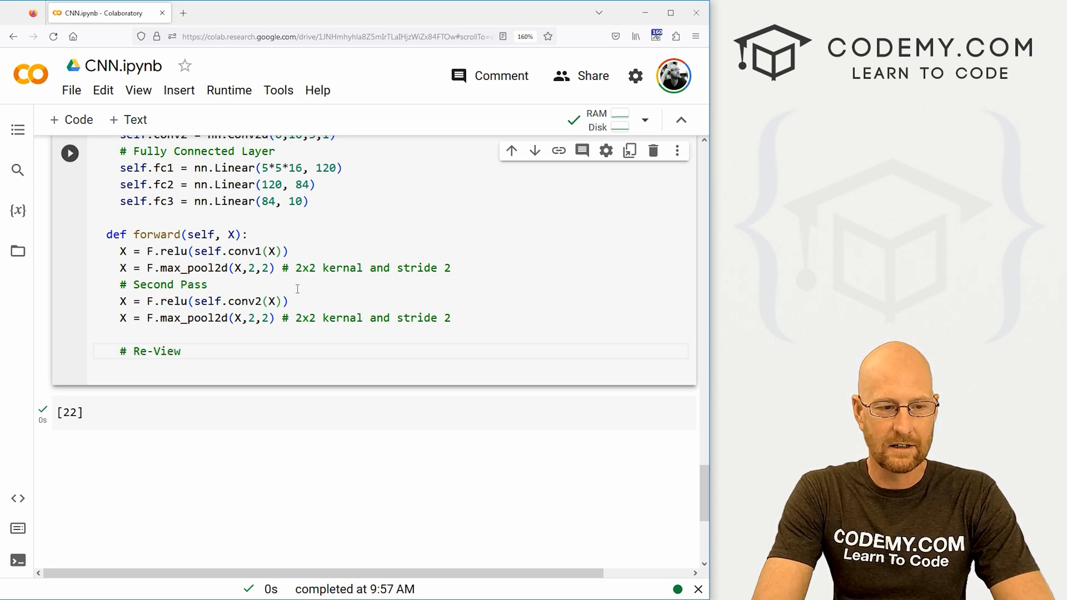
pyautogui.write('to flatten it out')
pyautogui.write('X =')
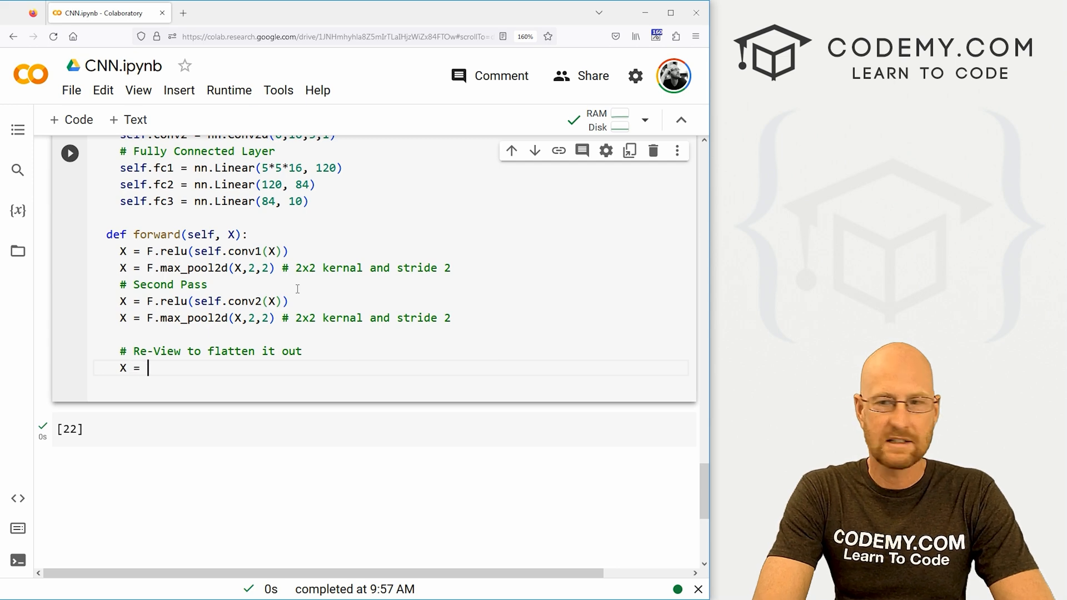
pyautogui.write('X.view')
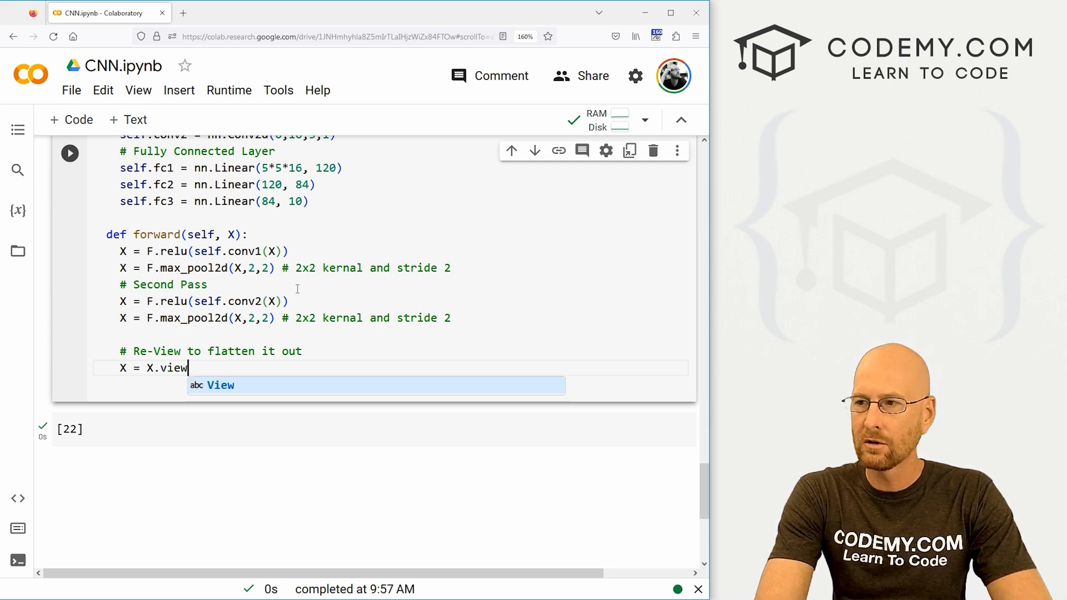
pyautogui.write('(-1,')
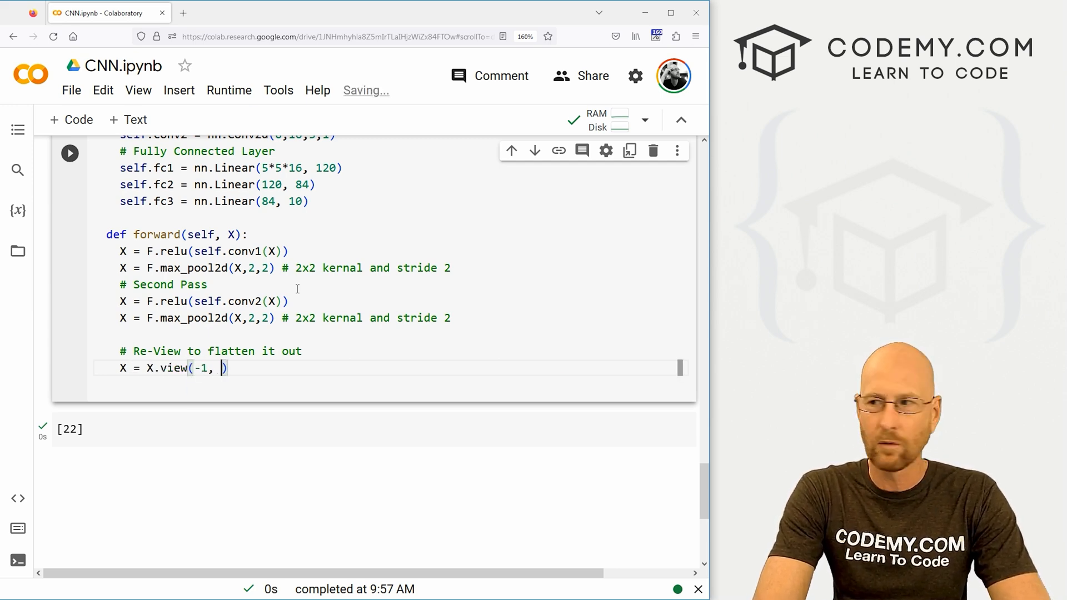
pyautogui.write('16')
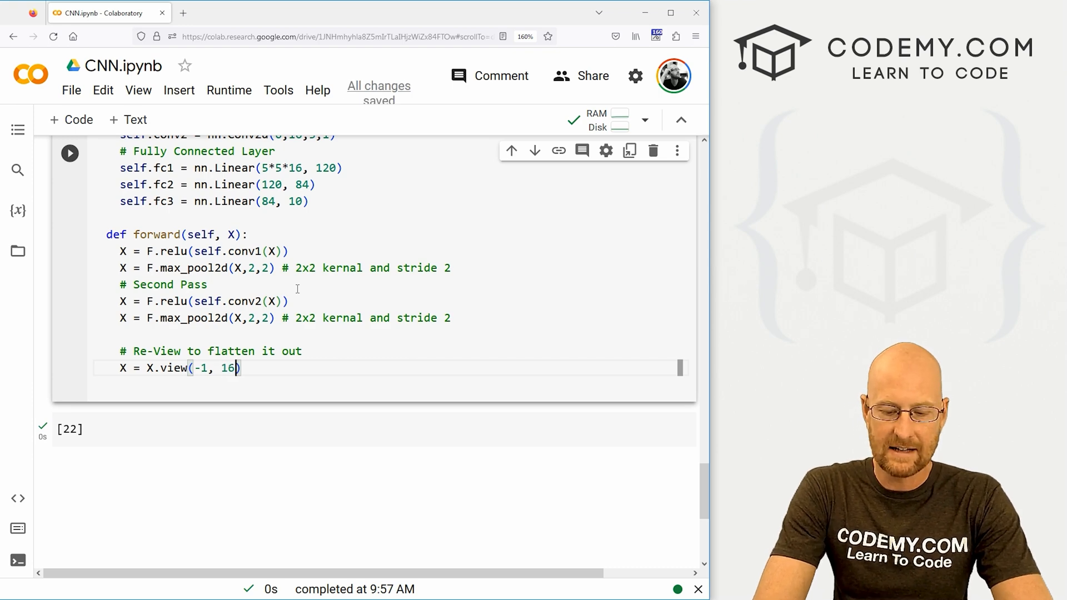
pyautogui.write('*5*')
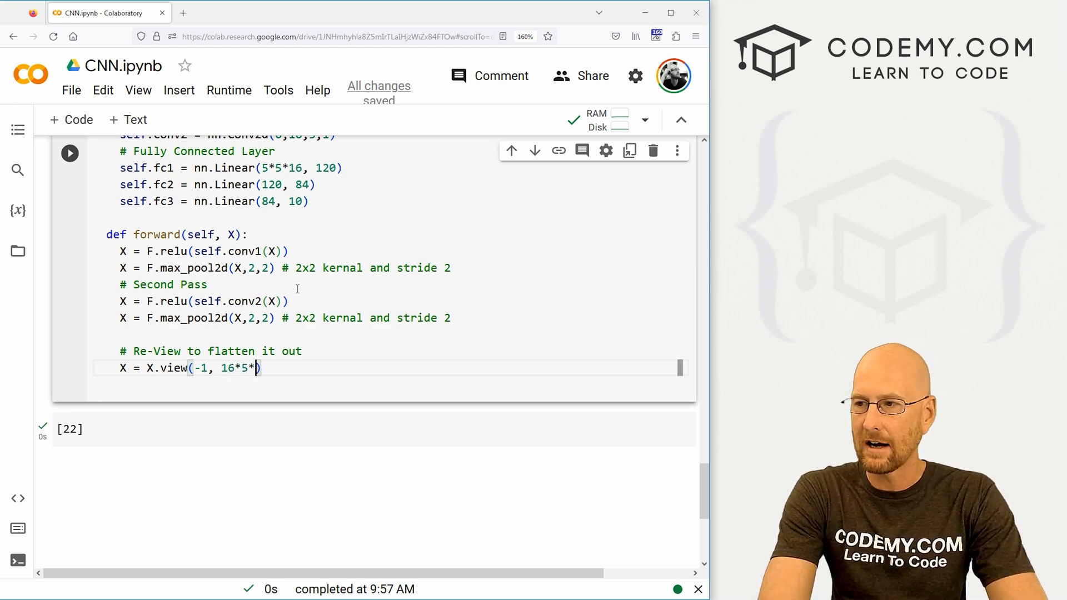
pyautogui.write('5)')
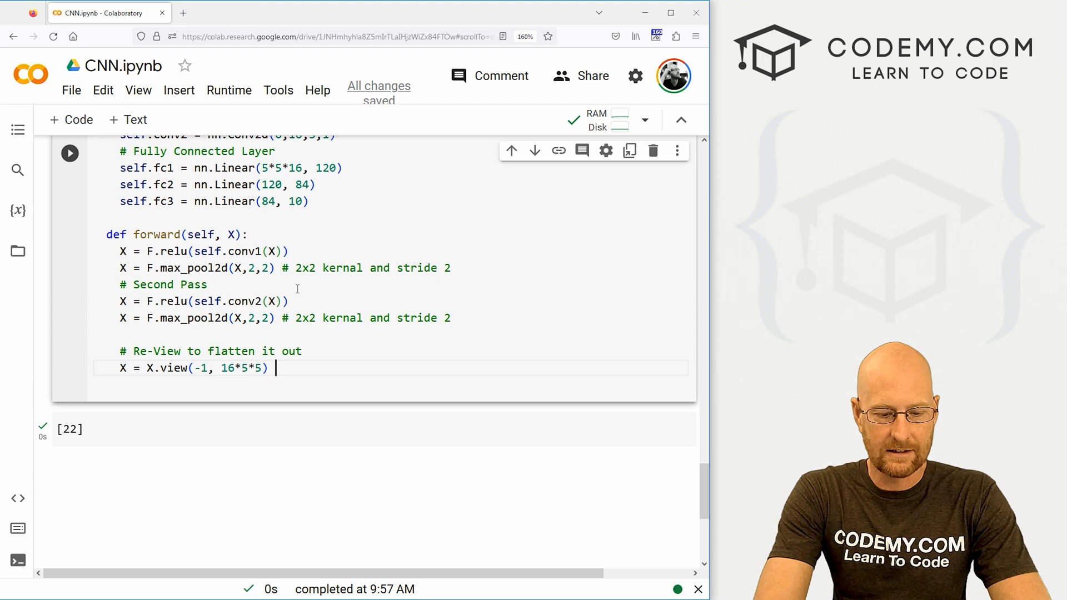
# - Comment that negative one lets the batch size vary, then review the torch.Size output
pyautogui.write('# negative')
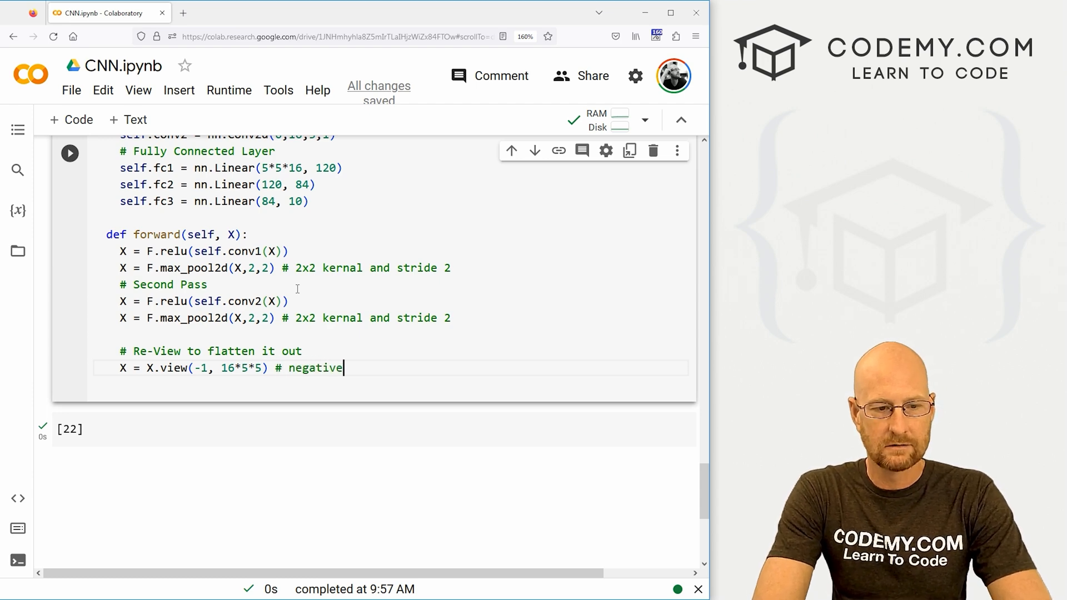
pyautogui.write('one so that')
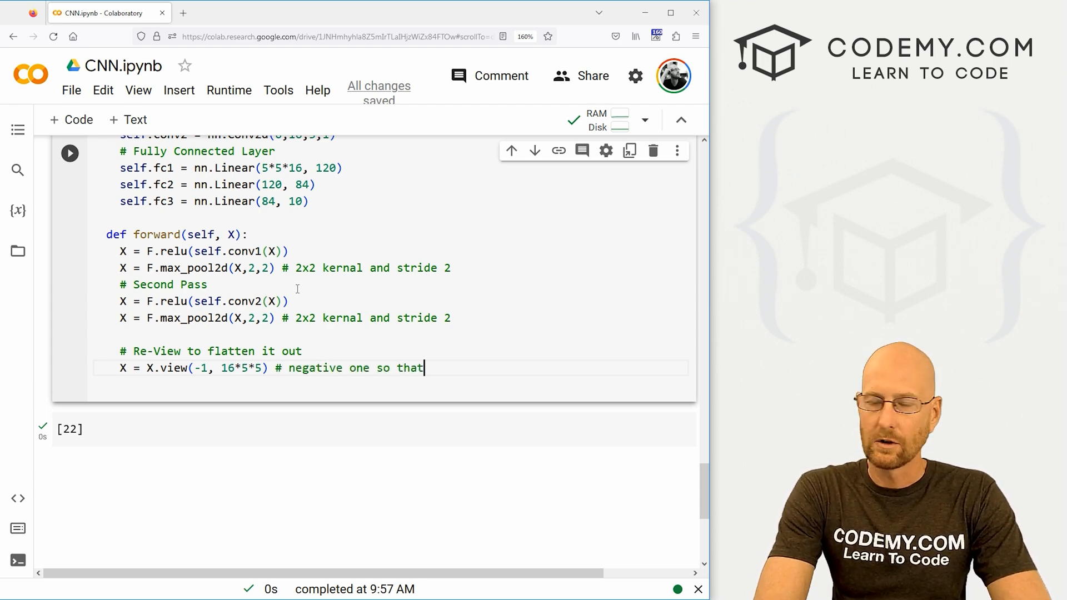
pyautogui.write('we can var')
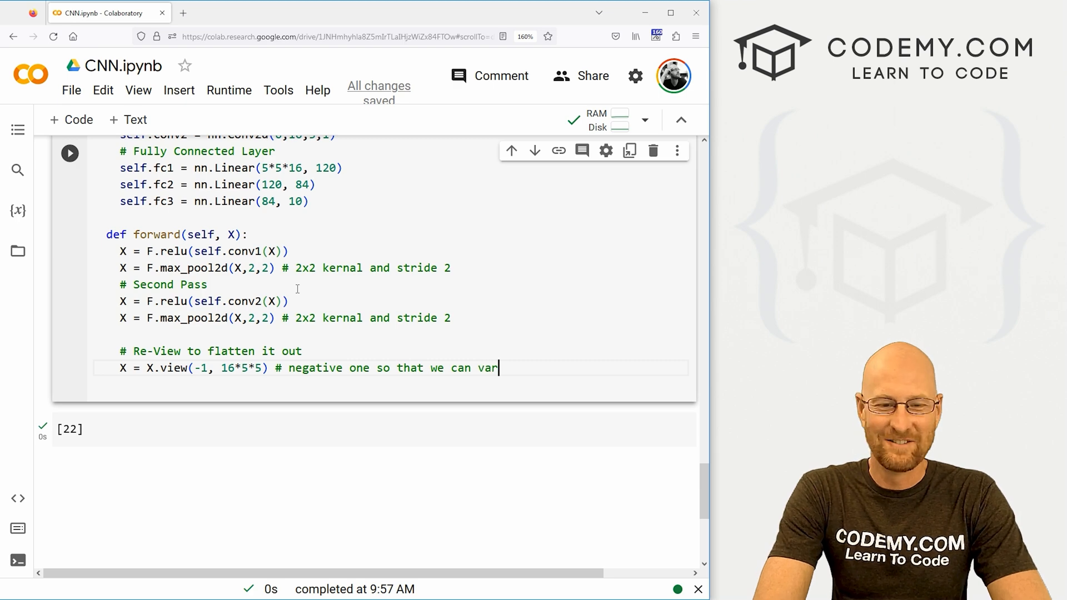
pyautogui.write('y the batch size')
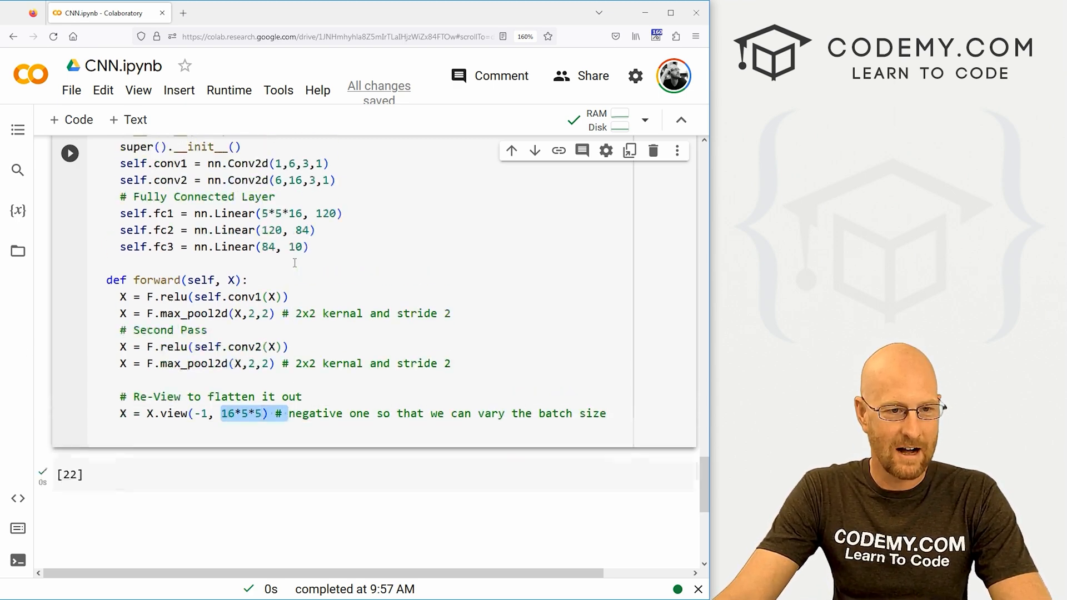
pyautogui.scroll(3)
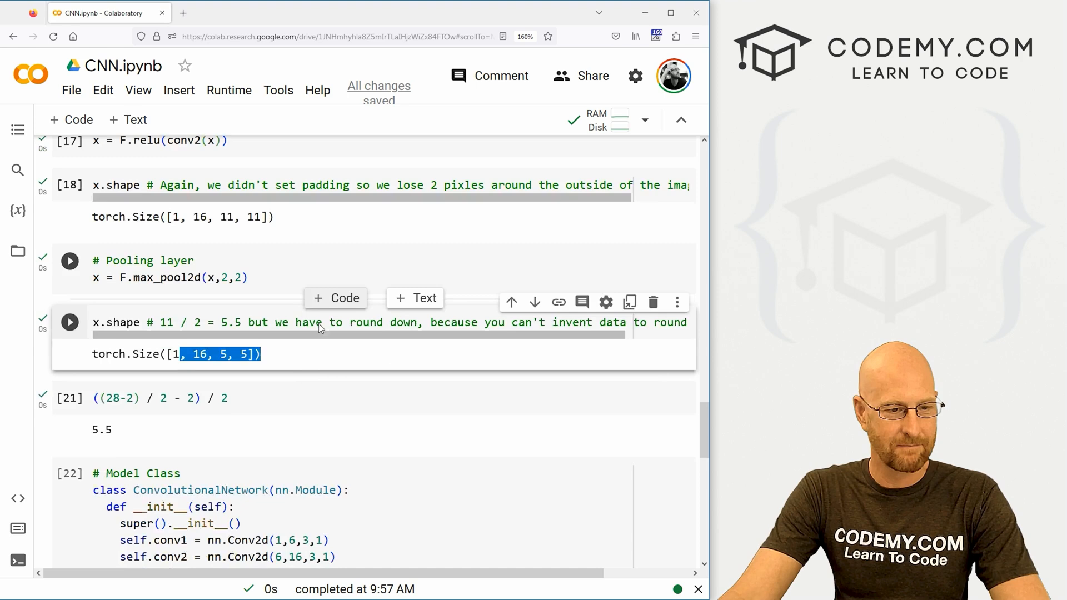
# - Add a '# Fully Connected Layers' comment with an X = F.relu line for fc1
pyautogui.scroll(-3)
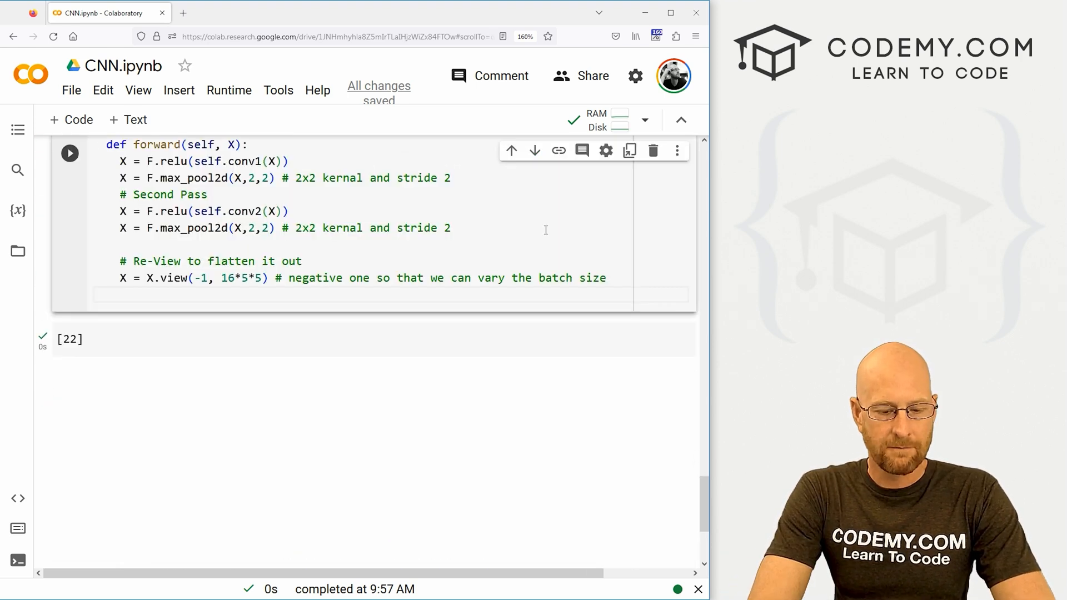
pyautogui.write('# Ful')
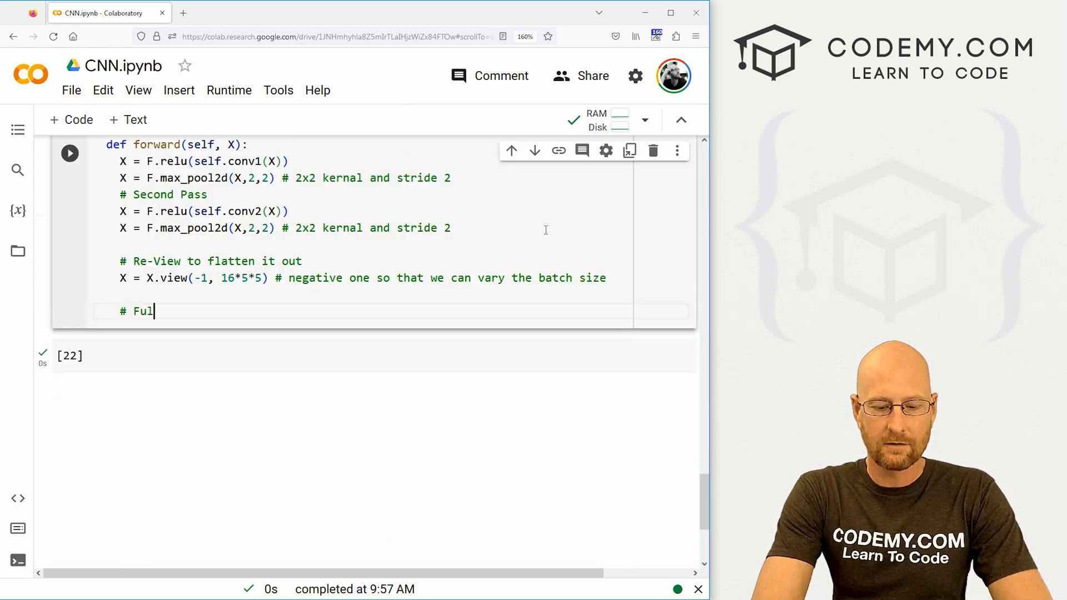
pyautogui.write('ly Connected L')
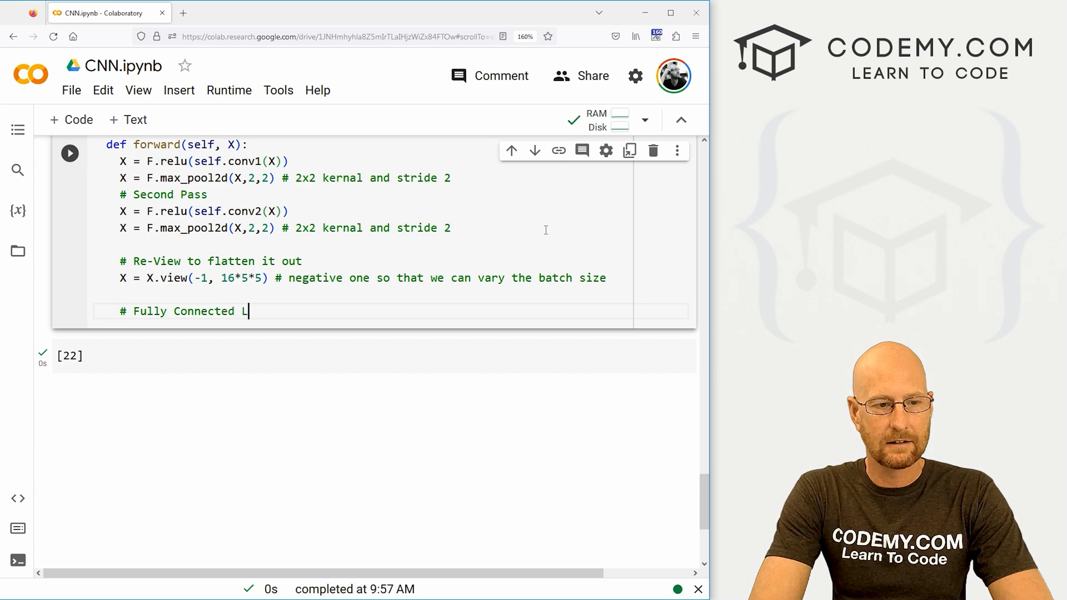
pyautogui.write('ayers')
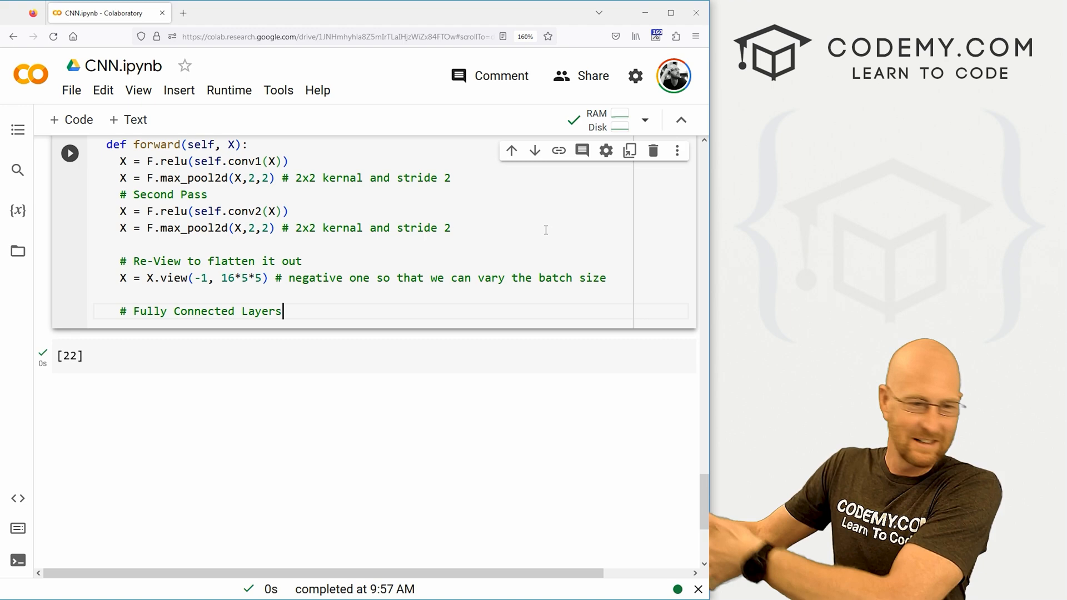
pyautogui.press('Return')
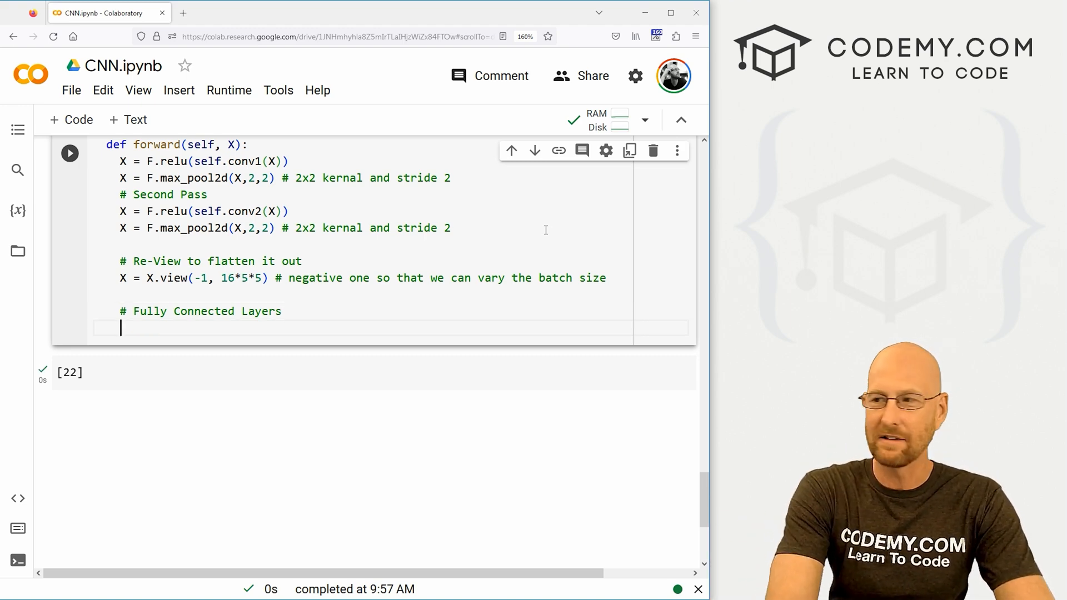
pyautogui.write('X =')
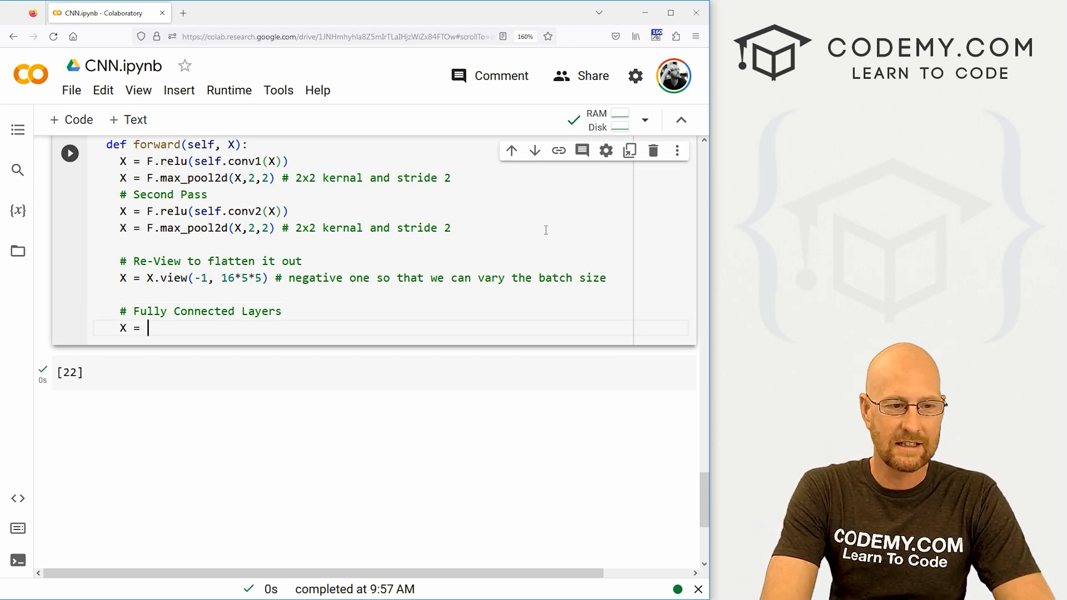
pyautogui.write('F')
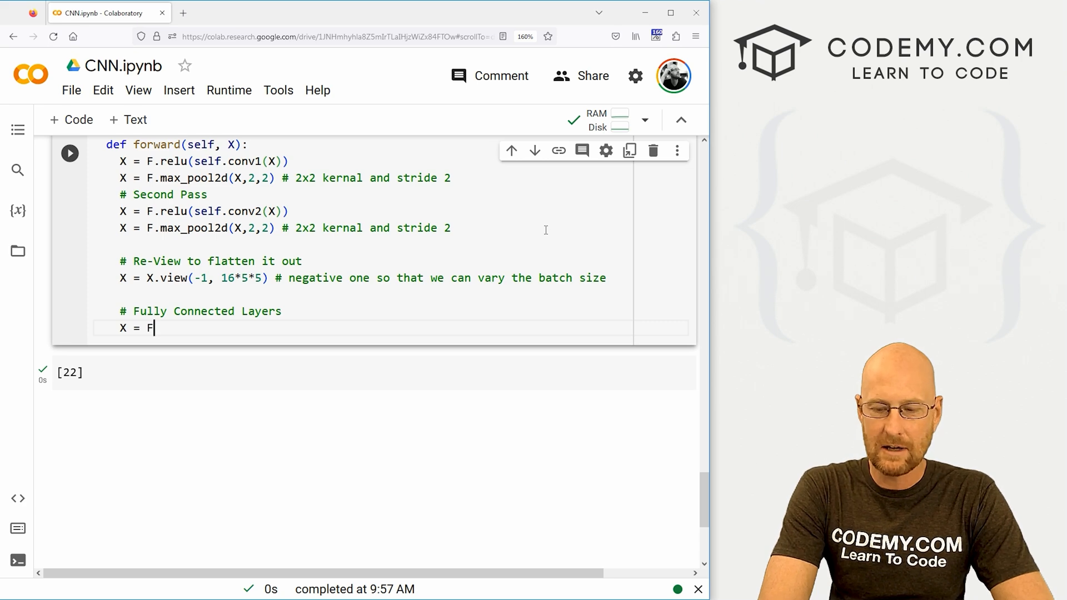
pyautogui.write('relu()')
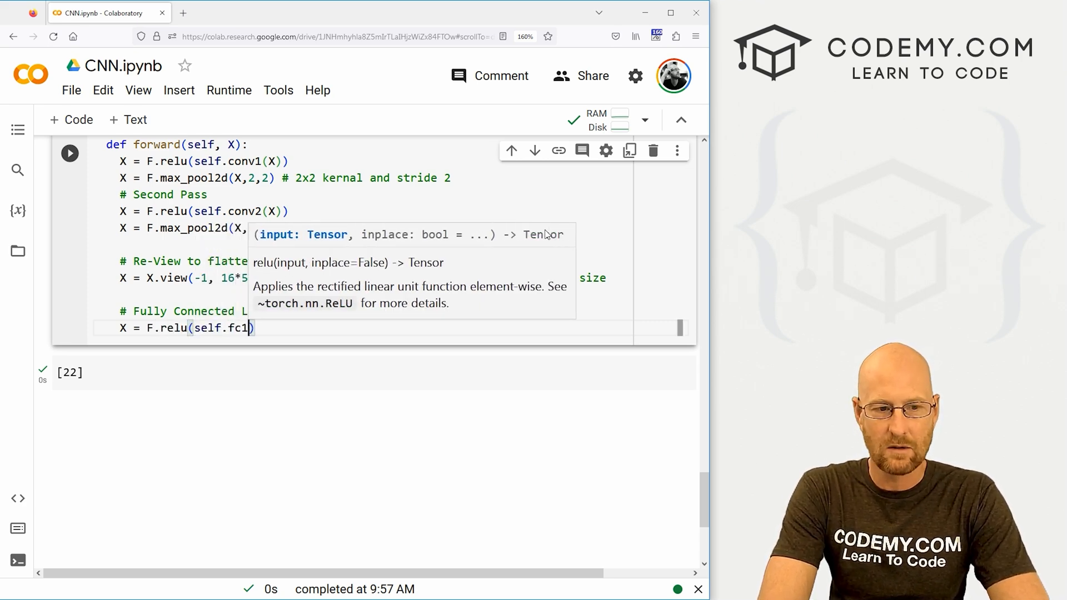
pyautogui.write('(')
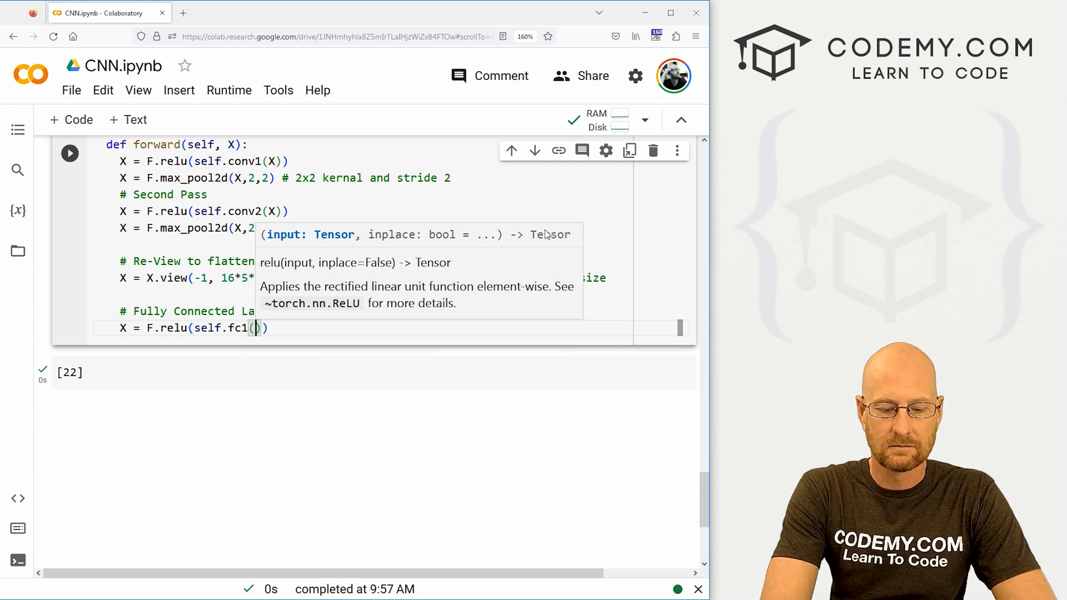
pyautogui.write('X')
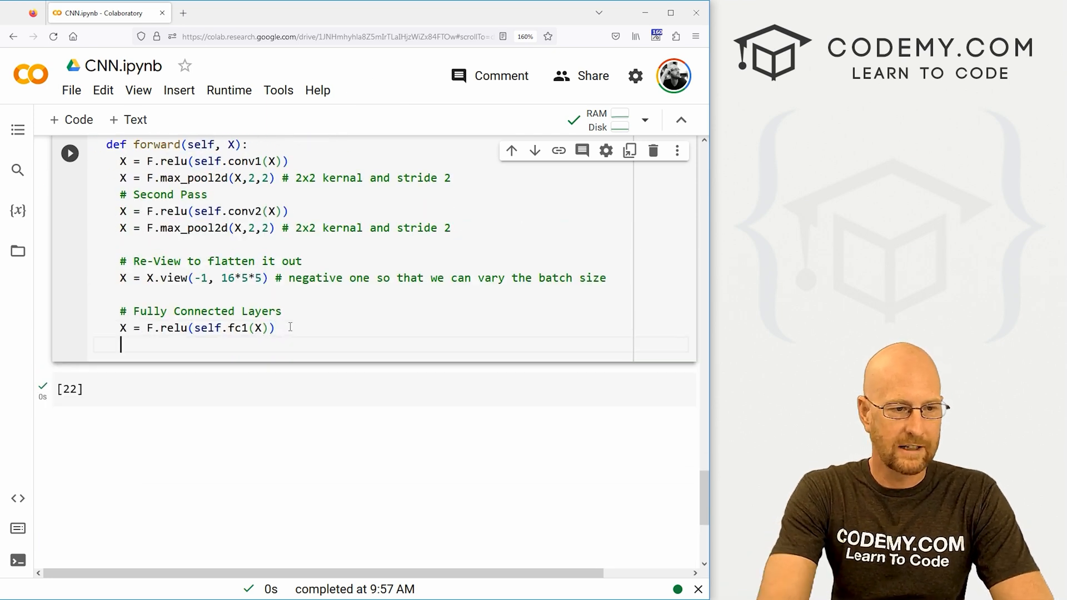
# - Add X = F.relu(self.fc2(X)) and X = self.fc3(X) lines
pyautogui.write('X =')
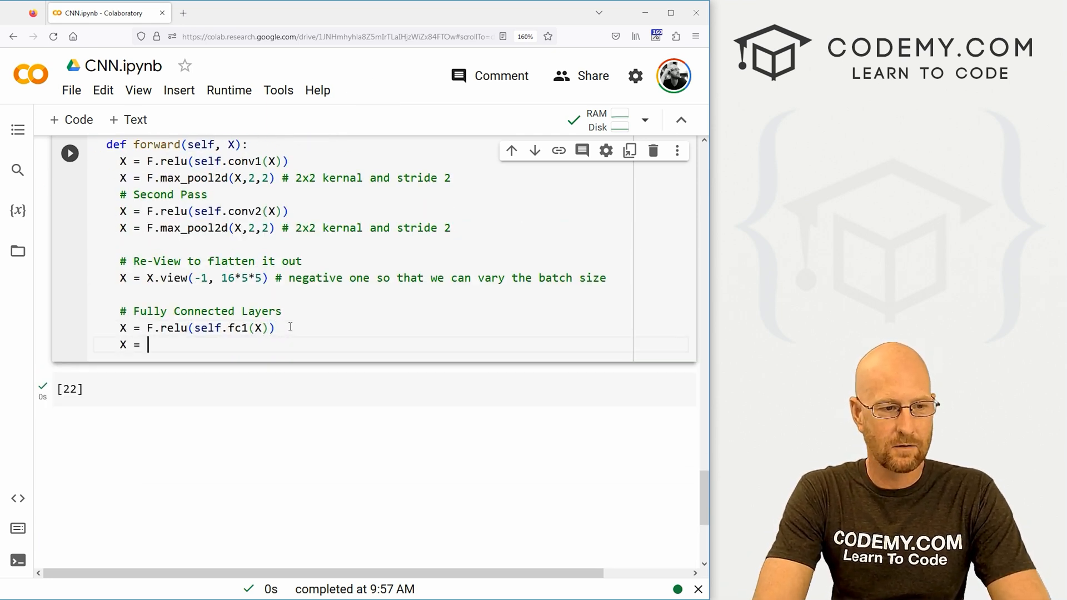
pyautogui.write('F.relu()')
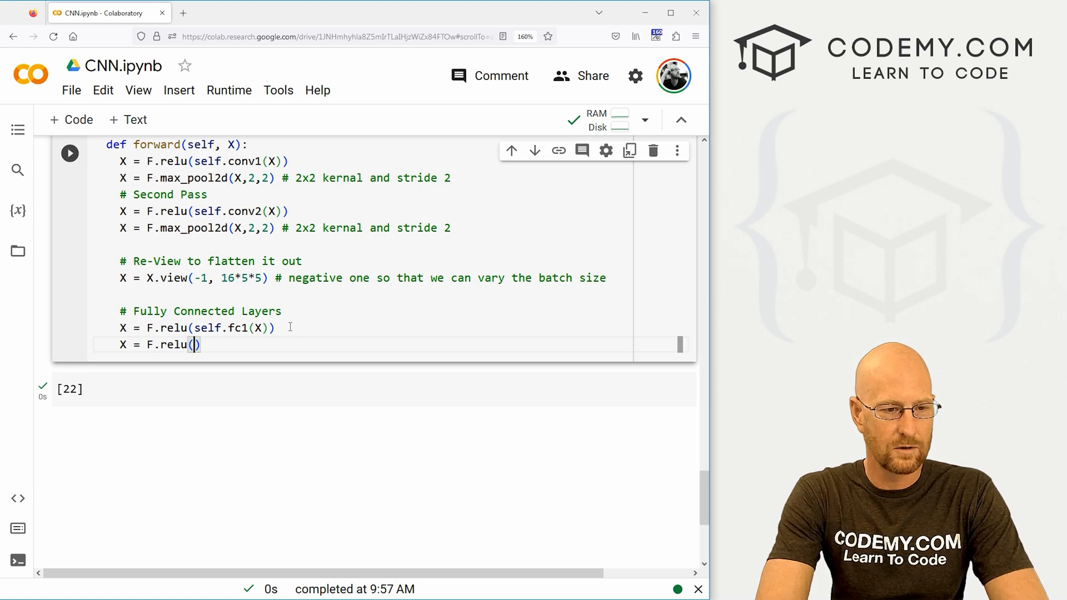
pyautogui.write('self.fc2(')
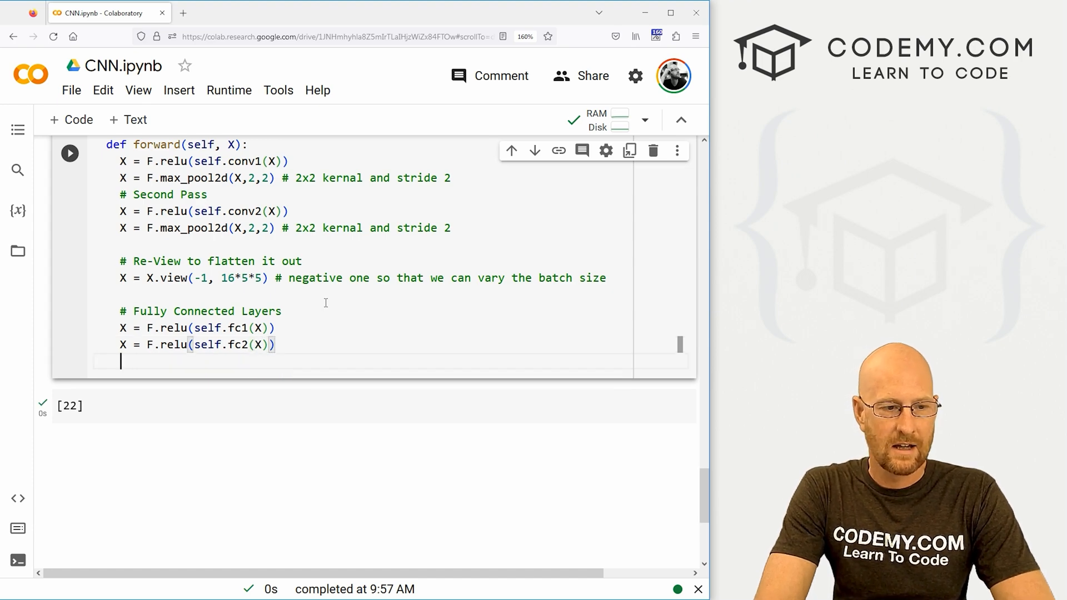
pyautogui.write('X')
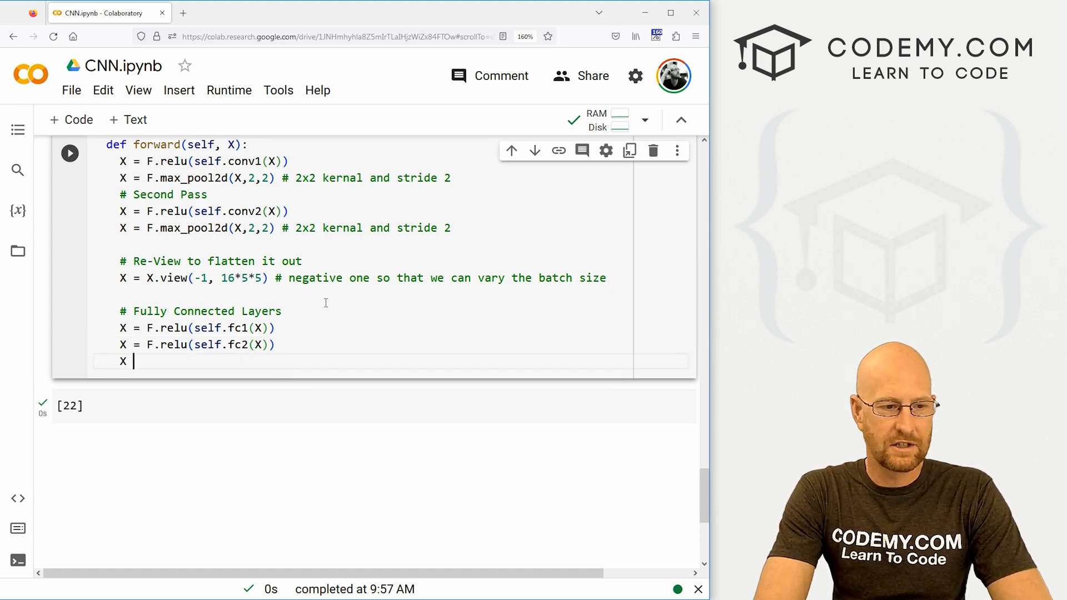
pyautogui.write('self.f')
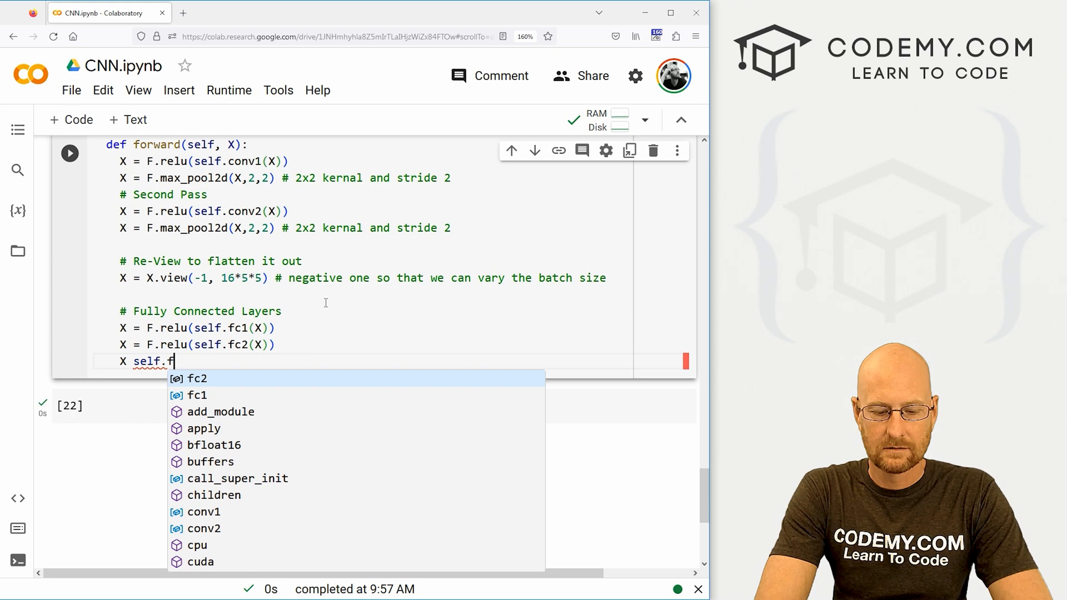
pyautogui.write('c2(X)')
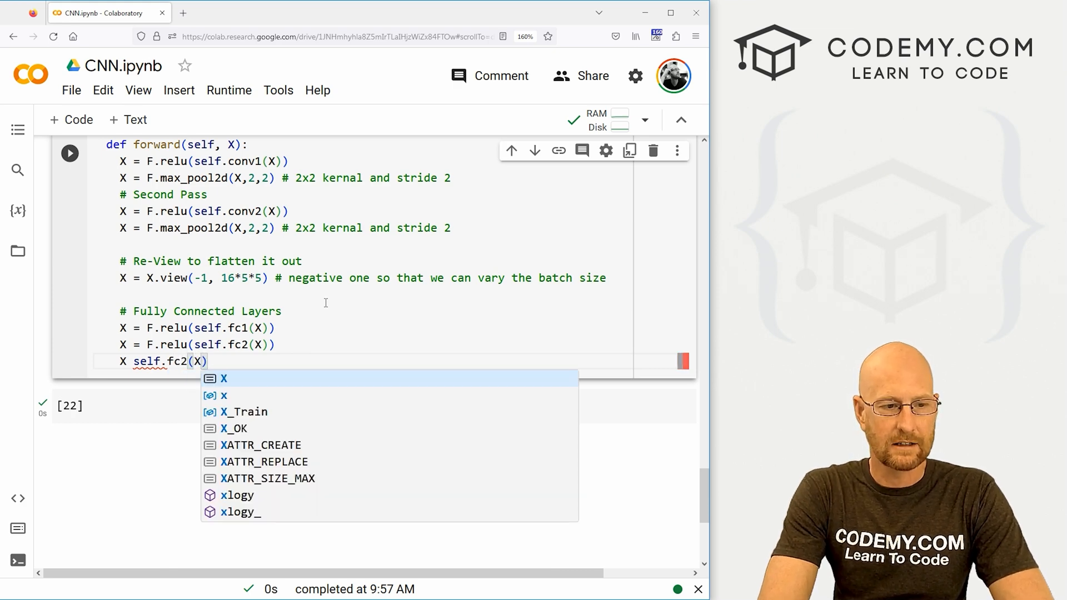
pyautogui.write('3')
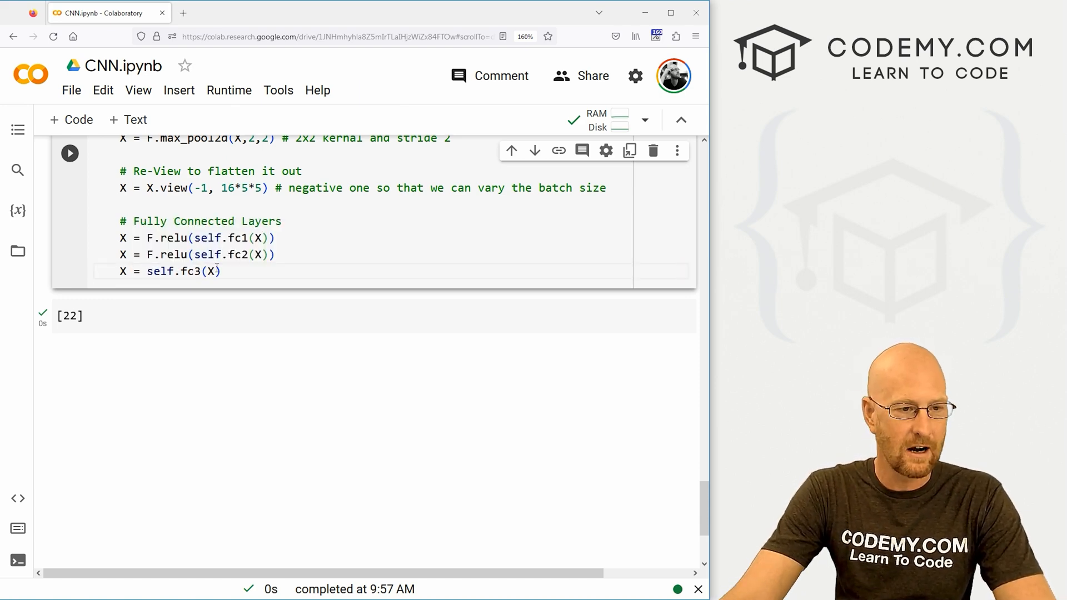
# - End forward with return F.log_softmax(X, dim=1) and run the class cell
pyautogui.write('r')
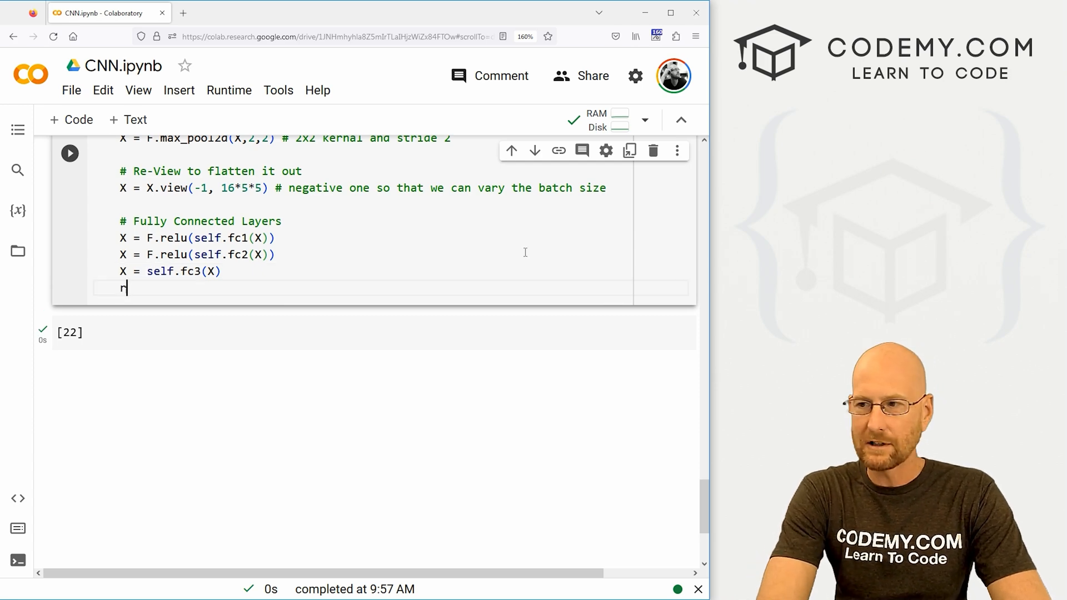
pyautogui.write('eturn')
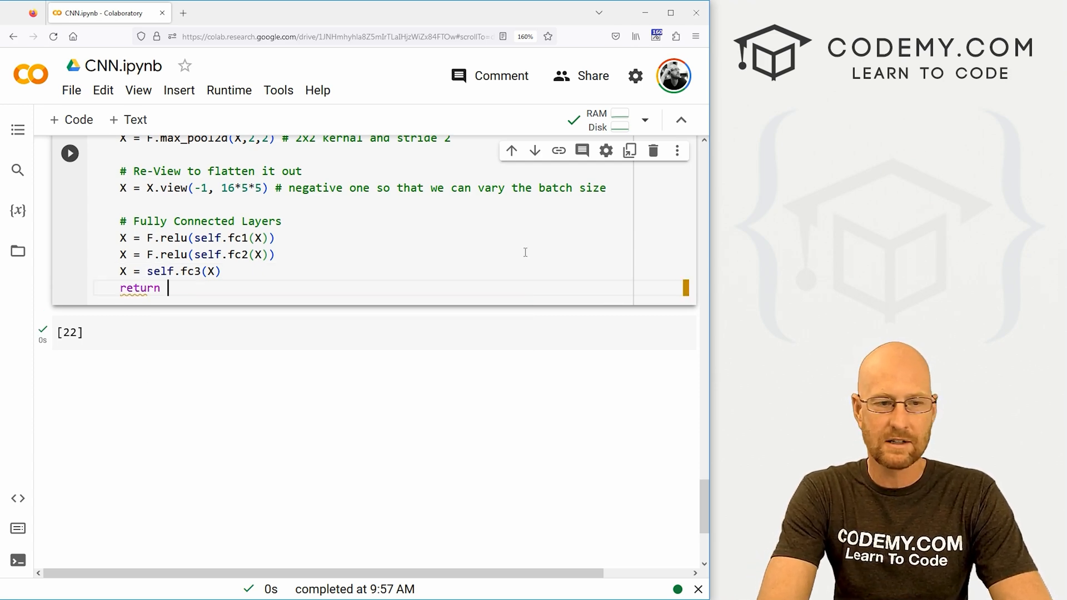
pyautogui.write('F.log')
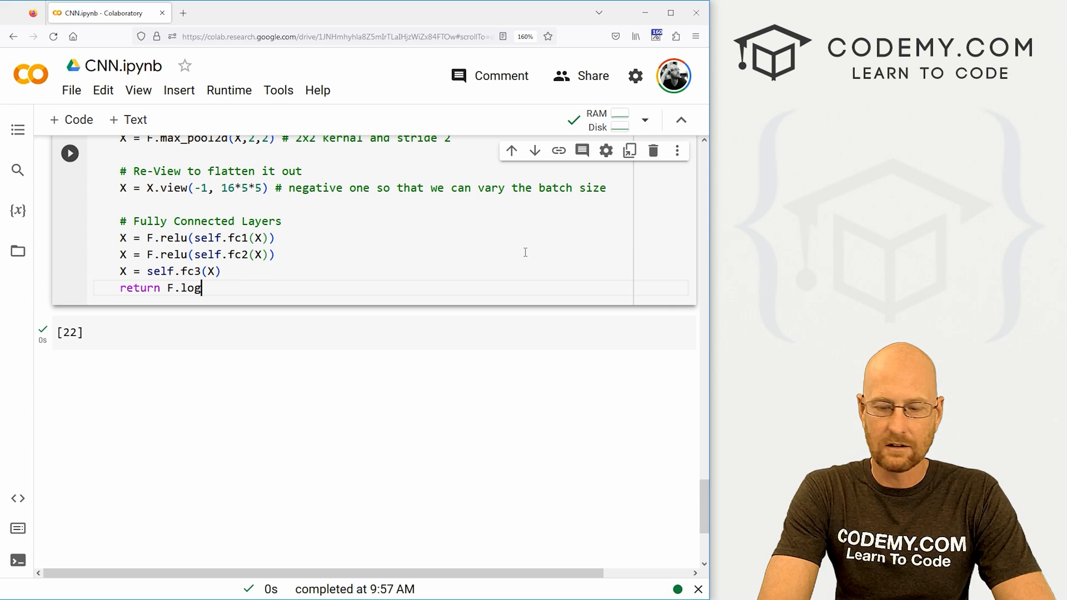
pyautogui.write('_softmax(X,')
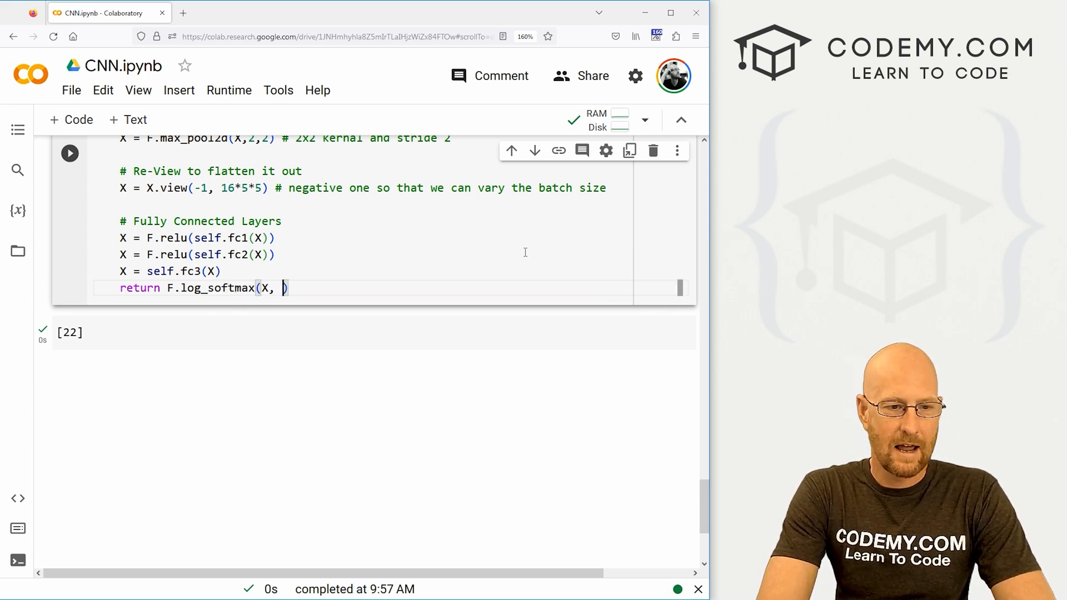
pyautogui.write('dim=')
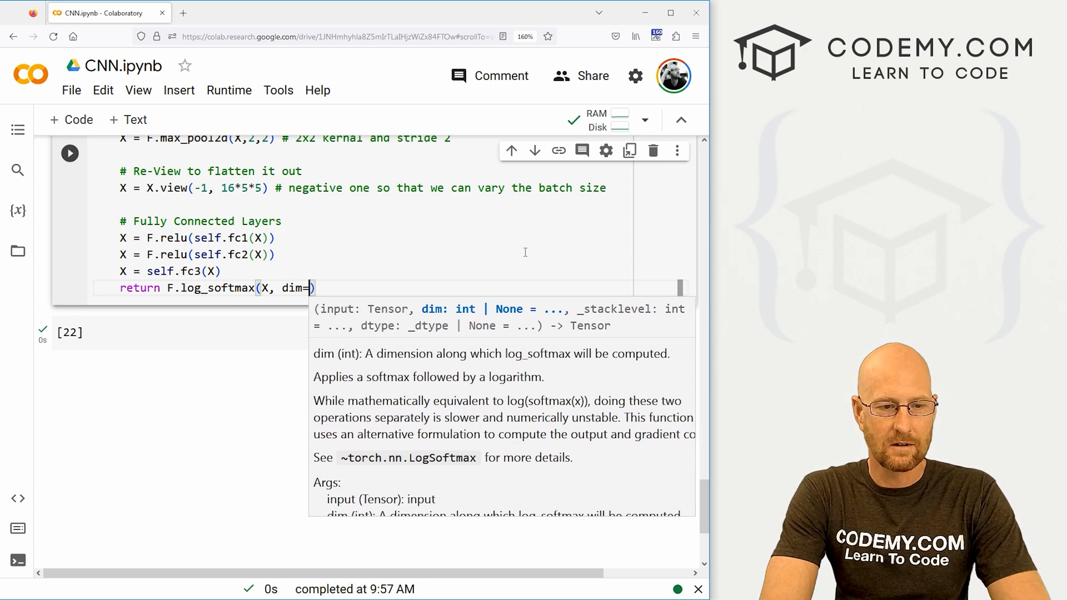
pyautogui.write('1')
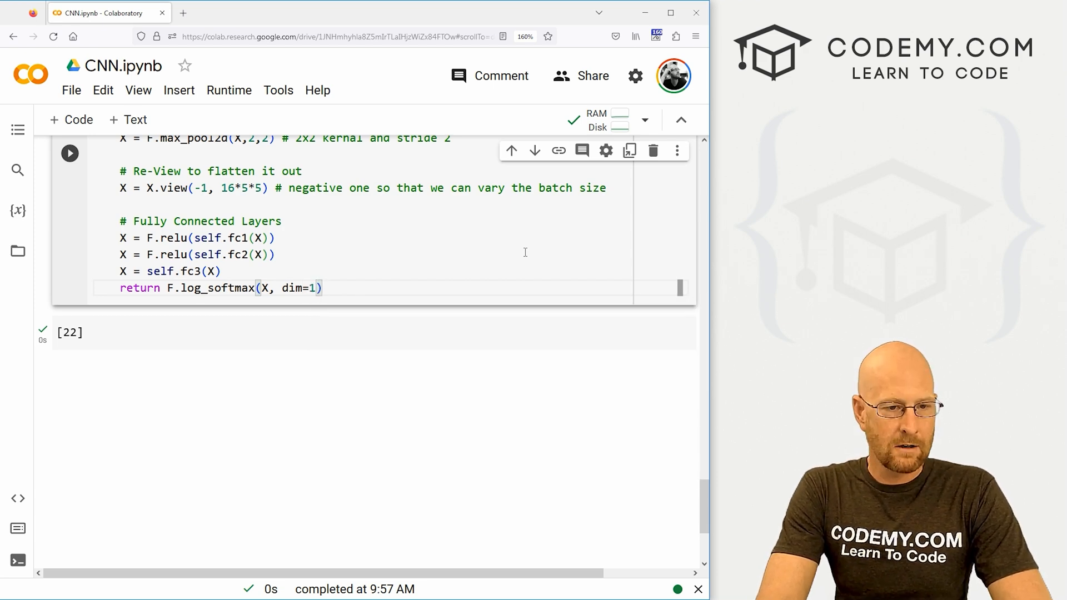
pyautogui.scroll(3)
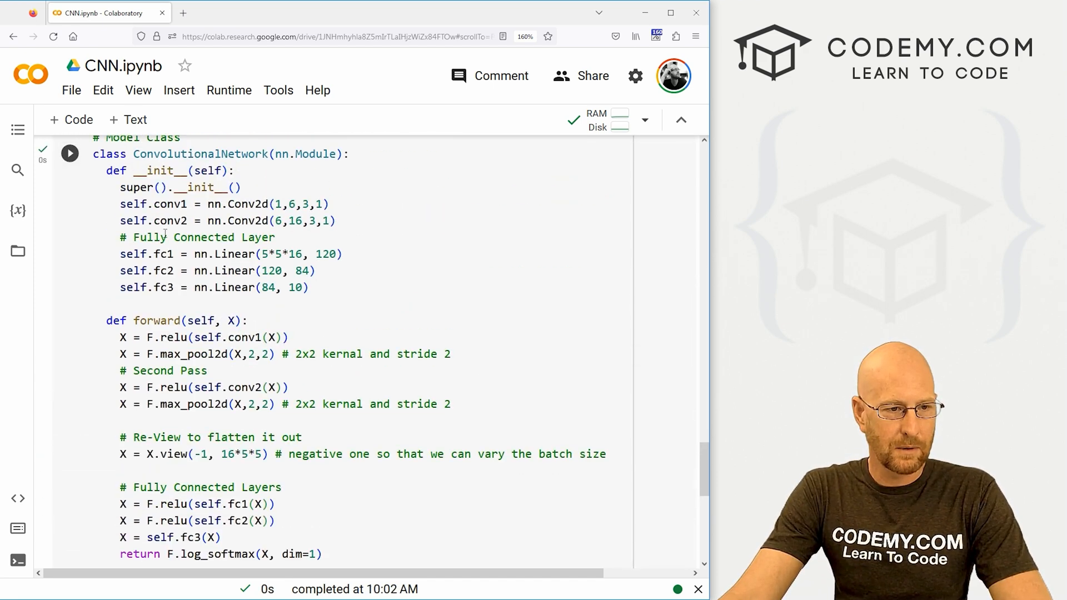
pyautogui.scroll(-3)
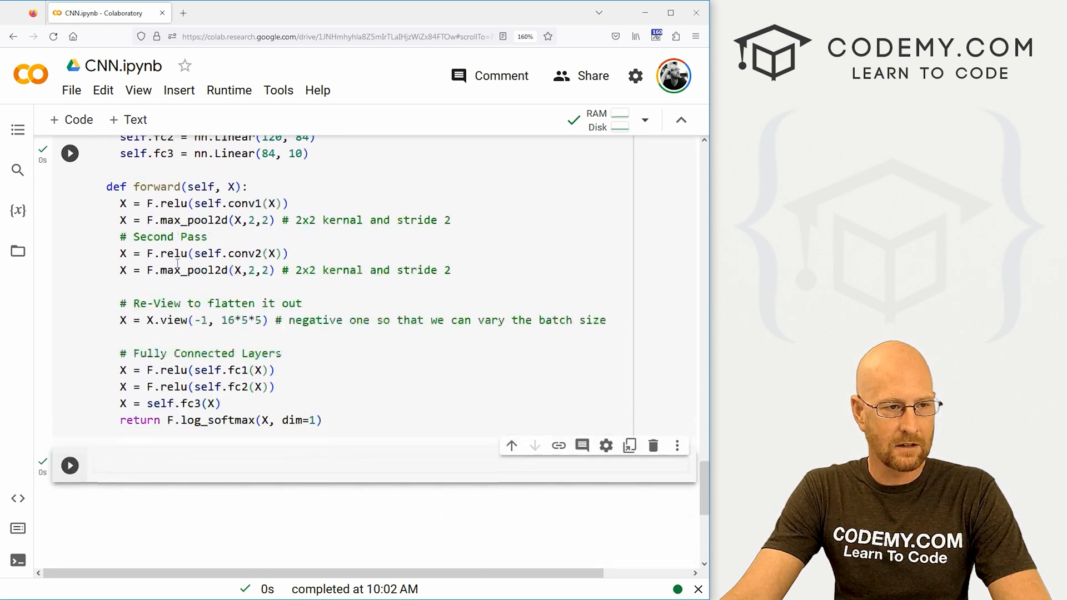
pyautogui.scroll(-3)
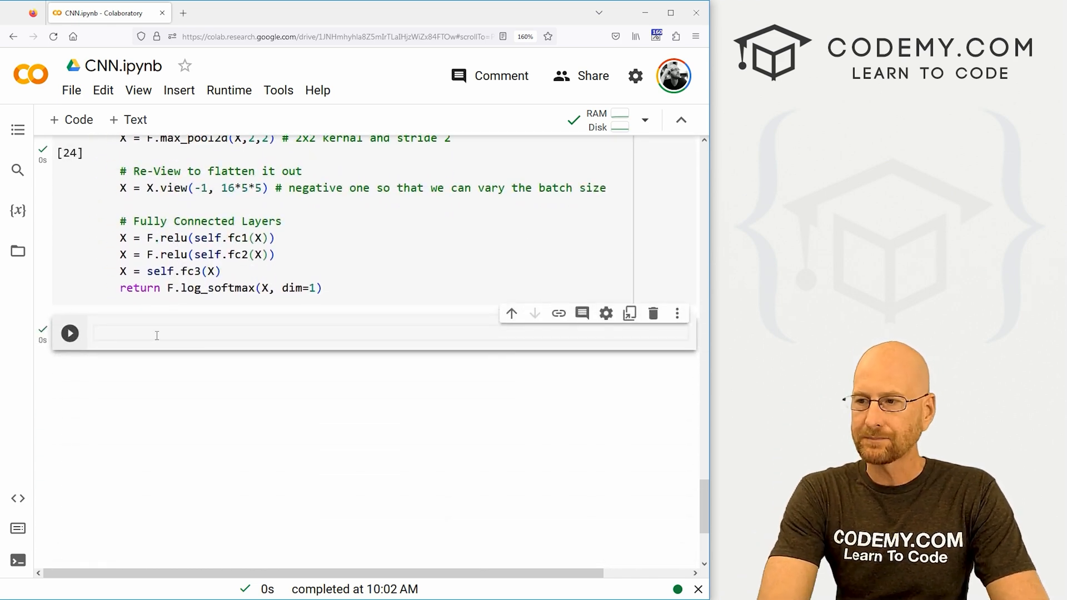
# - Start a new cell with a 'Create and...' comment and torch.manual_seed(41)
pyautogui.write('# Create and')
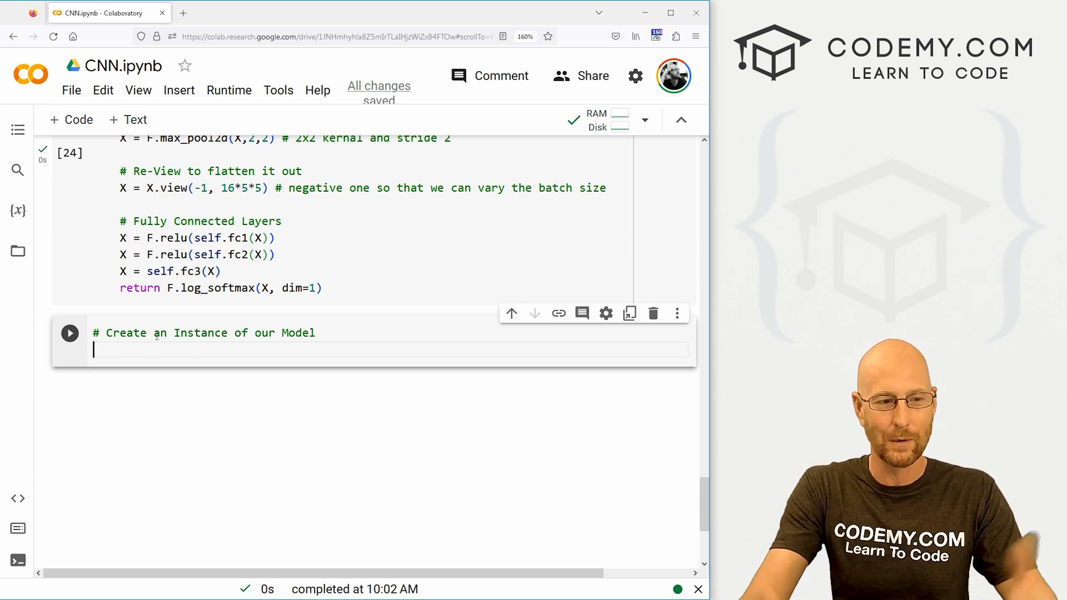
pyautogui.write('torch')
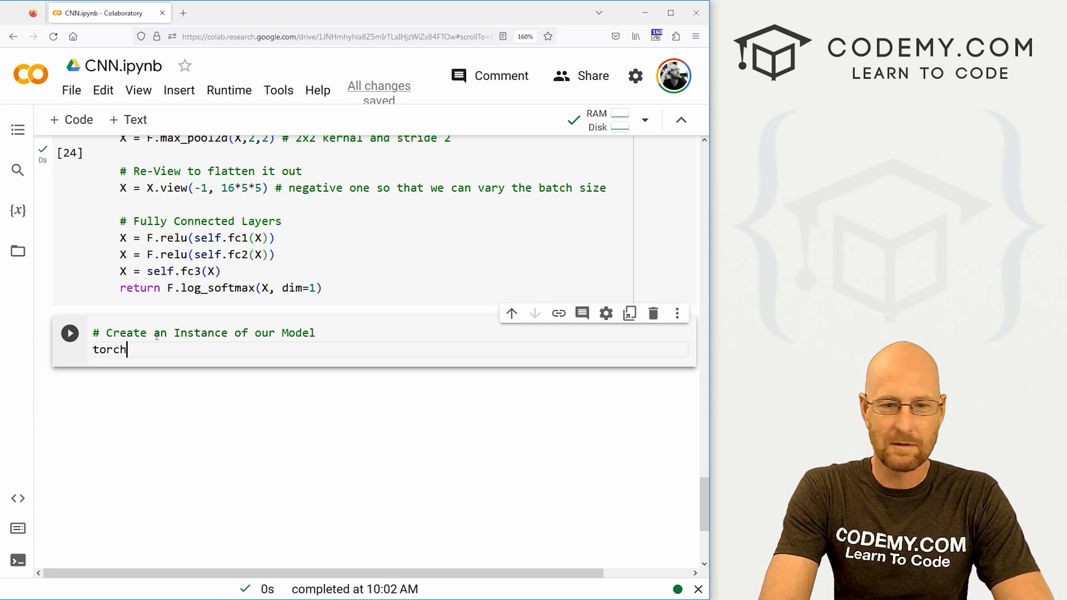
pyautogui.write('.man')
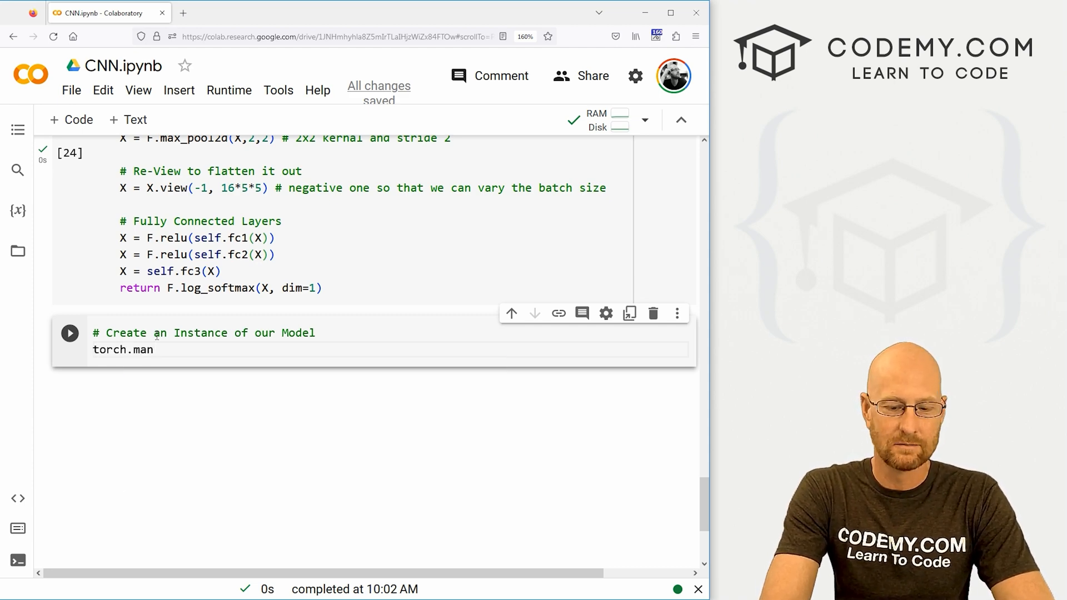
pyautogui.write('ual_seed(')
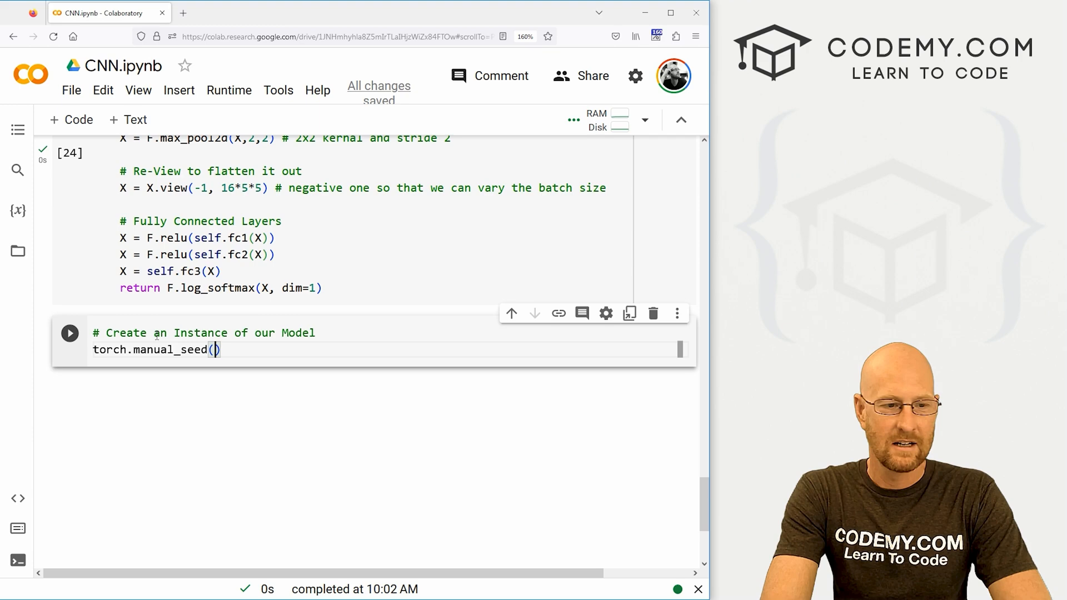
pyautogui.write('41')
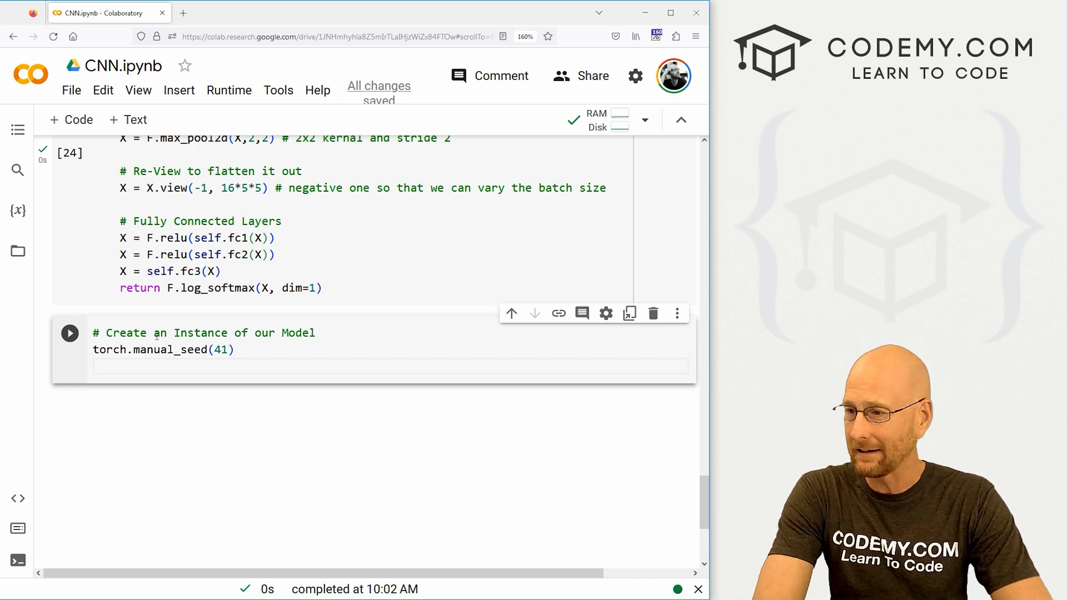
# - Assign model = ConvolutionalNetwork() via autocomplete and display model
pyautogui.write('model')
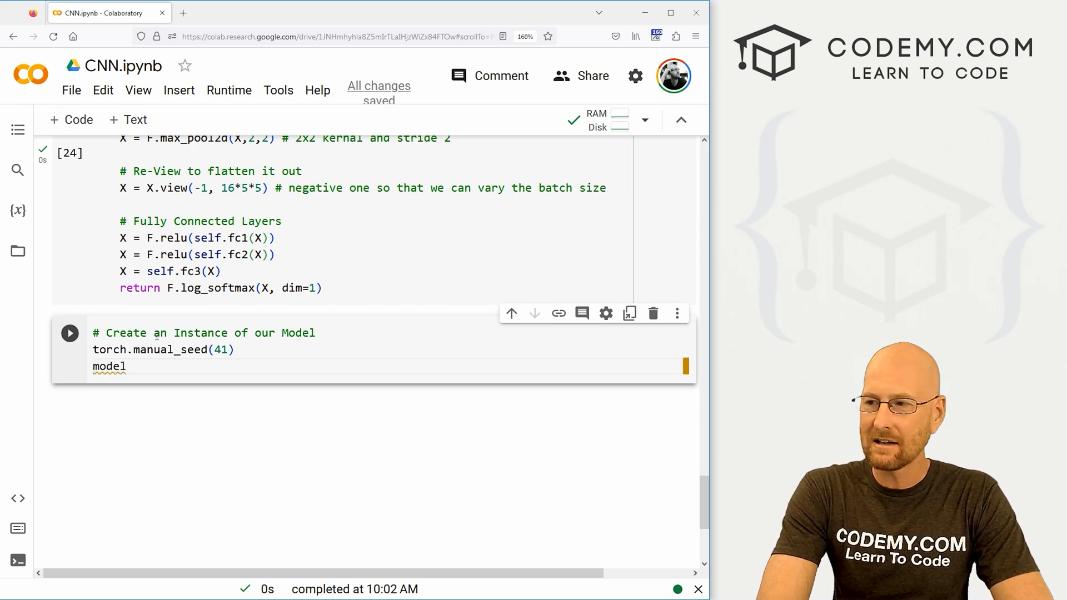
pyautogui.write('= Co')
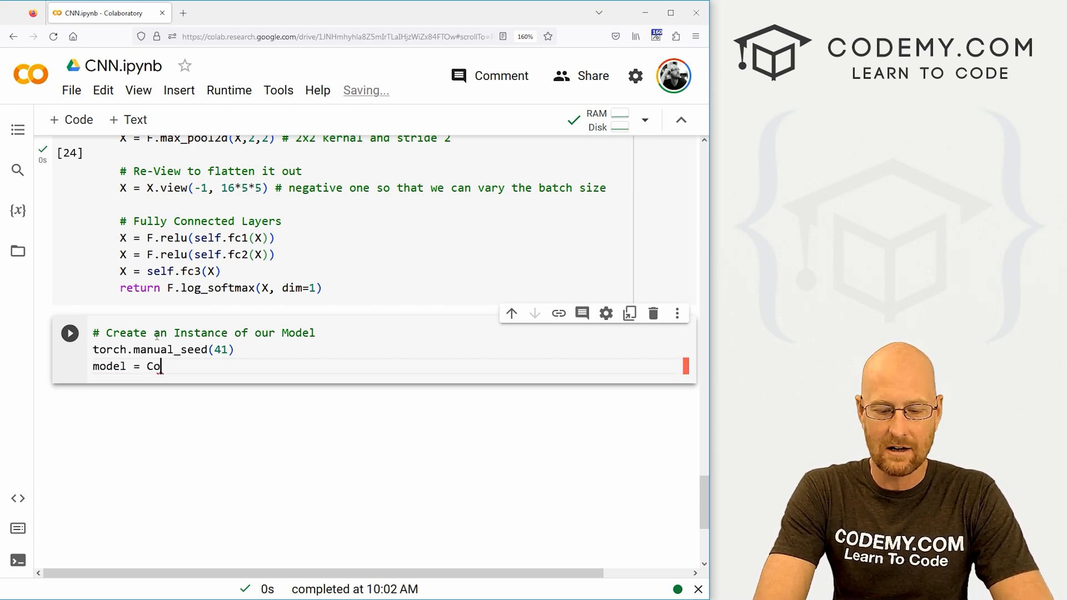
pyautogui.write('nvol')
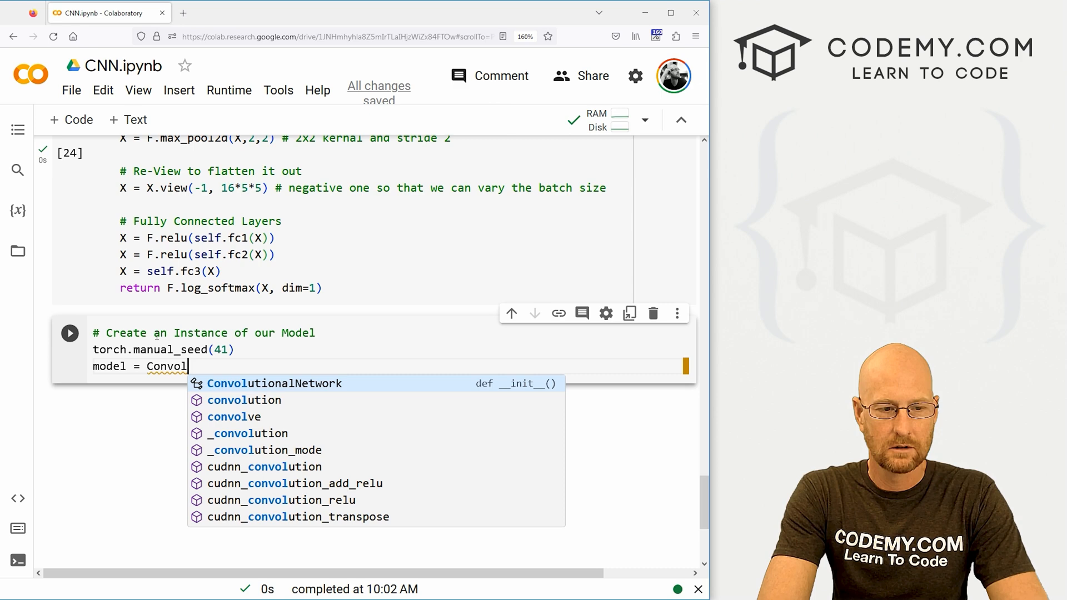
pyautogui.click(274, 383)
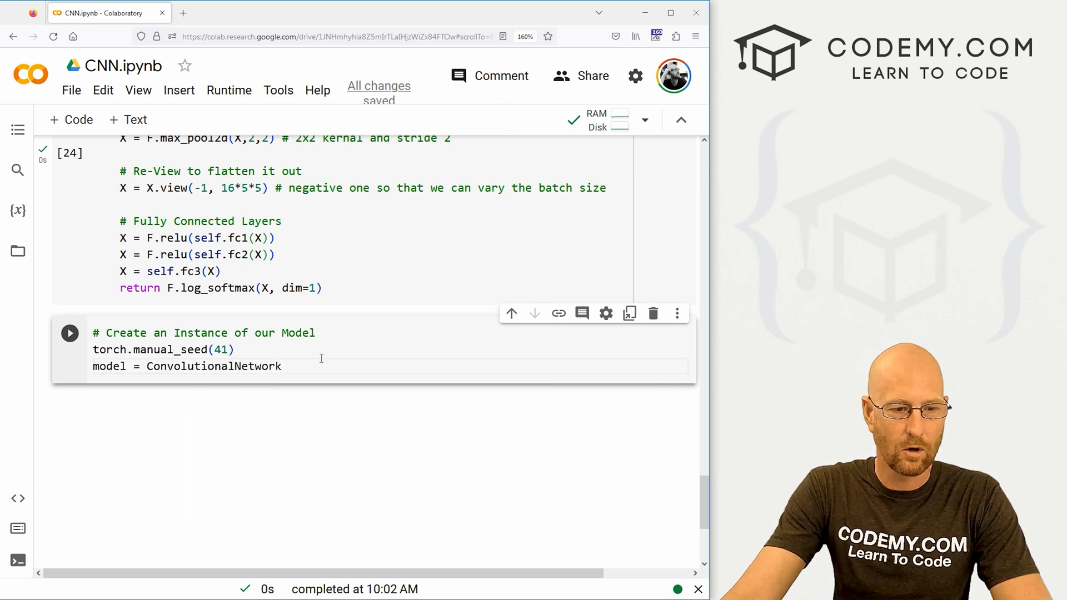
pyautogui.scroll(3)
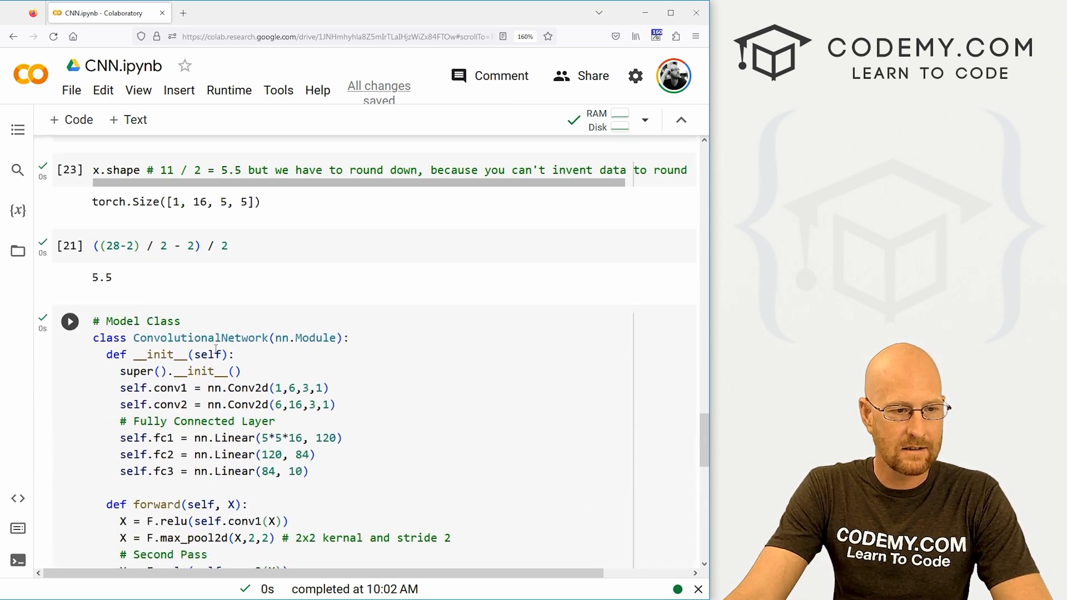
pyautogui.scroll(-3)
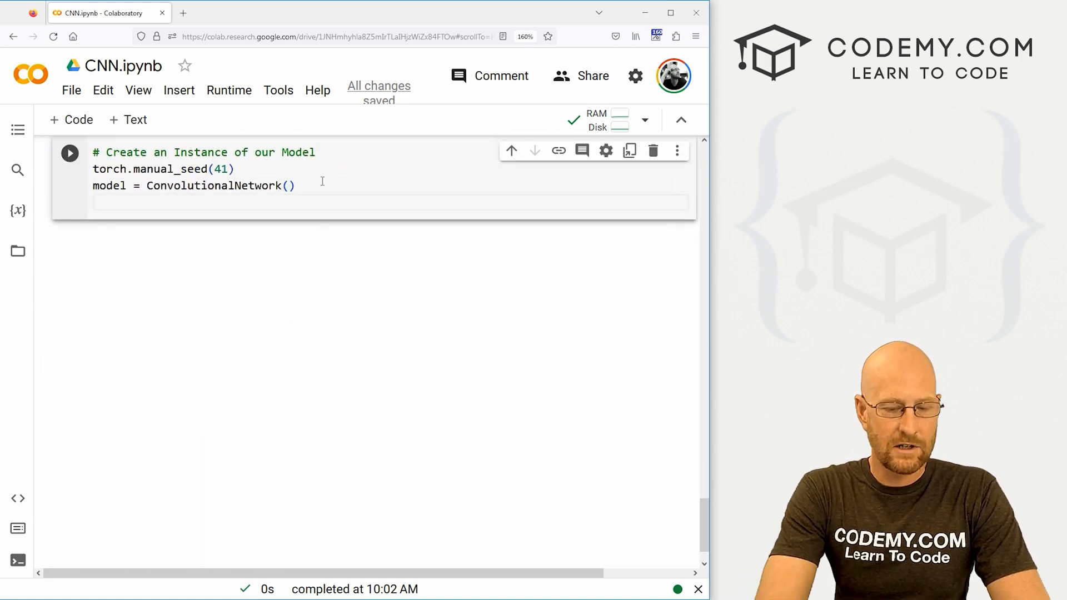
pyautogui.write('model')
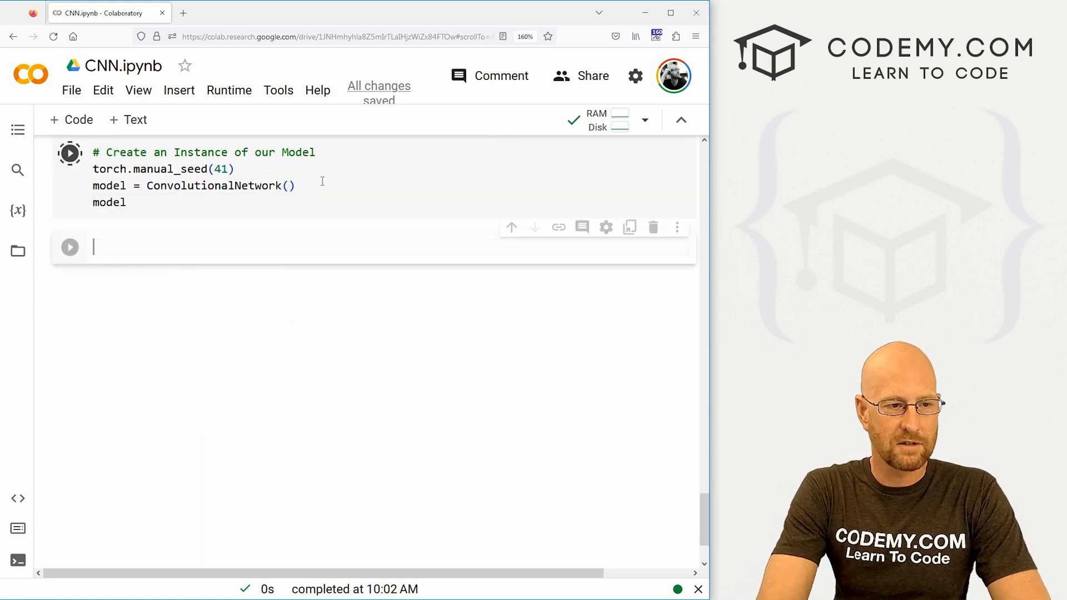
pyautogui.click(70, 152)
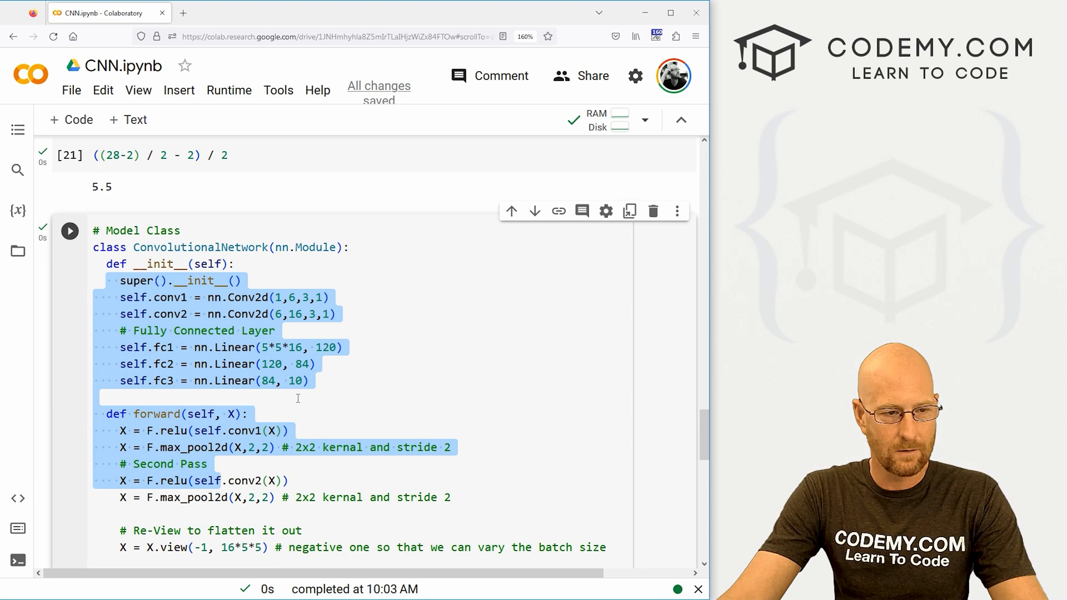
pyautogui.scroll(-3)
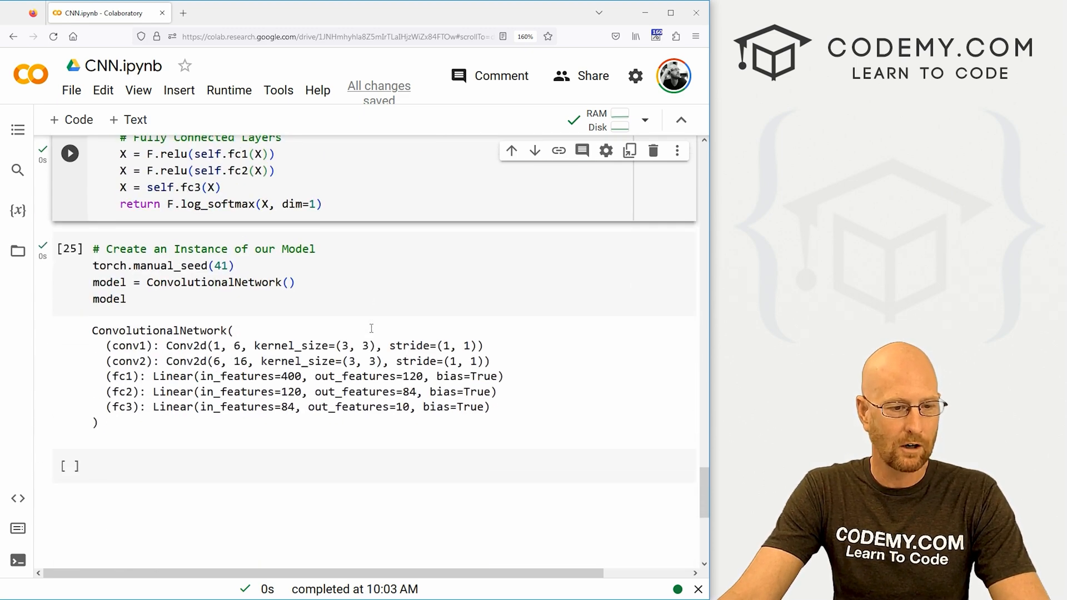
pyautogui.scroll(3)
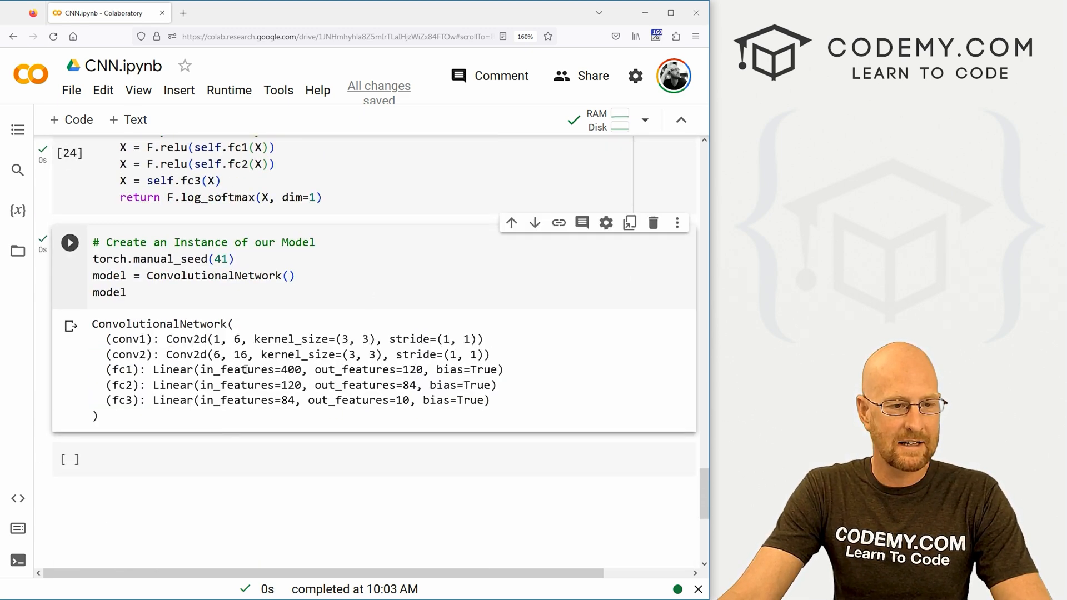
pyautogui.doubleClick(214, 339)
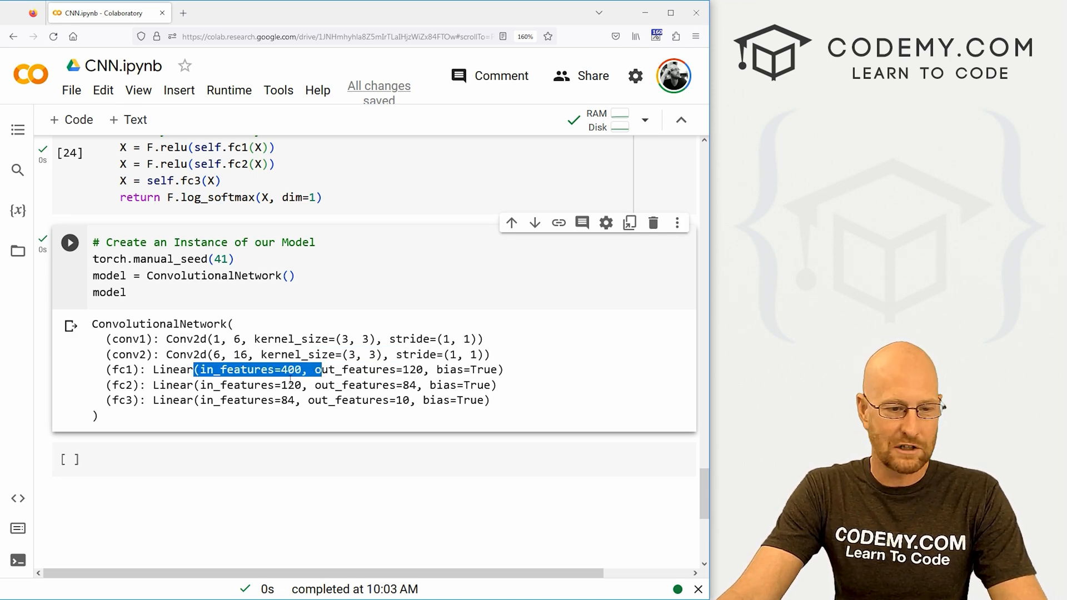
pyautogui.doubleClick(290, 385)
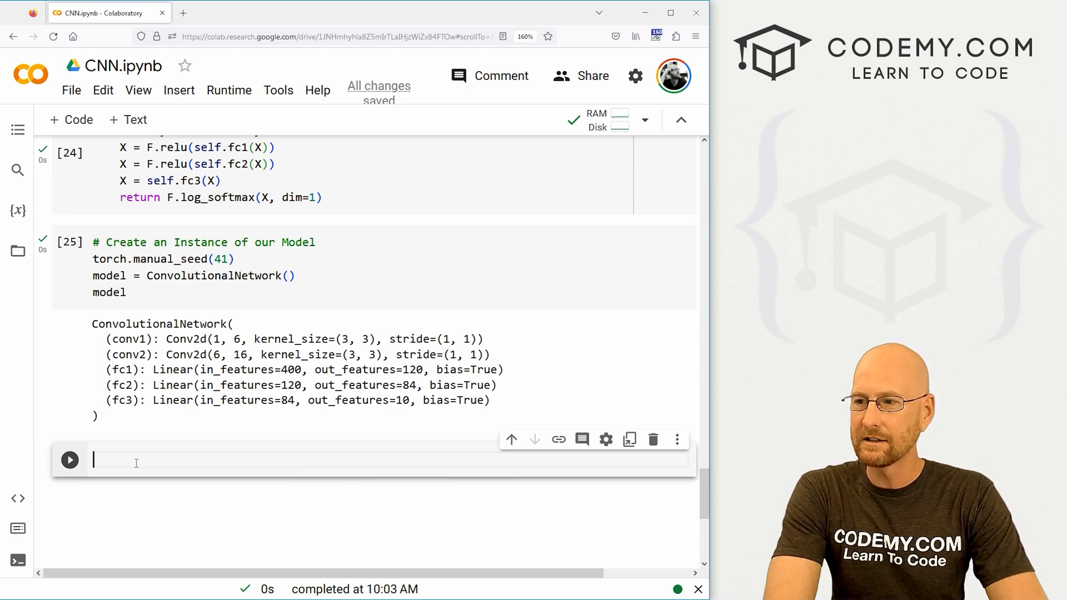
# - Add a 'Loss Function Optimizer' comment and criterion = nn.CrossEntropyLoss()
pyautogui.write('#')
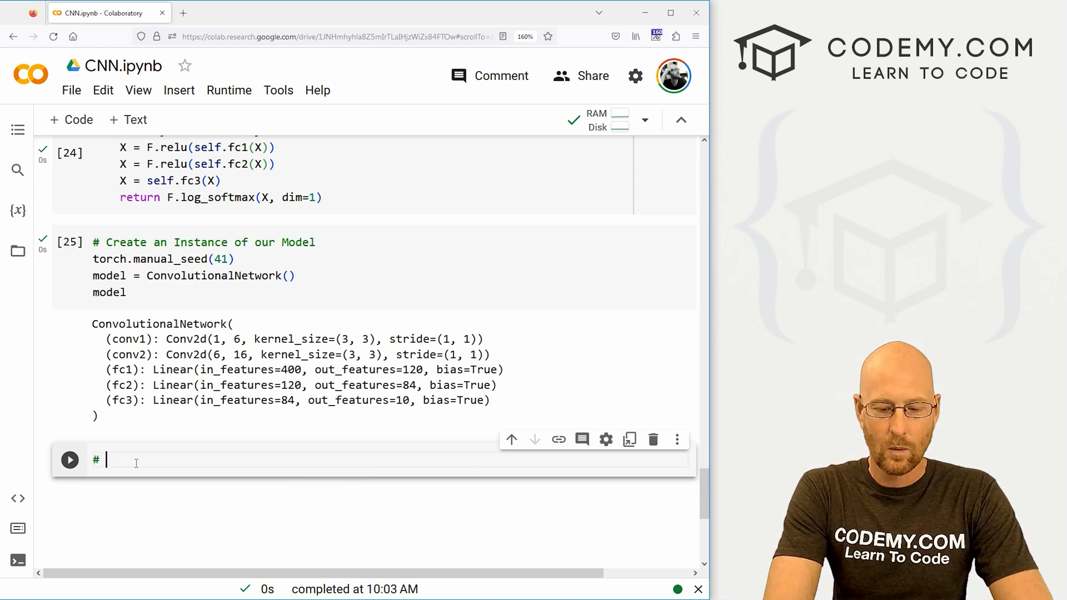
pyautogui.write('Loss Func')
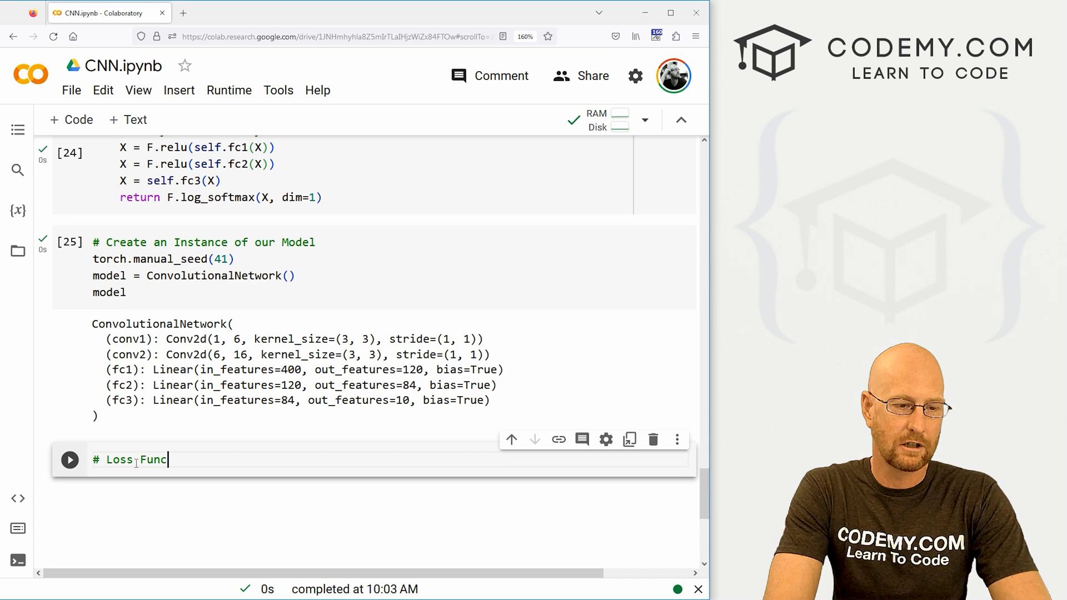
pyautogui.write('tion Optimizer')
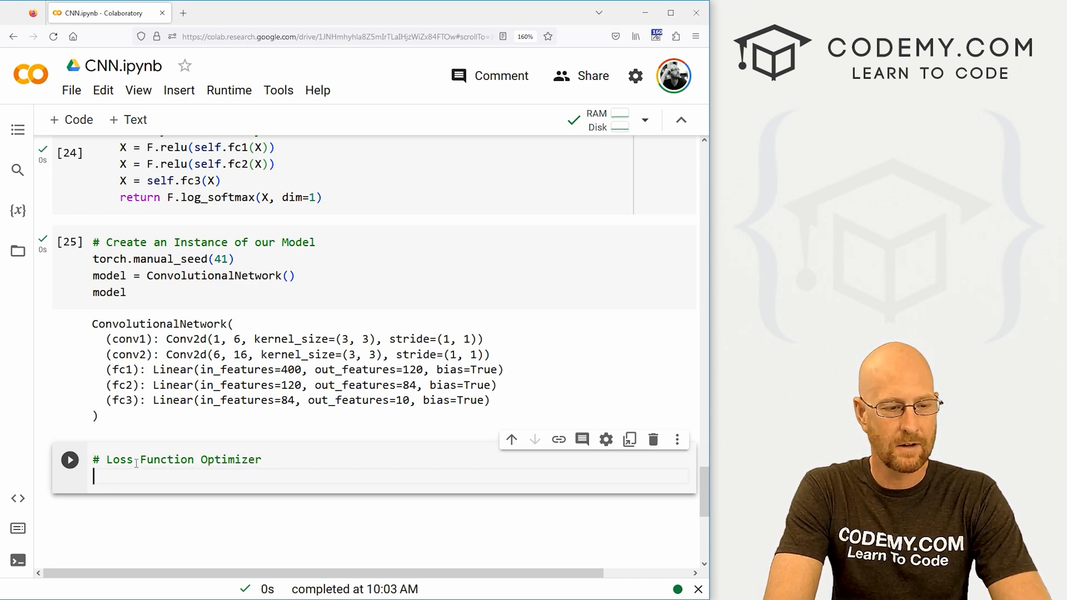
pyautogui.write('crit')
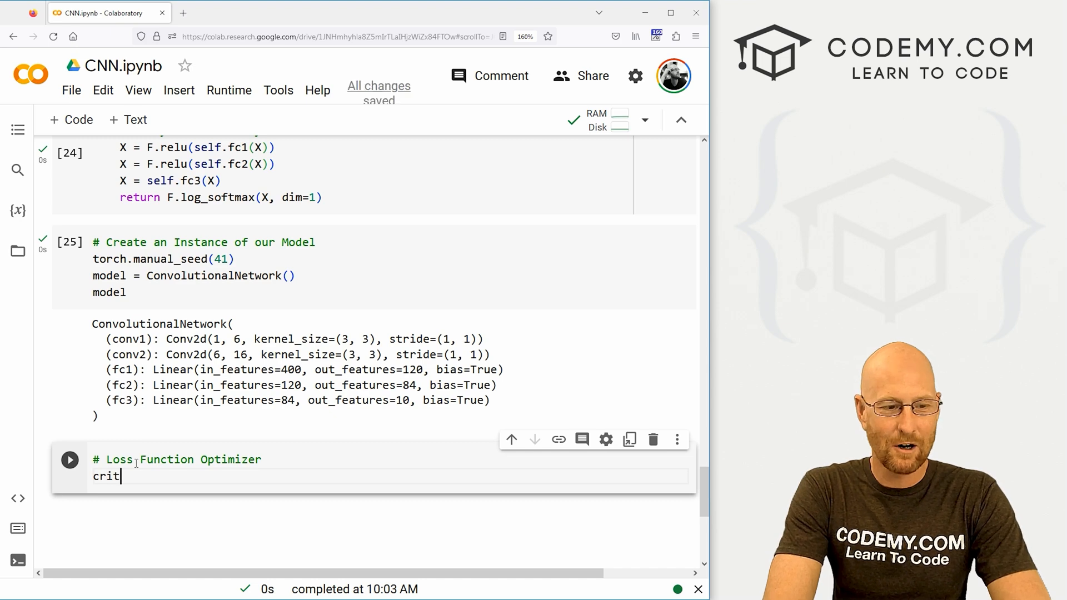
pyautogui.write('erion =')
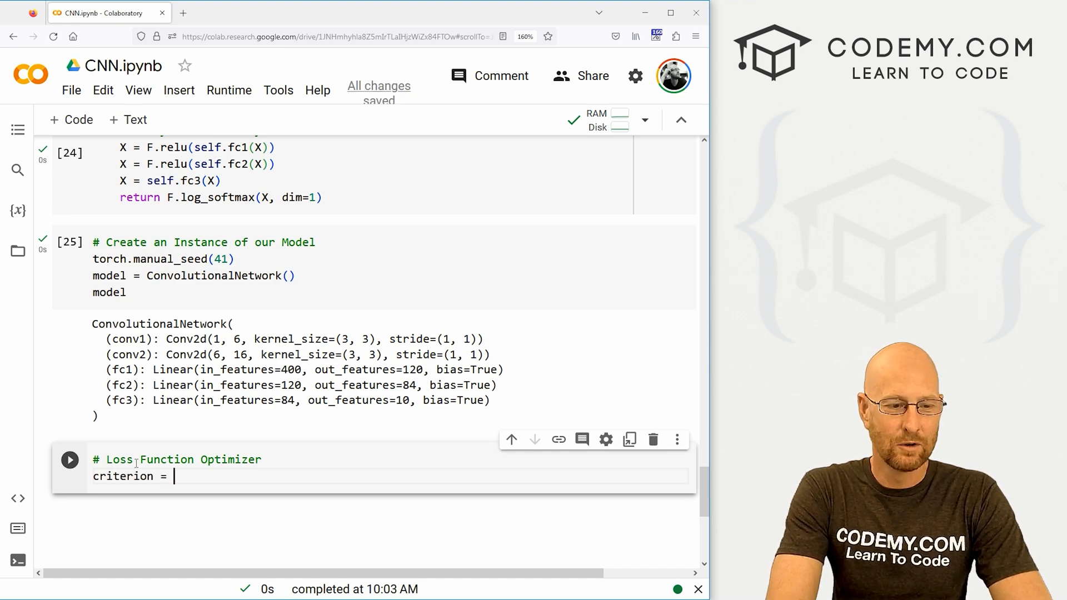
pyautogui.write('nn.')
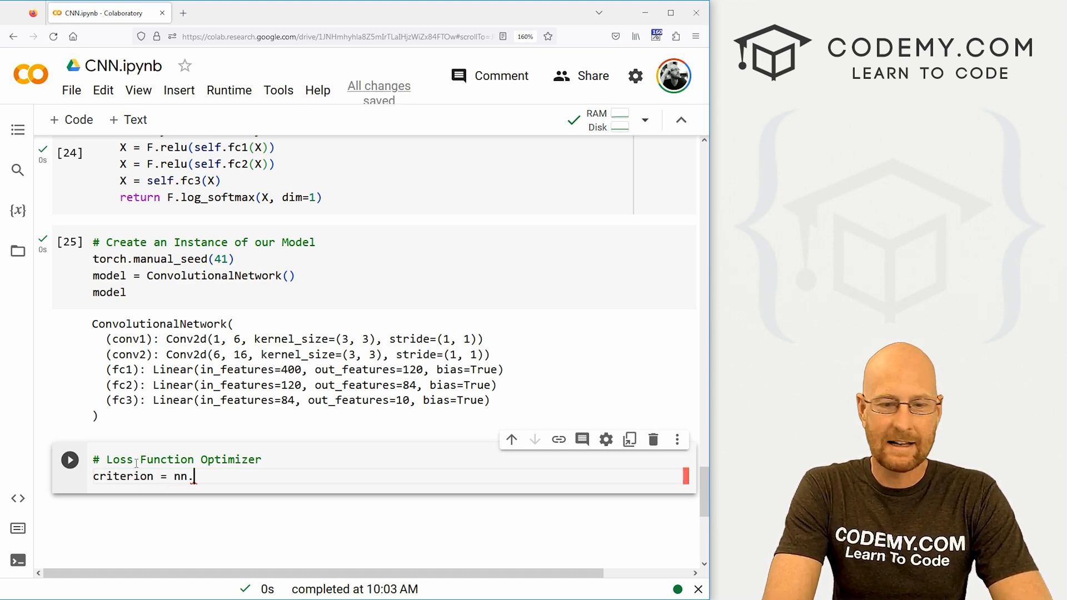
pyautogui.write('CrossEntr')
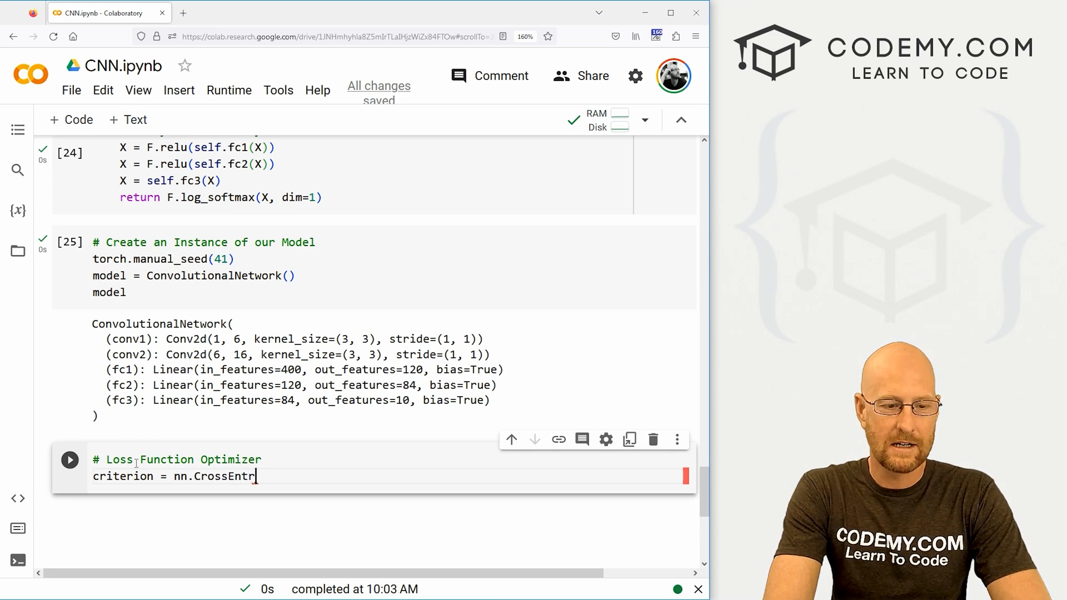
pyautogui.write('opyLoss()')
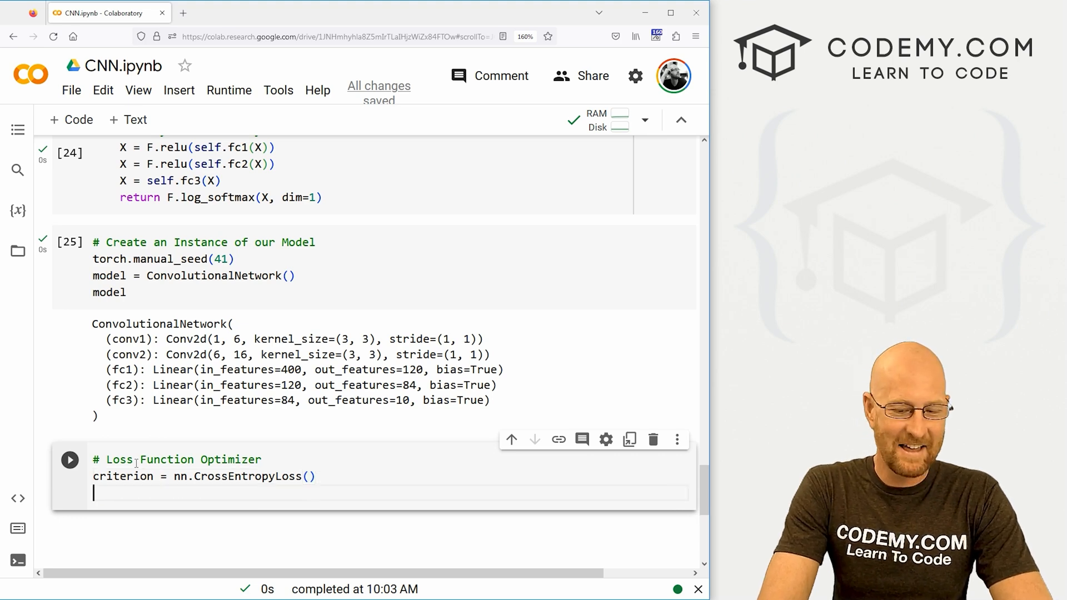
# - Define optimizer = torch.optim.Adam(model.parameters(), lr=0.001) with a smaller-means-longer comment
pyautogui.write('optimizer = tor')
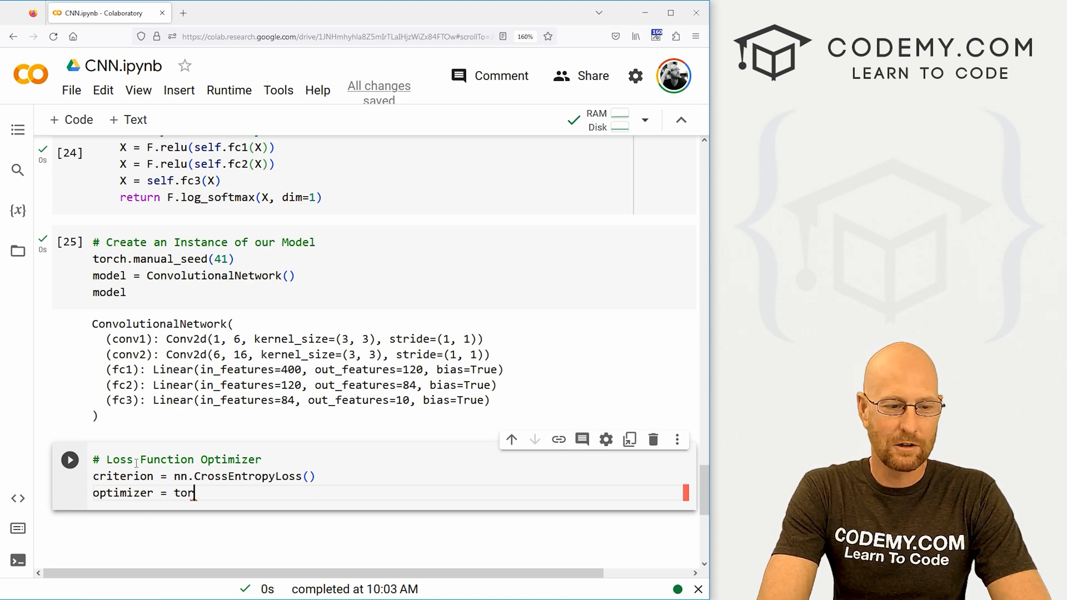
pyautogui.write('ch.optim.')
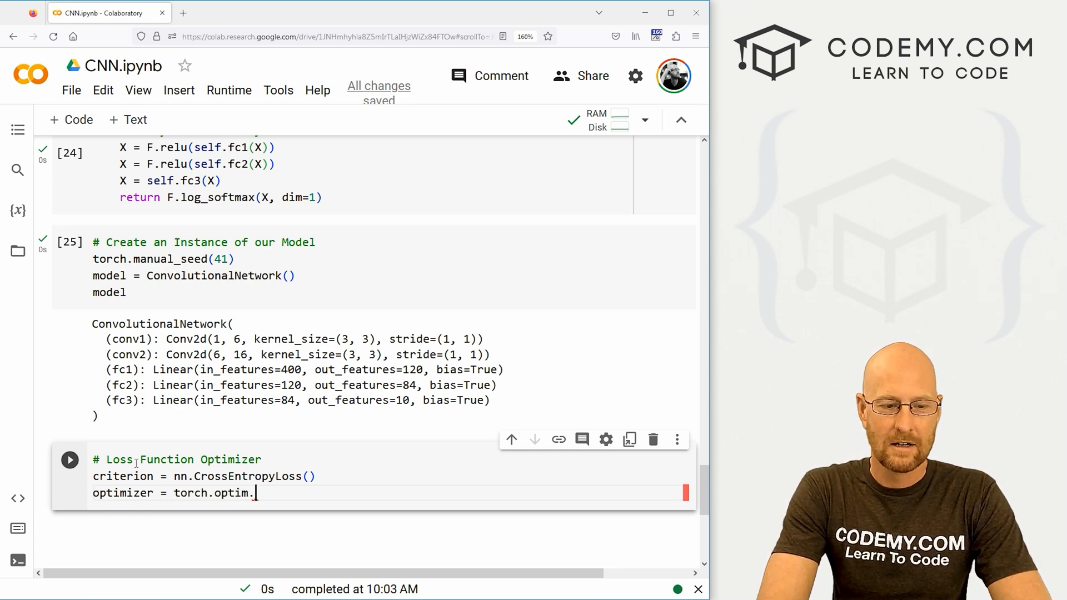
pyautogui.write('Adam()')
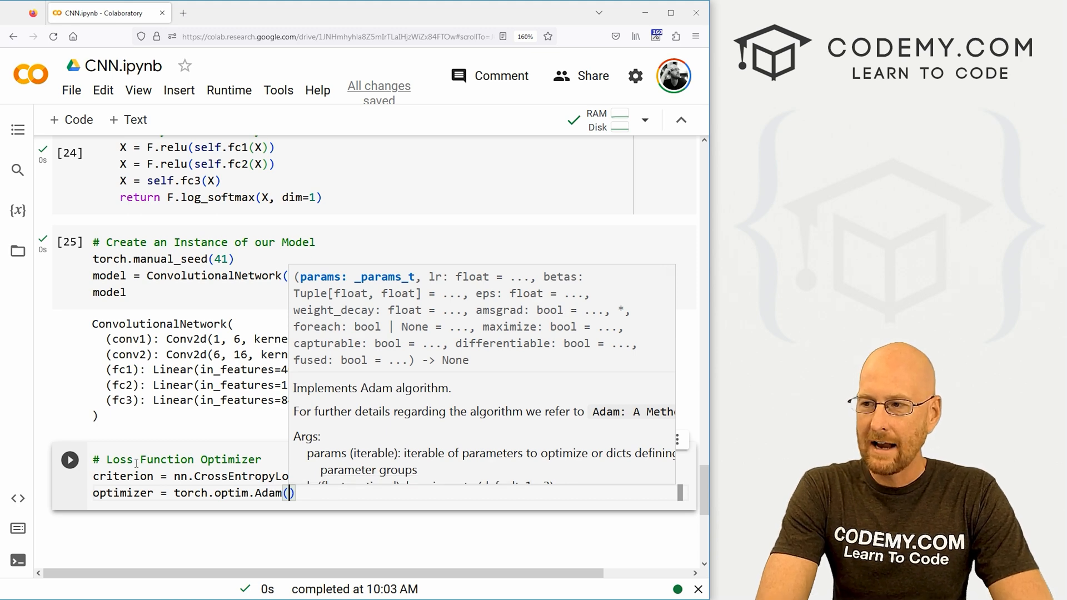
pyautogui.write('model.')
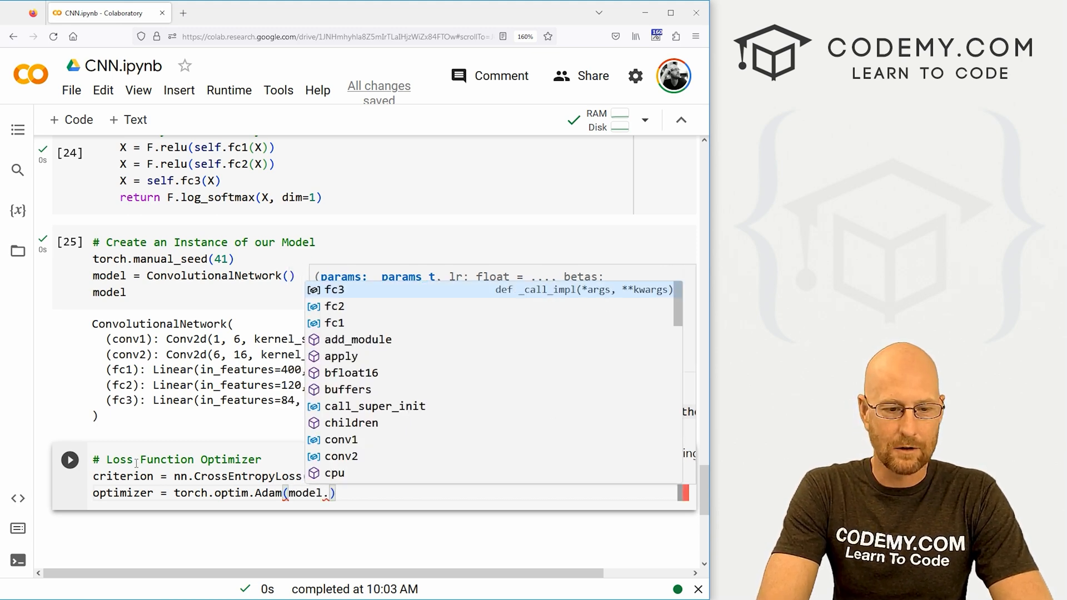
pyautogui.write('parameters(')
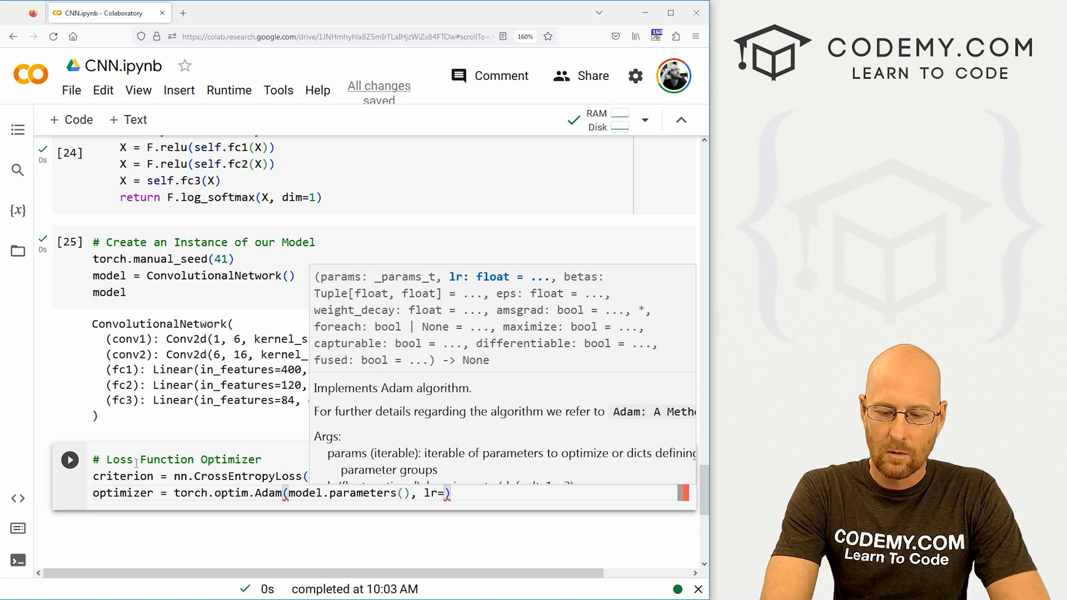
pyautogui.write('0.001')
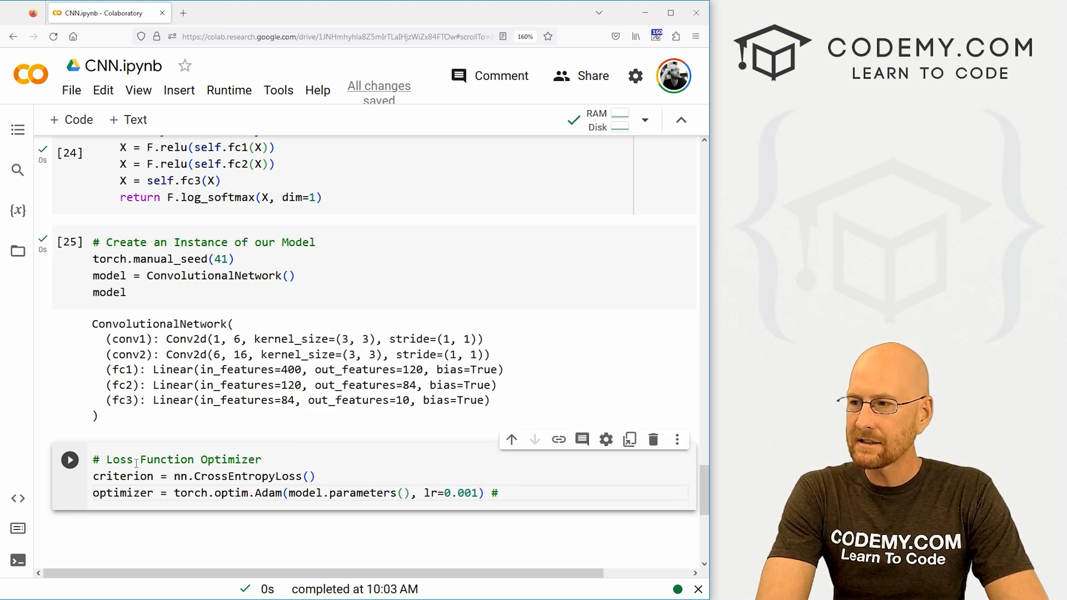
pyautogui.write('Smaller the Learning Rate,')
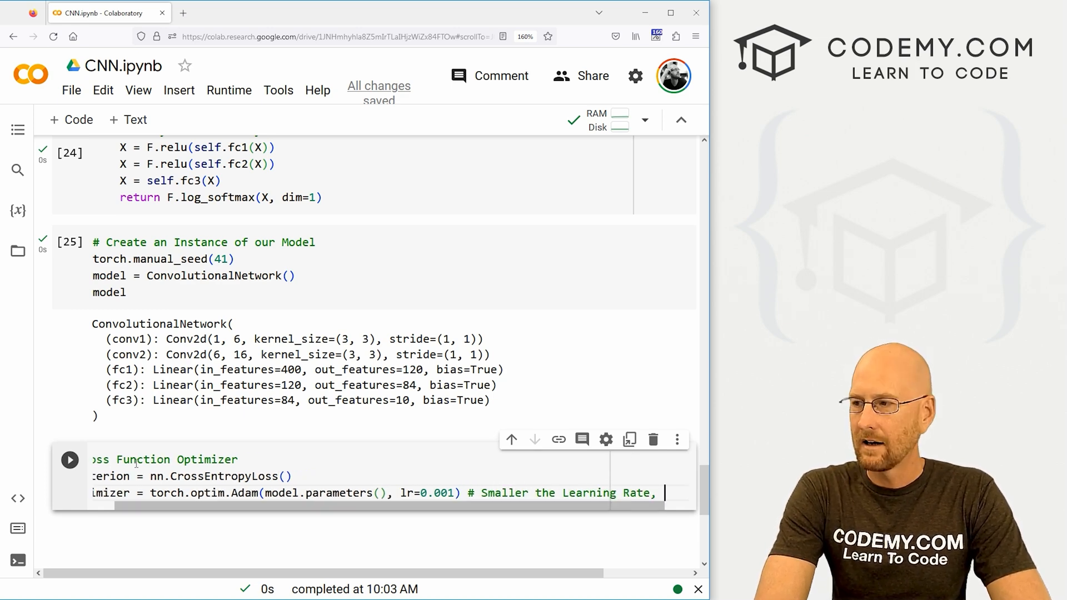
pyautogui.write('longer its gonna take to train.')
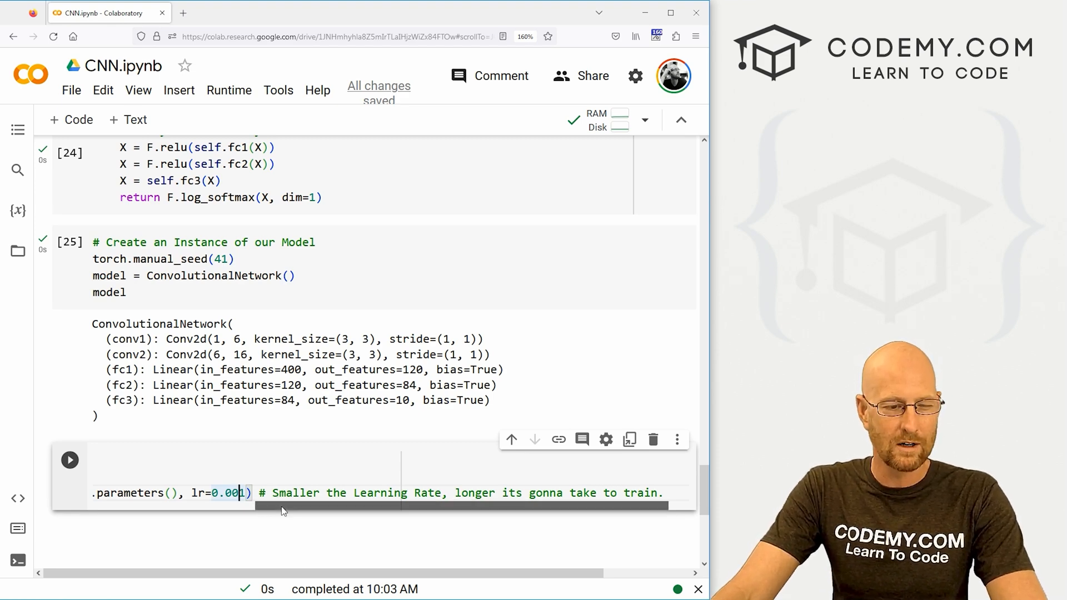
pyautogui.hscroll(-3)
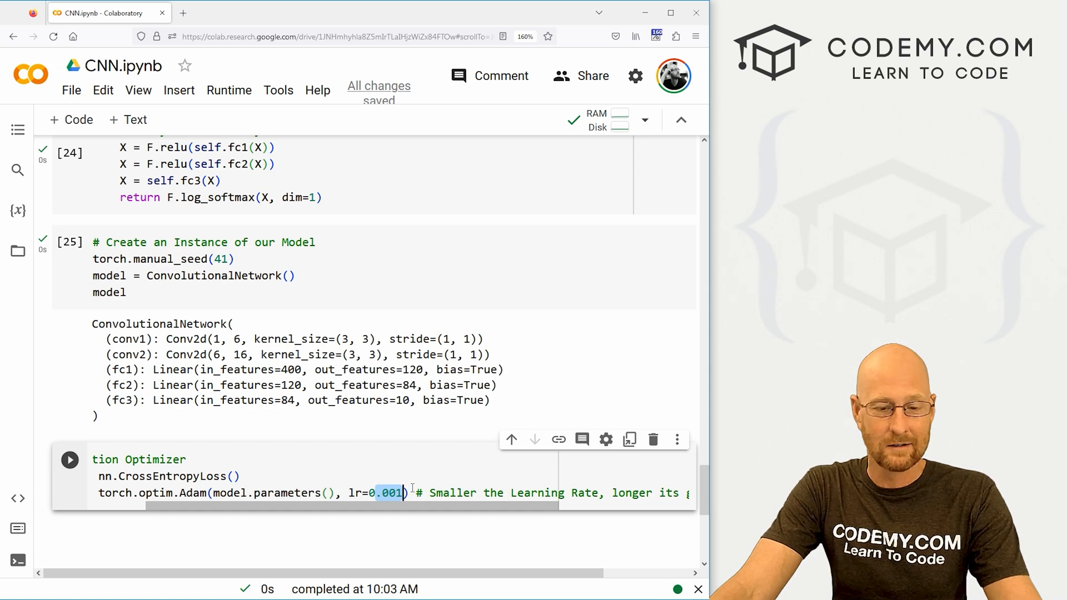
pyautogui.hscroll(-3)
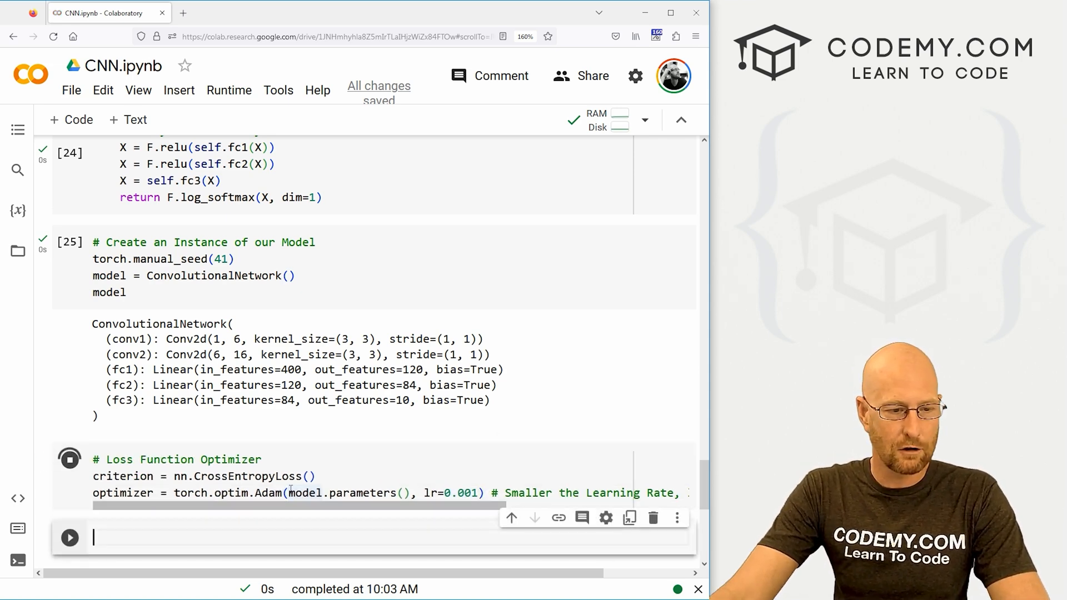
# - Run the loss and optimizer cell and glance back at the class definition
pyautogui.click(70, 458)
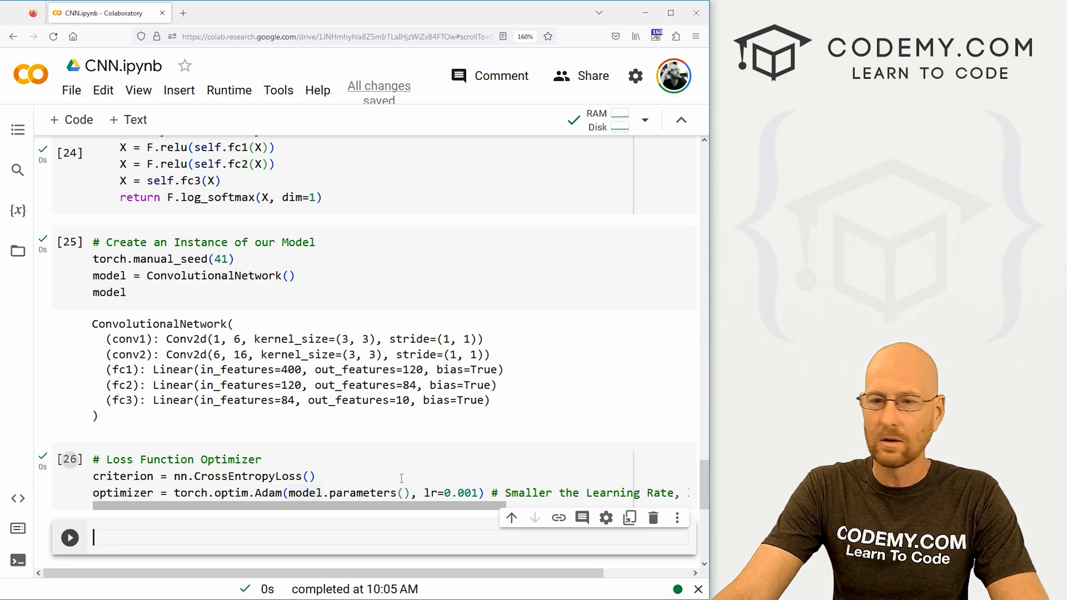
pyautogui.scroll(3)
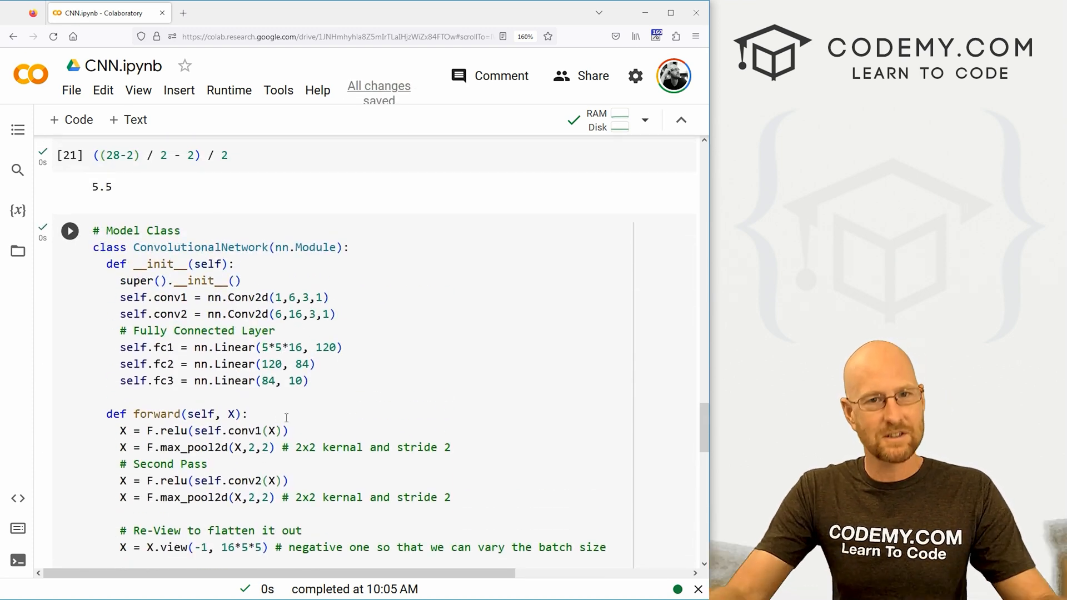
pyautogui.scroll(-3)
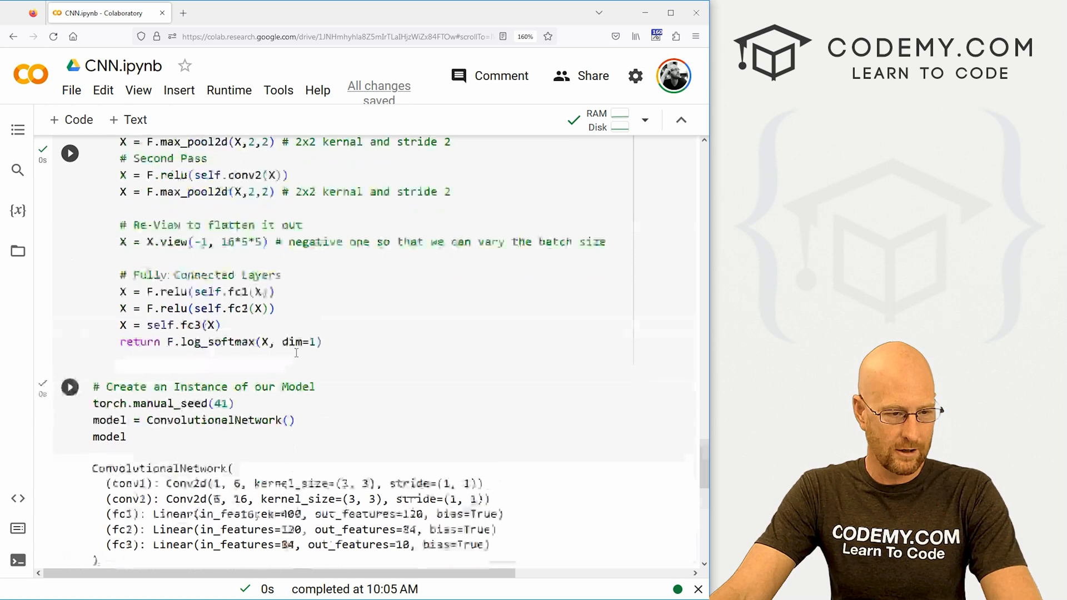